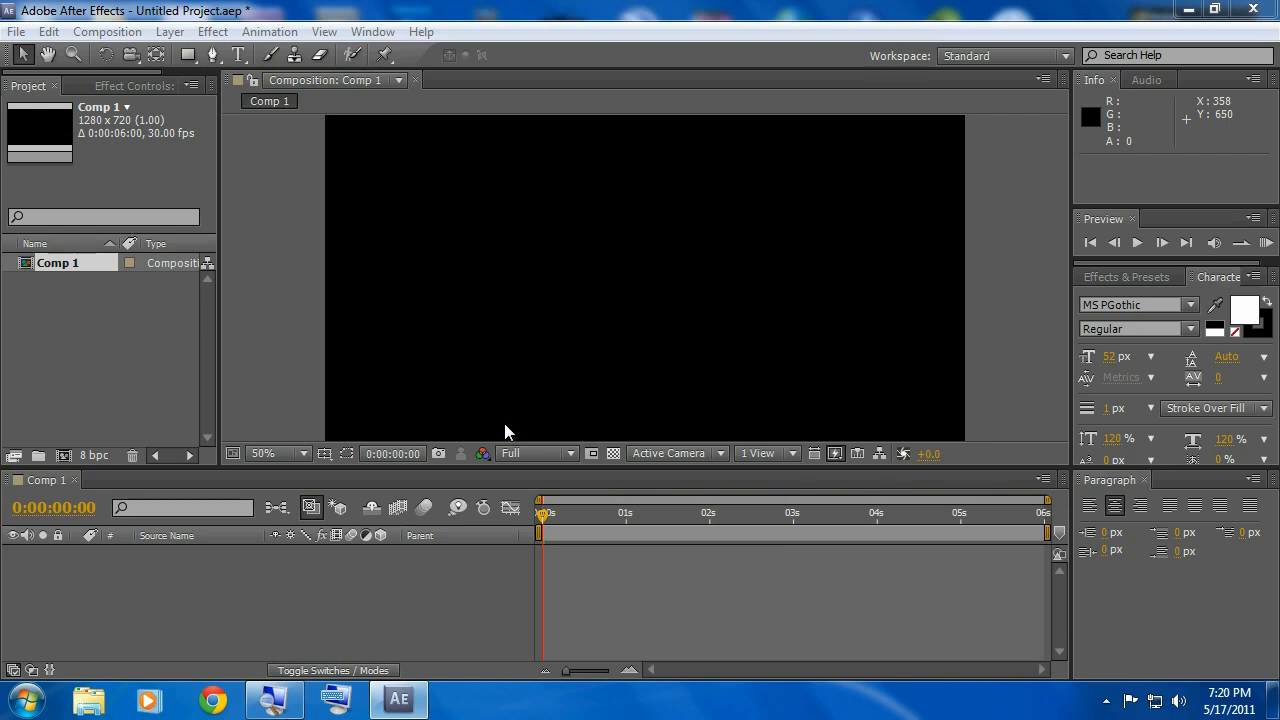
{"action": "mouse_move", "coordinate": [505, 431]}
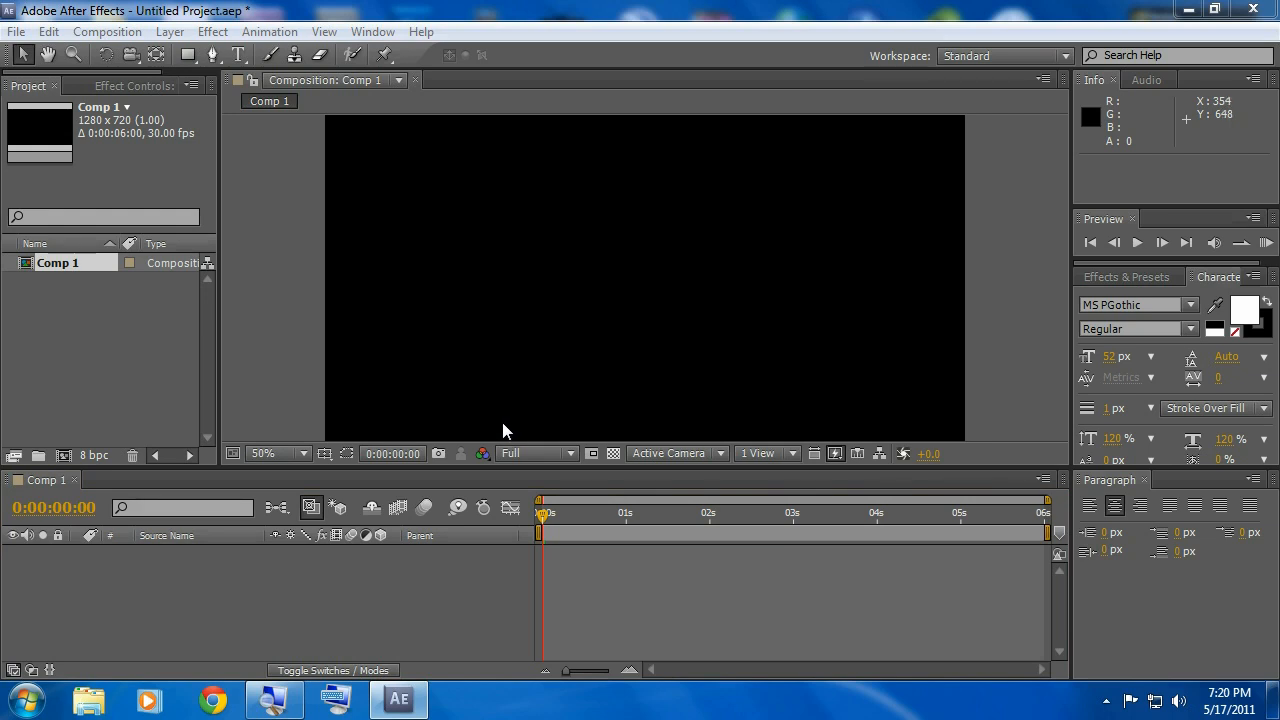
{"action": "mouse_move", "coordinate": [492, 440]}
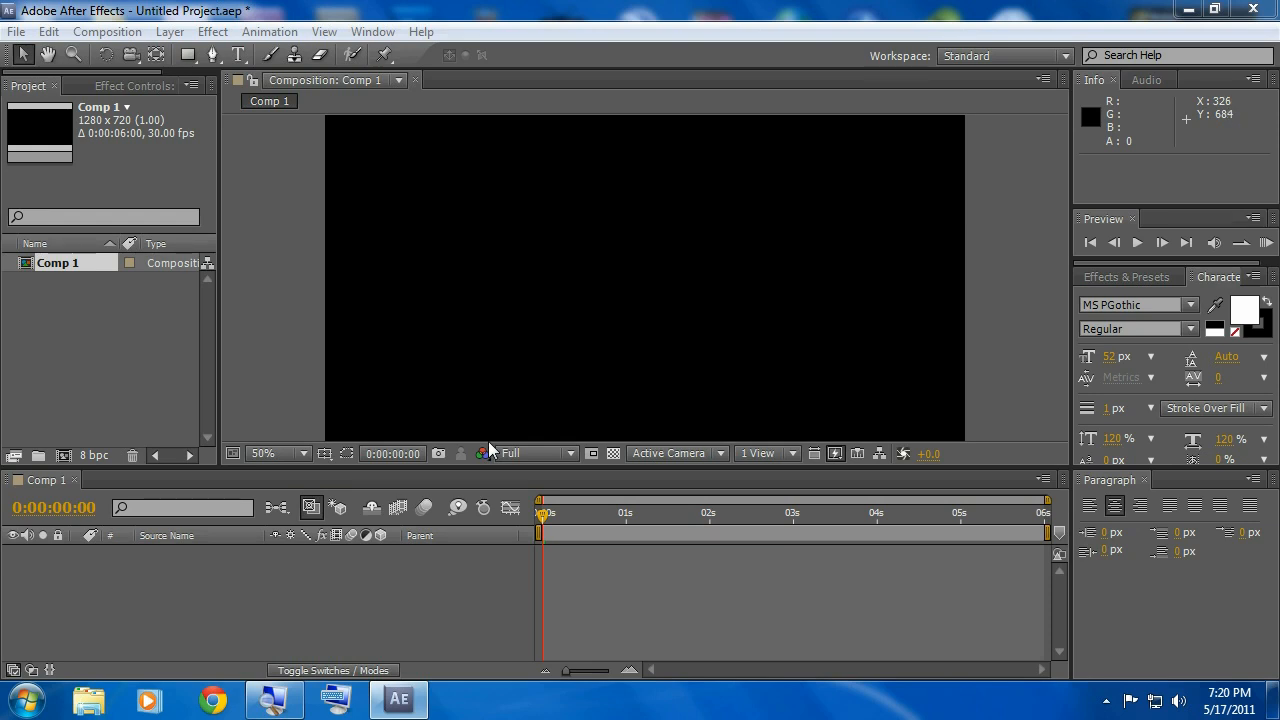
{"action": "mouse_move", "coordinate": [481, 453]}
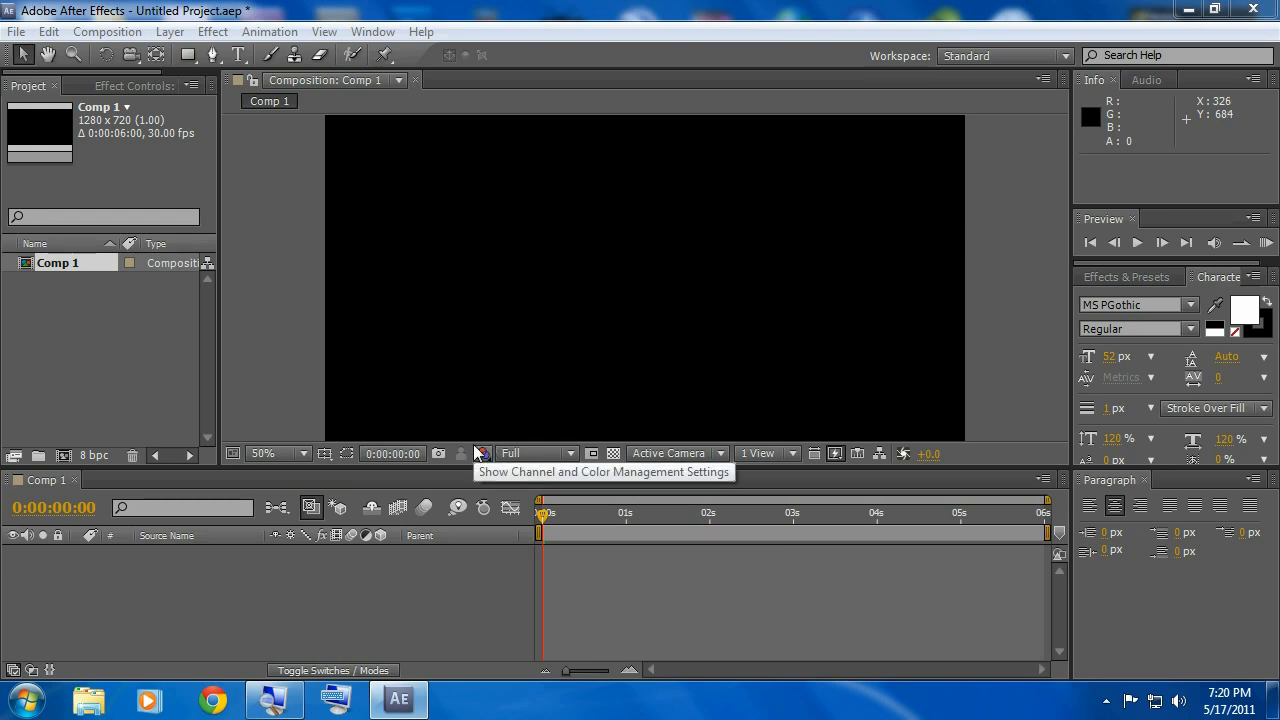
{"action": "mouse_move", "coordinate": [435, 598]}
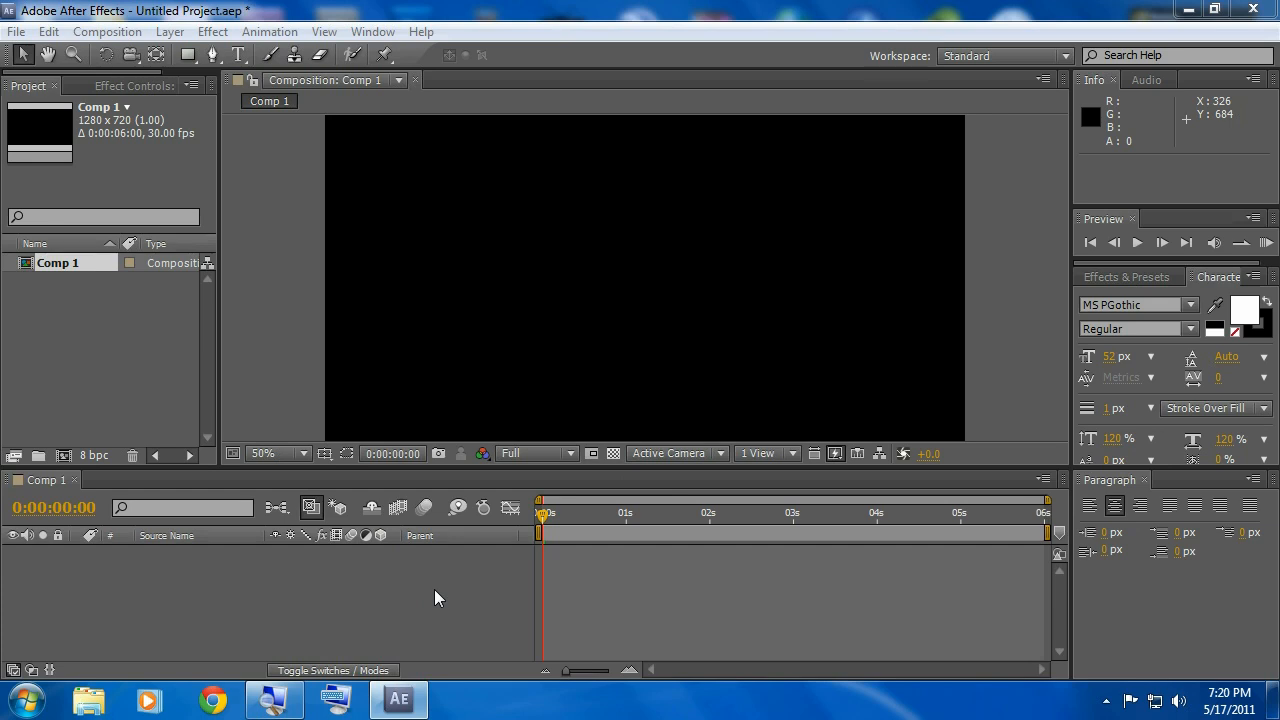
{"action": "mouse_move", "coordinate": [362, 291]}
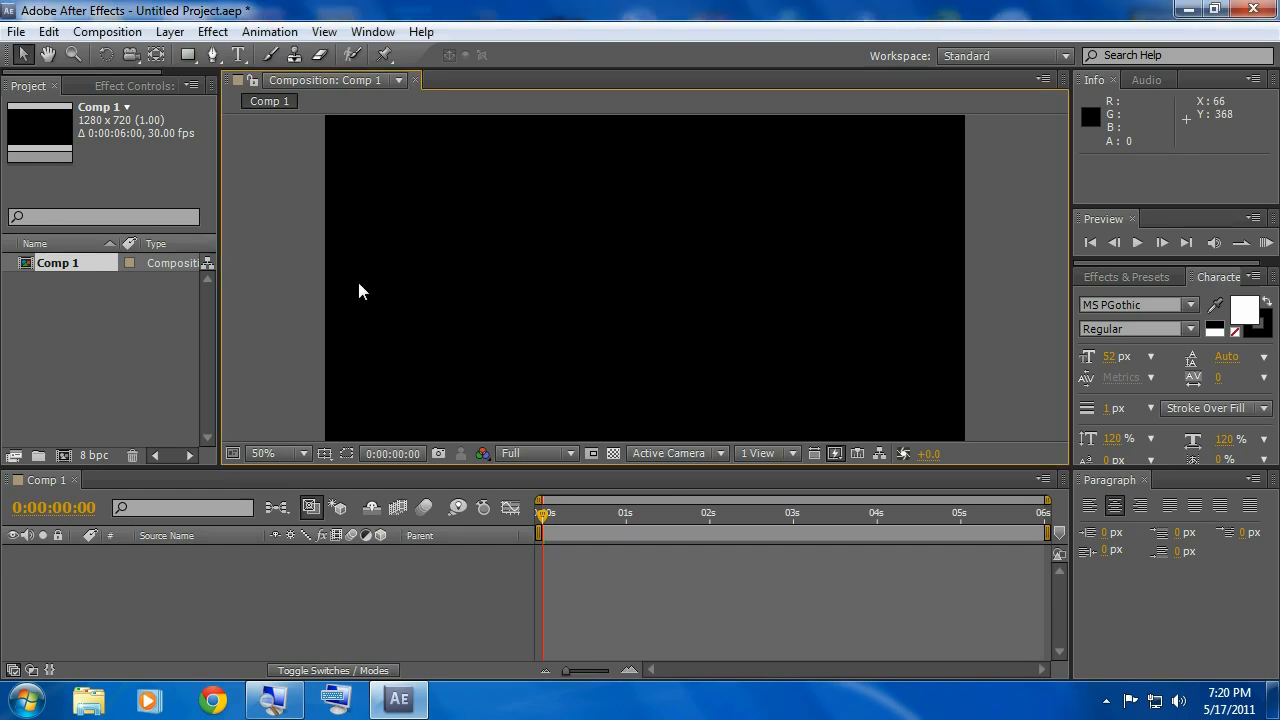
Step: Create the 1280×720 Comp 2 holding a black solid layer named 'flares'
{"action": "left_click", "coordinate": [106, 31]}
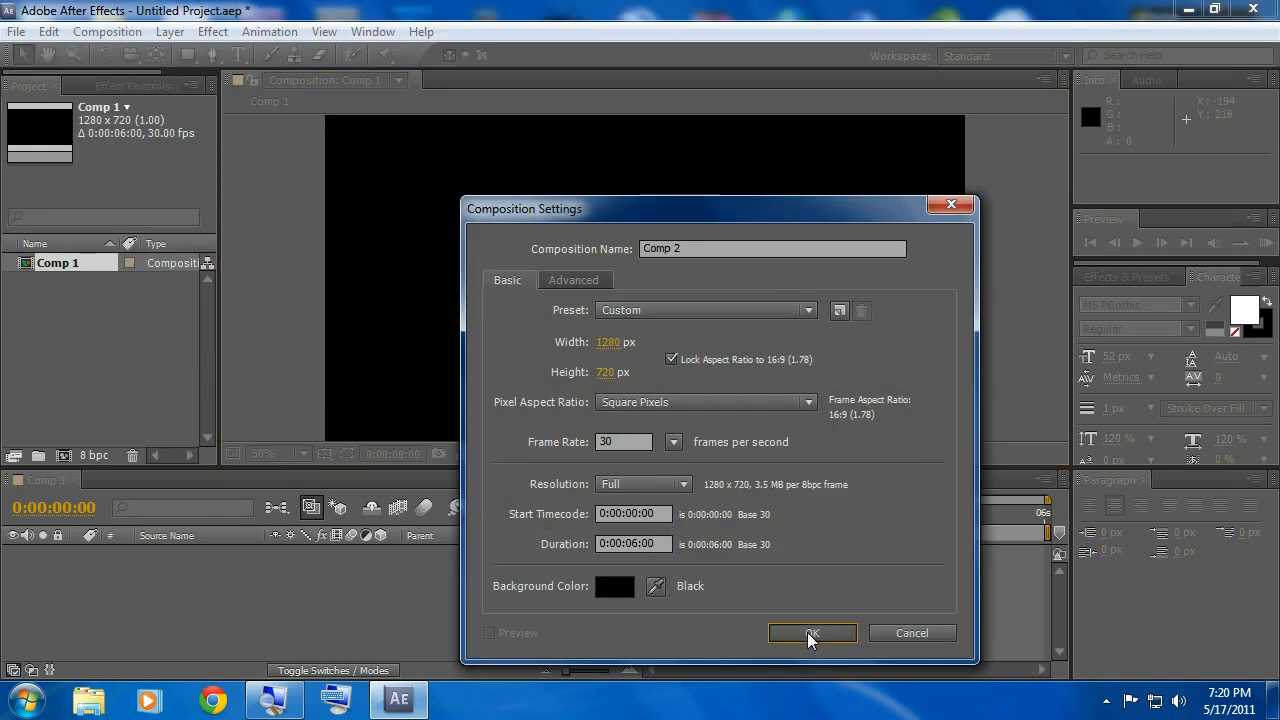
{"action": "left_click", "coordinate": [169, 31]}
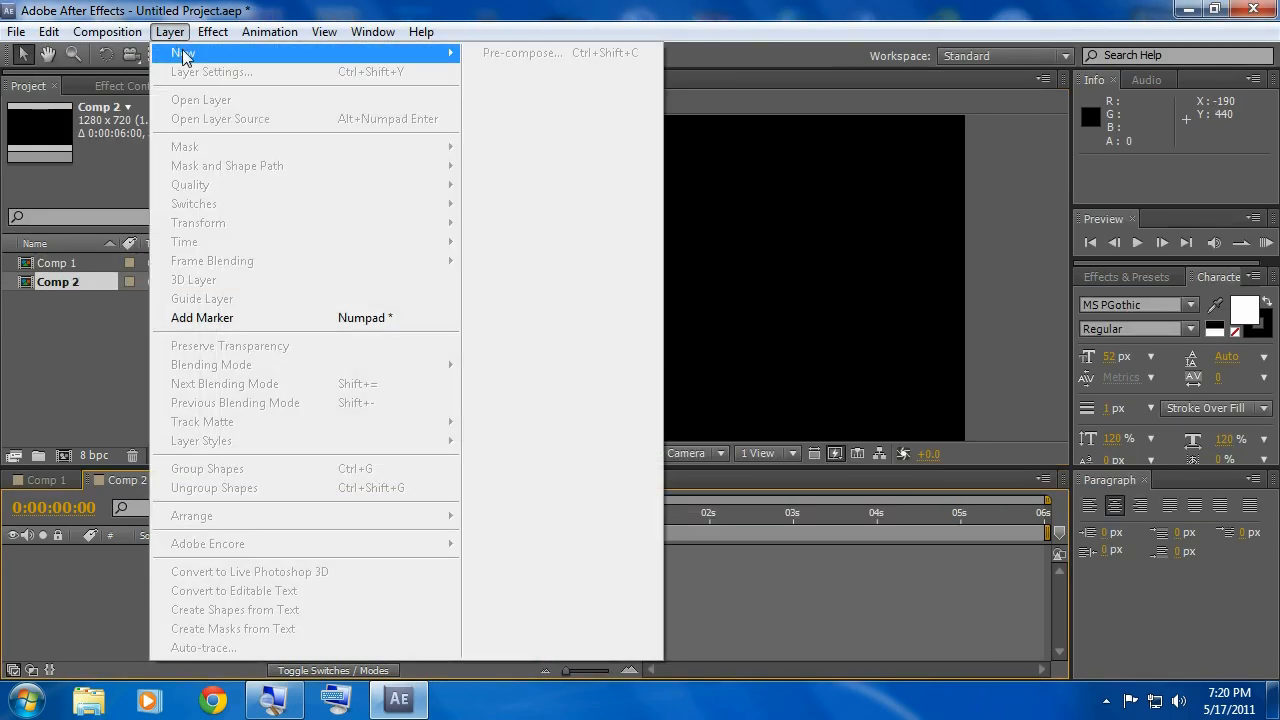
{"action": "mouse_move", "coordinate": [183, 52]}
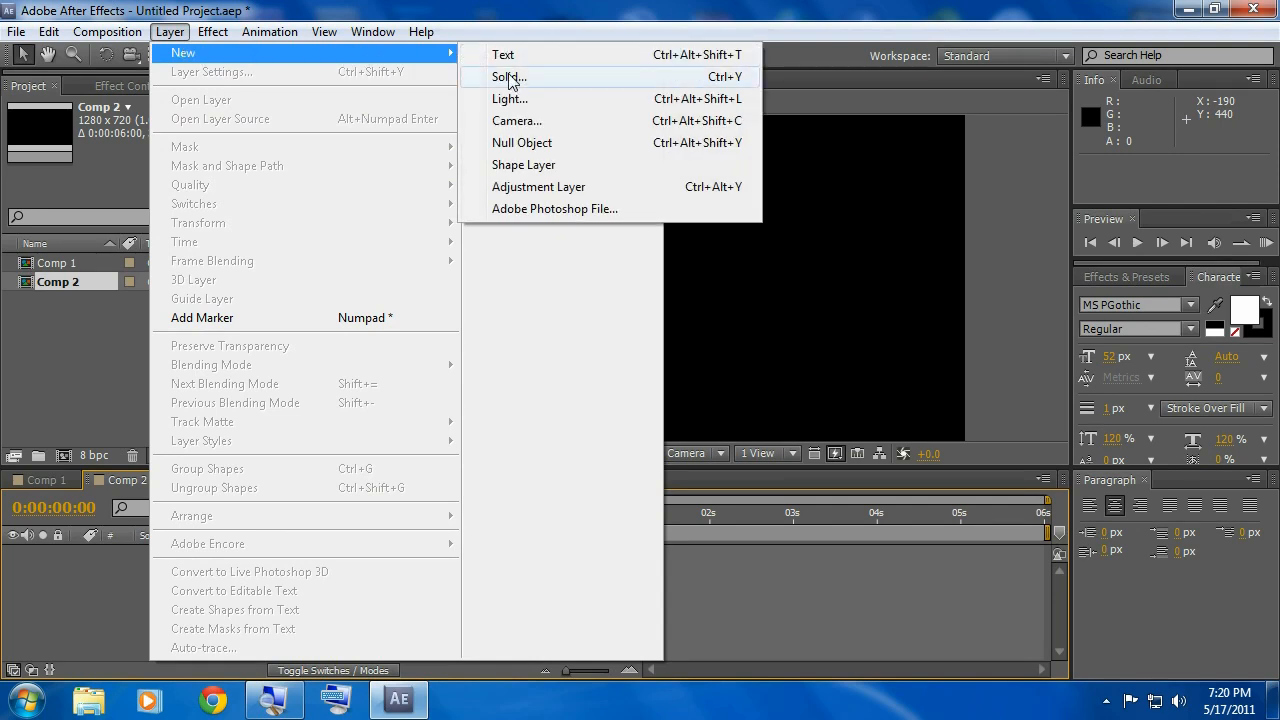
{"action": "left_click", "coordinate": [510, 77]}
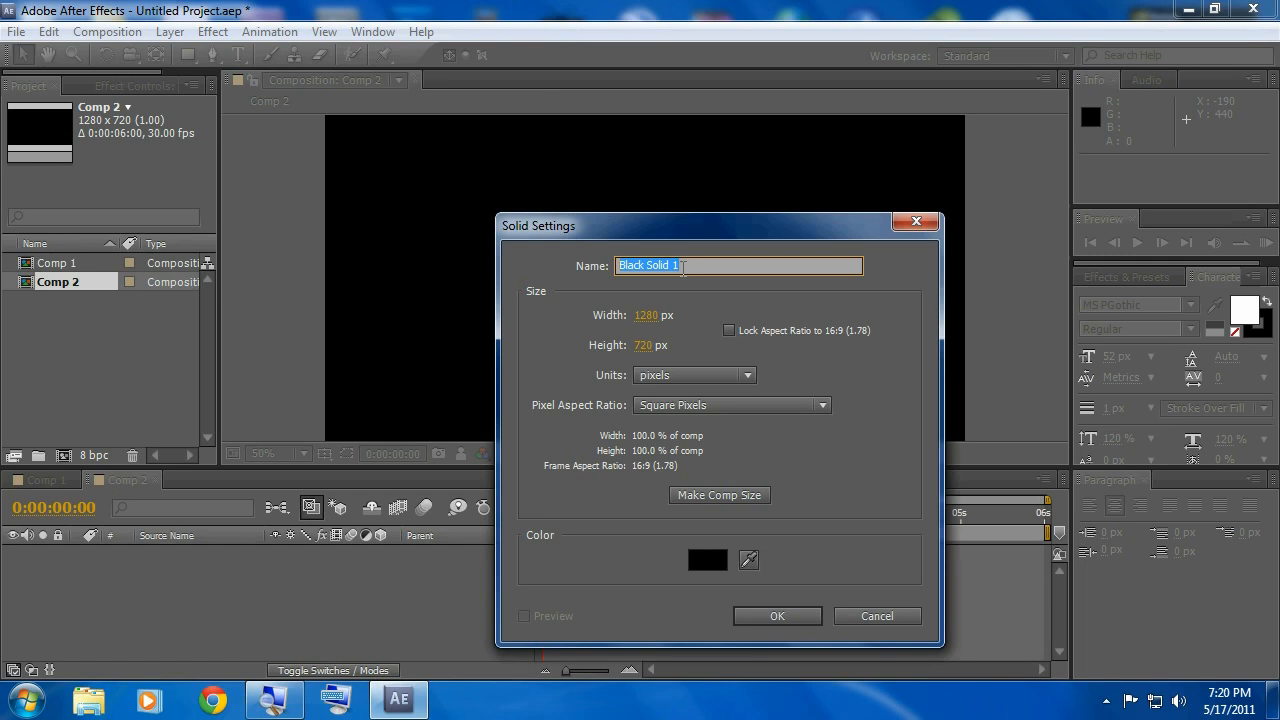
{"action": "type", "text": "flares"}
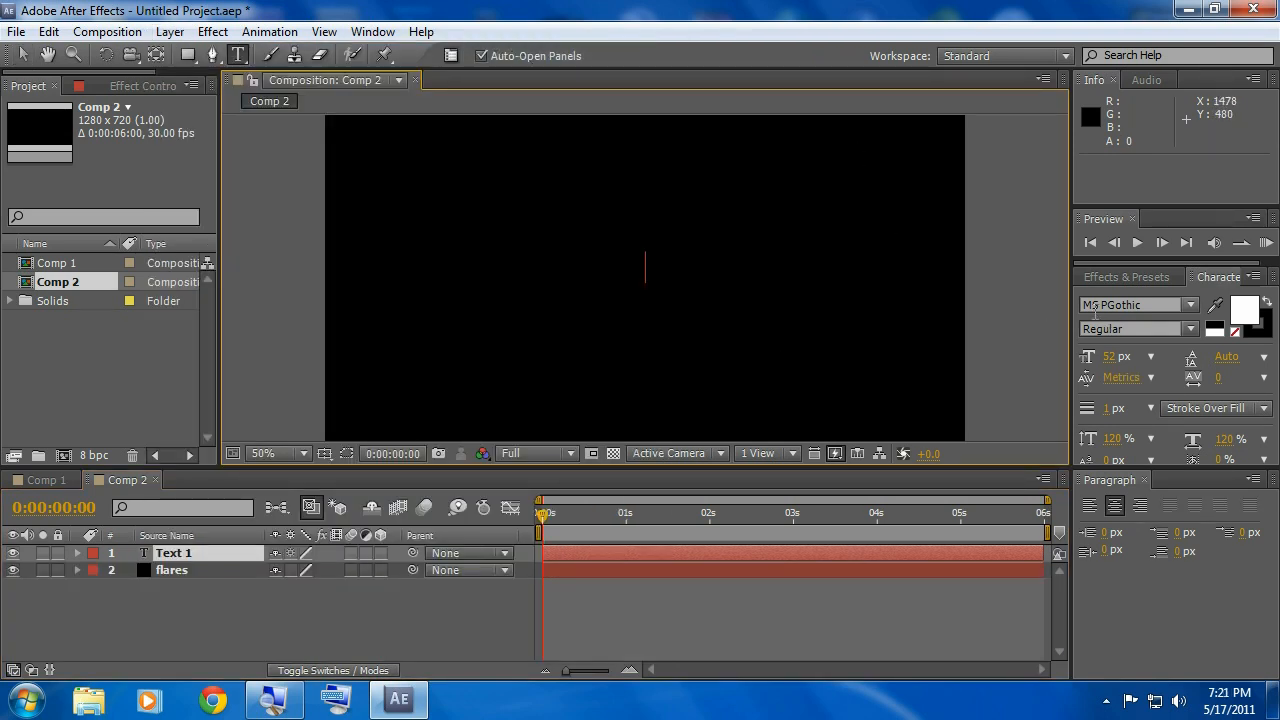
{"action": "mouse_move", "coordinate": [1135, 304]}
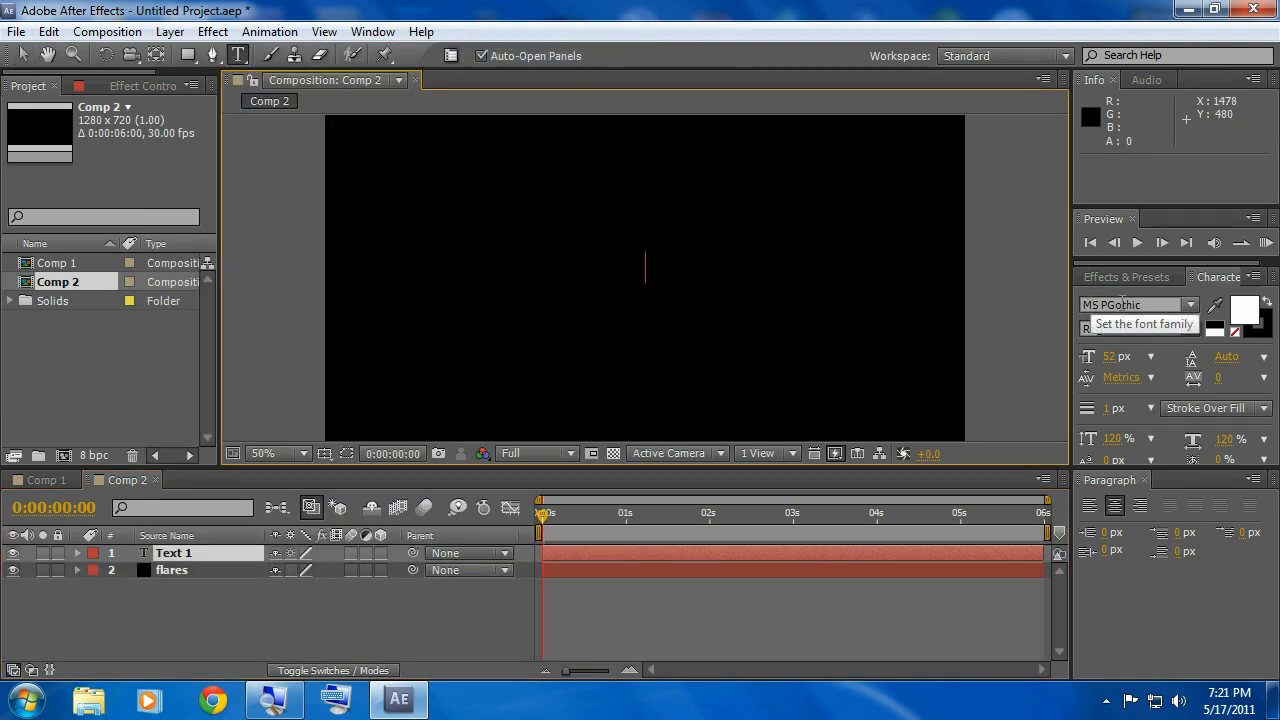
{"action": "mouse_move", "coordinate": [1108, 360]}
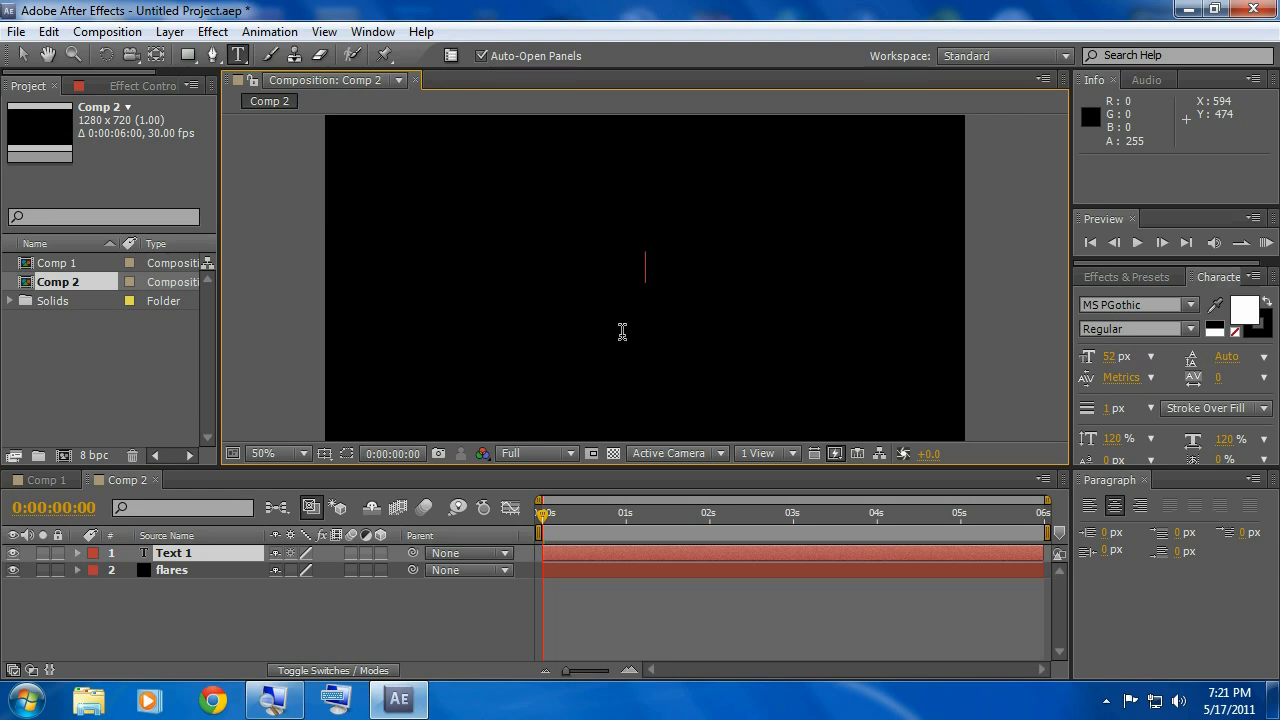
Step: Type the white title 'FRISLID PRODUCTIONS' above the flares solid
{"action": "type", "text": "FRISLI"}
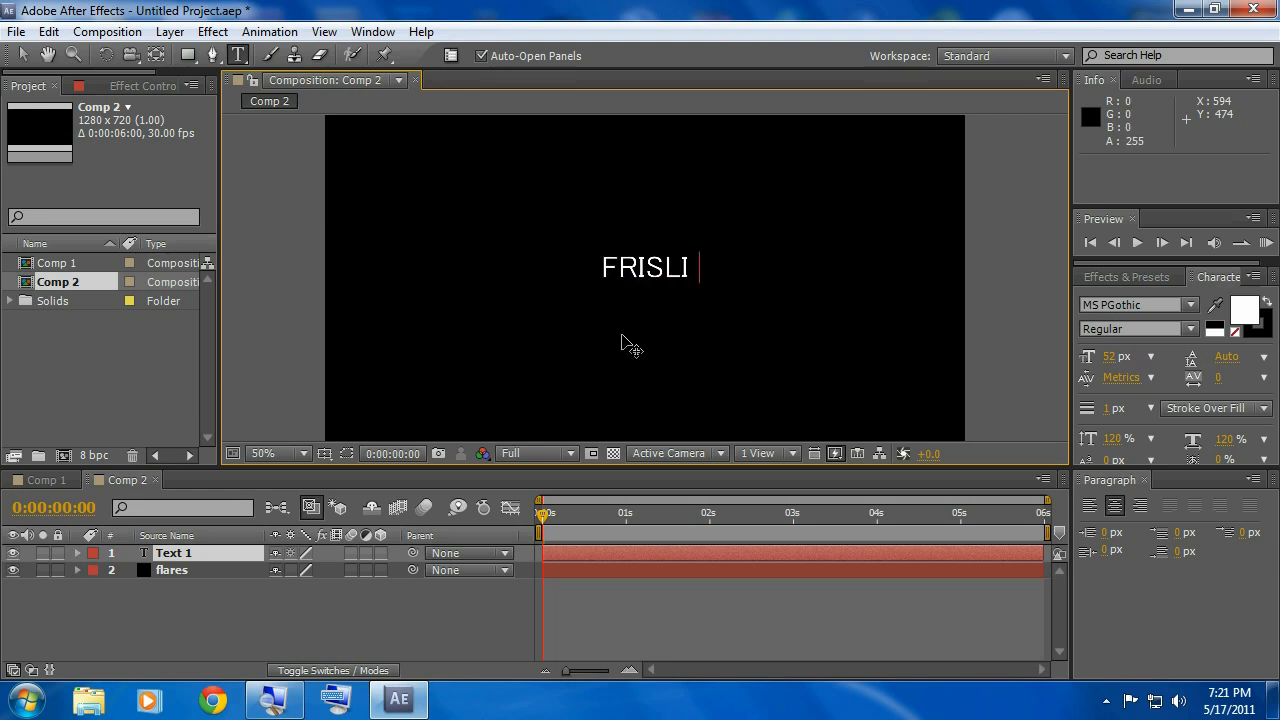
{"action": "type", "text": "D PRODUCTIONS"}
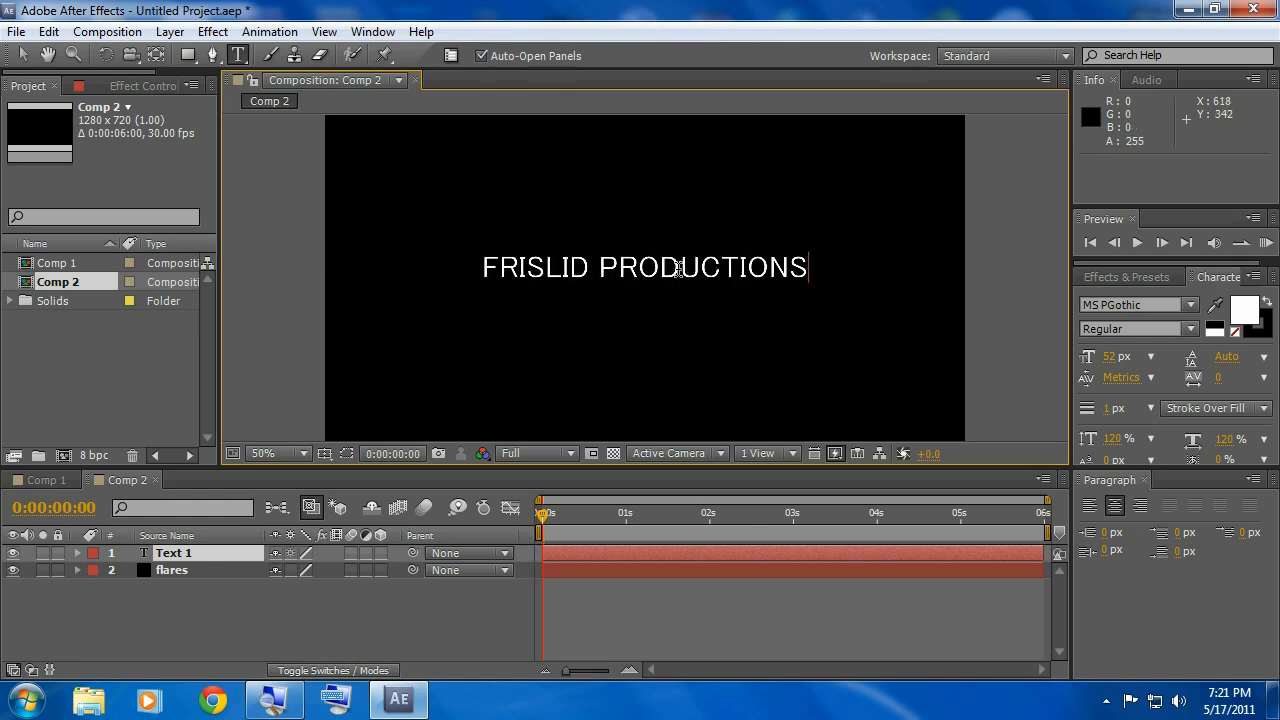
{"action": "mouse_move", "coordinate": [823, 257]}
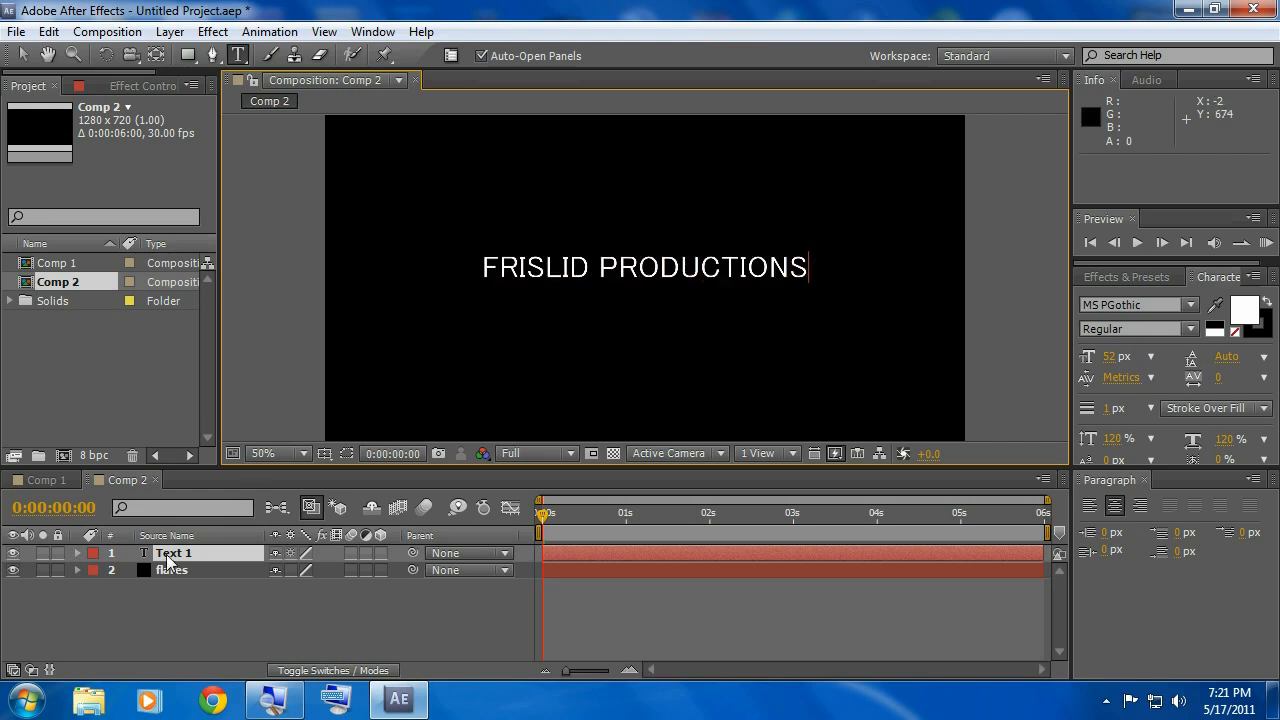
Step: Show all layer styles on the title text layer and enable Gradient Overlay
{"action": "right_click", "coordinate": [175, 553]}
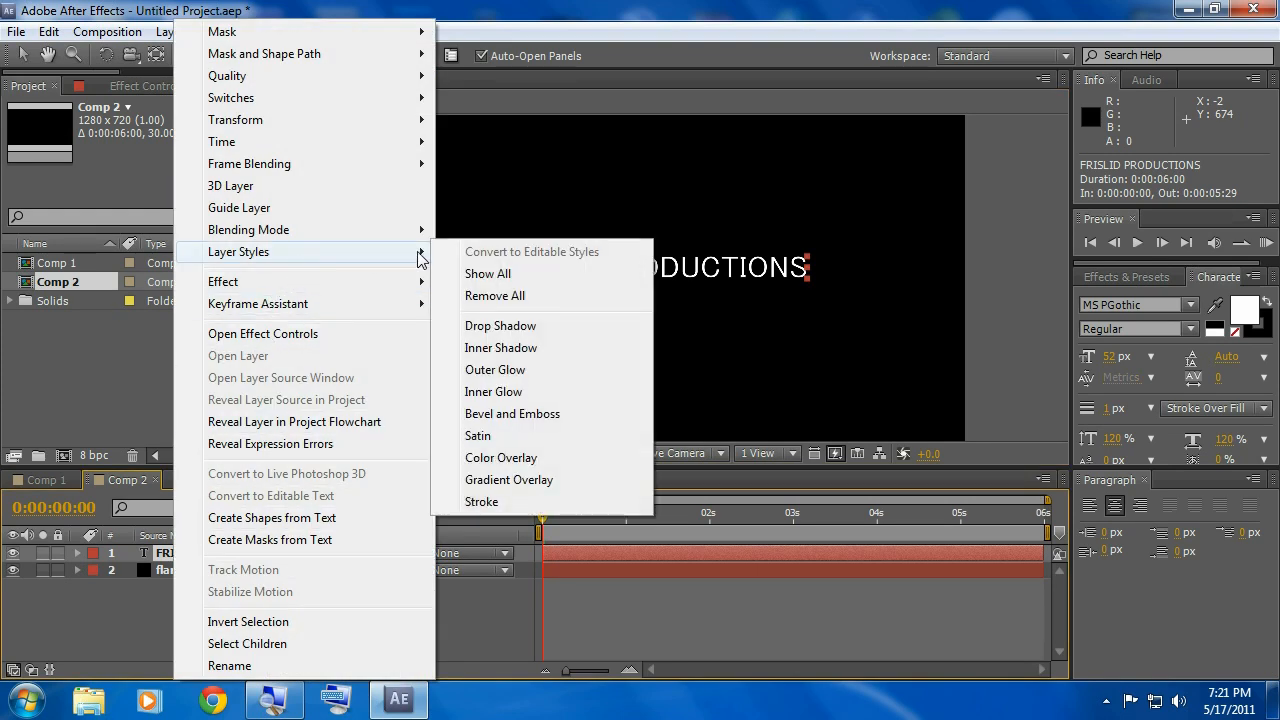
{"action": "left_click", "coordinate": [488, 273]}
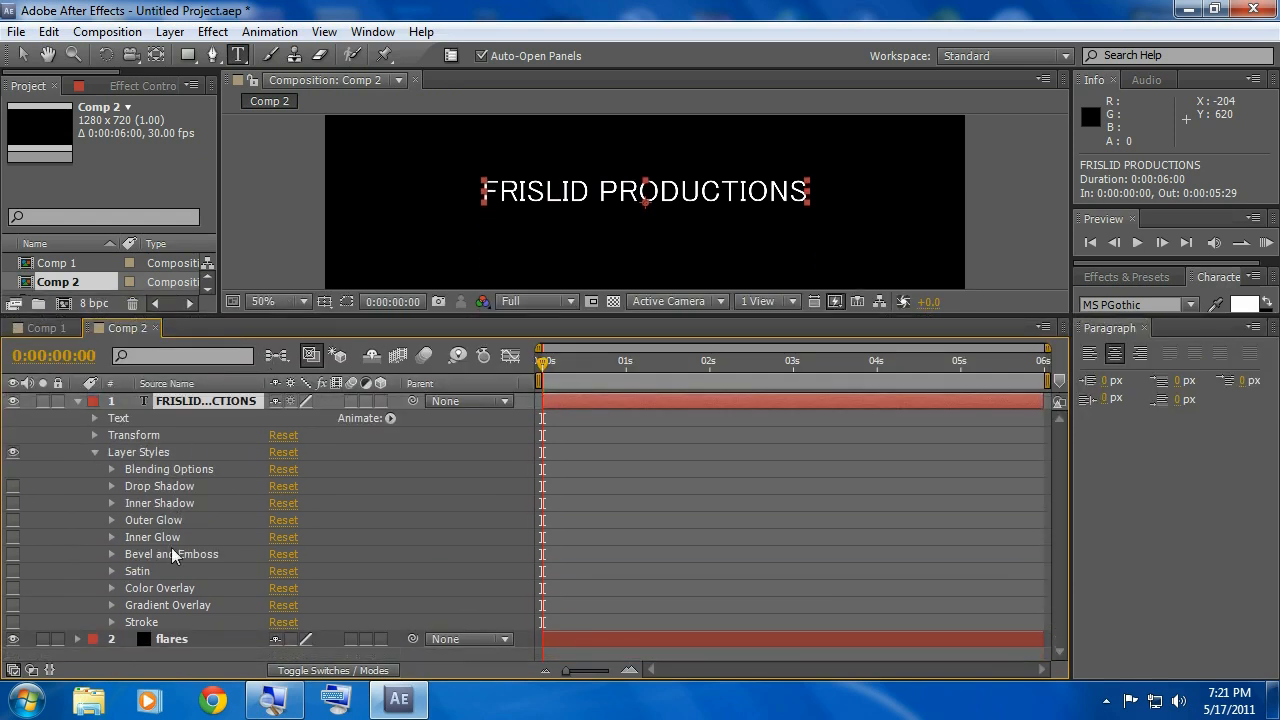
{"action": "mouse_move", "coordinate": [145, 612]}
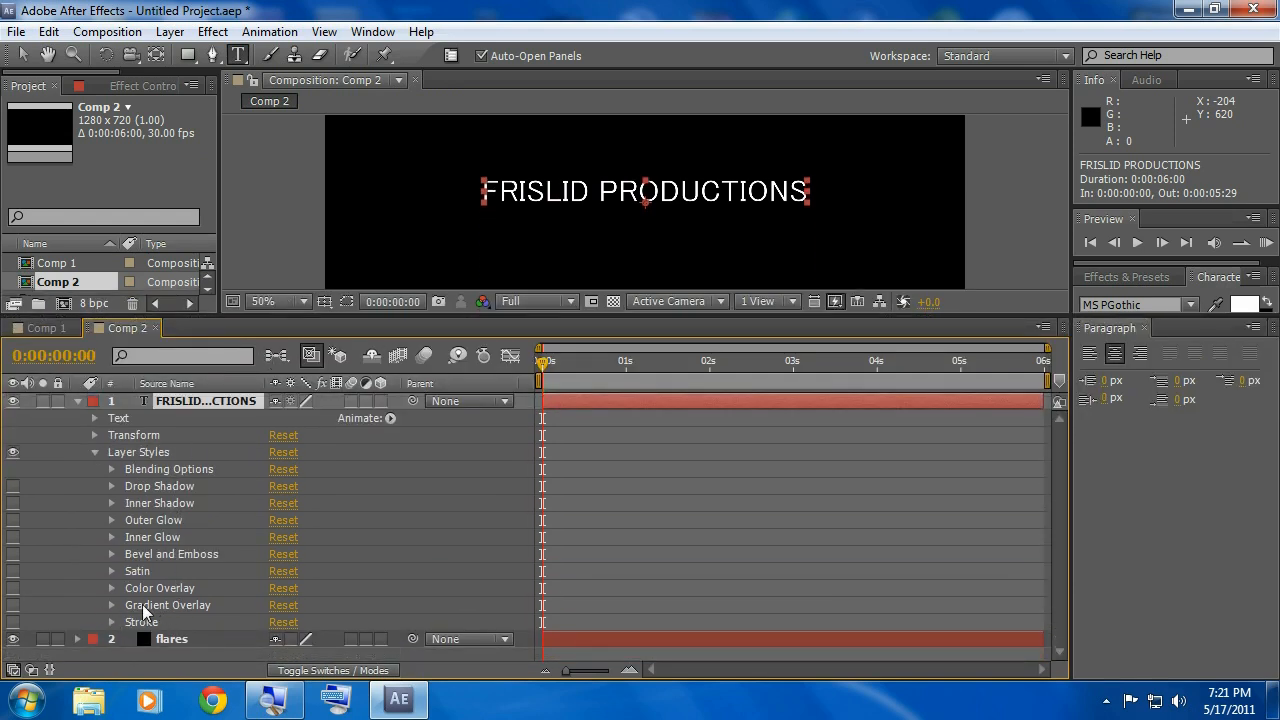
{"action": "mouse_move", "coordinate": [72, 615]}
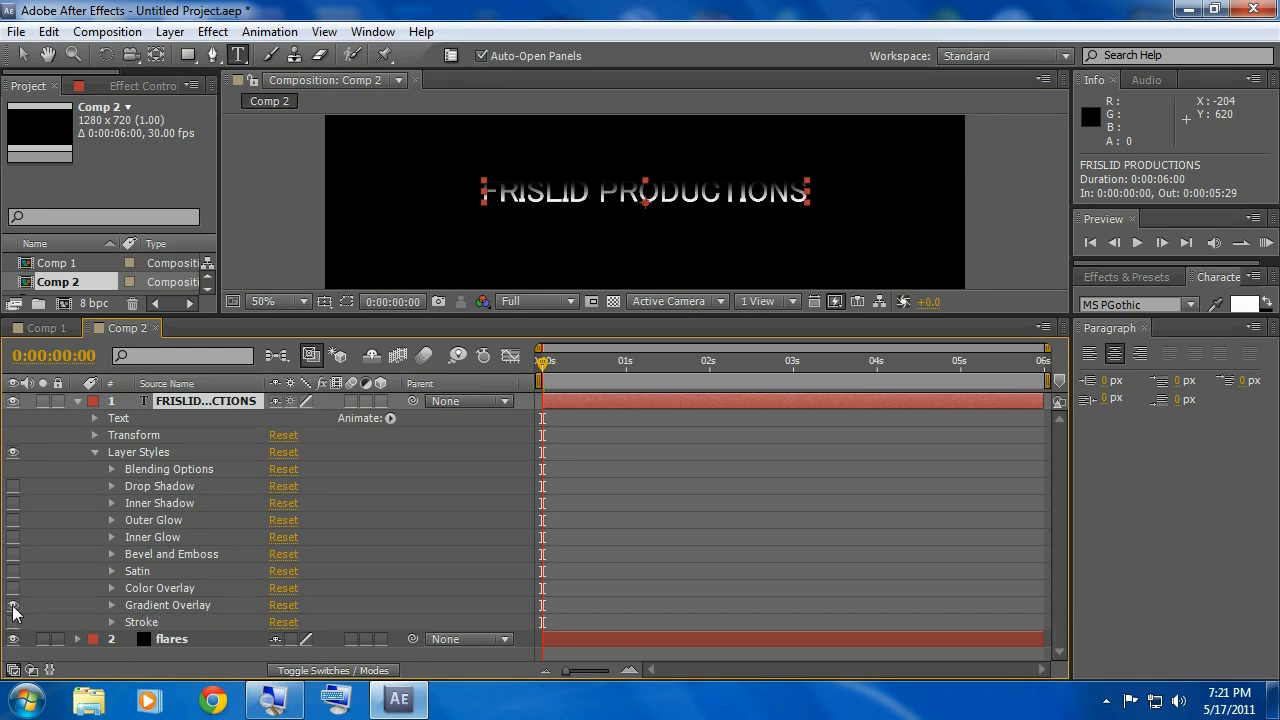
{"action": "mouse_move", "coordinate": [200, 554]}
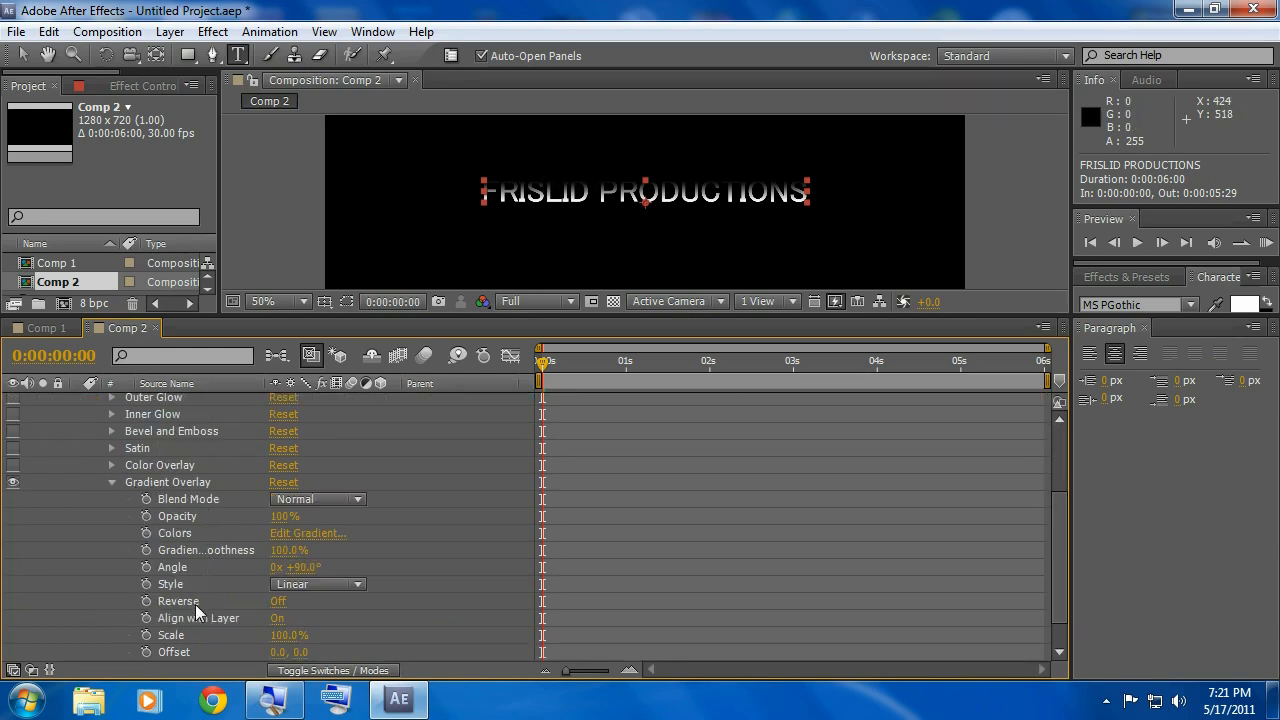
Step: Set both end stops of the title gradient to dark grey #3D3D3D
{"action": "left_click", "coordinate": [308, 533]}
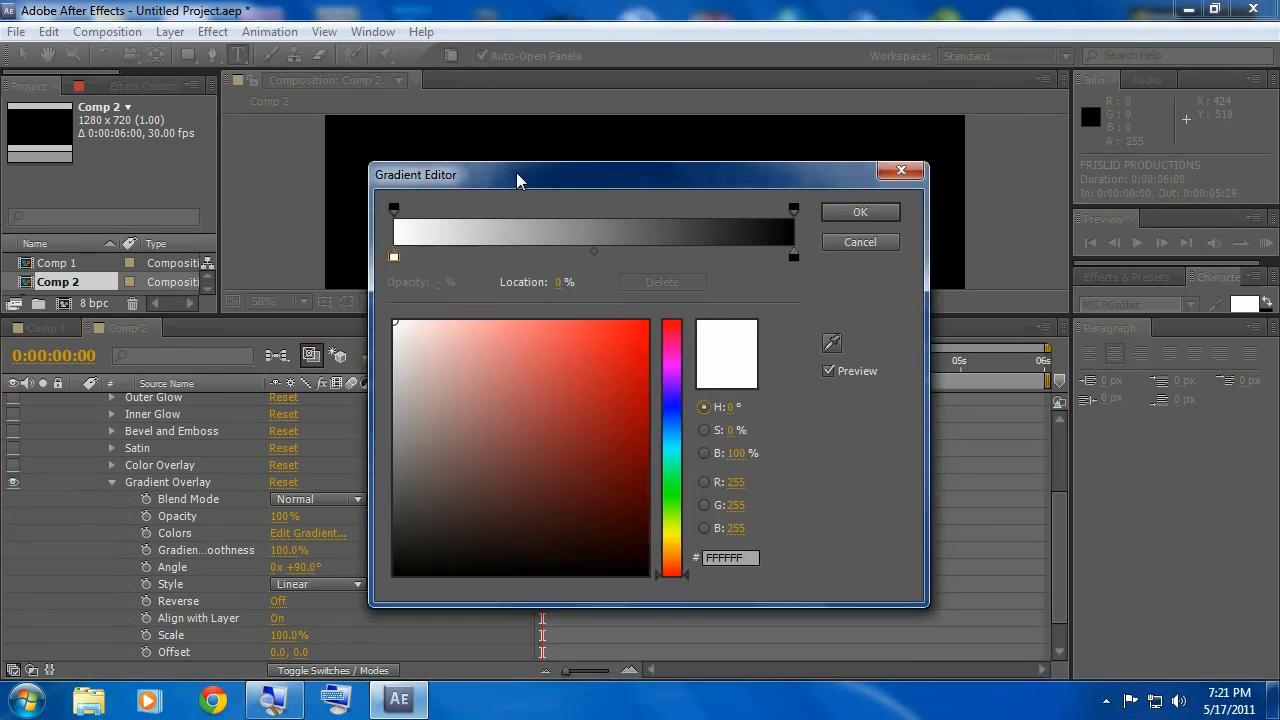
{"action": "mouse_move", "coordinate": [393, 260]}
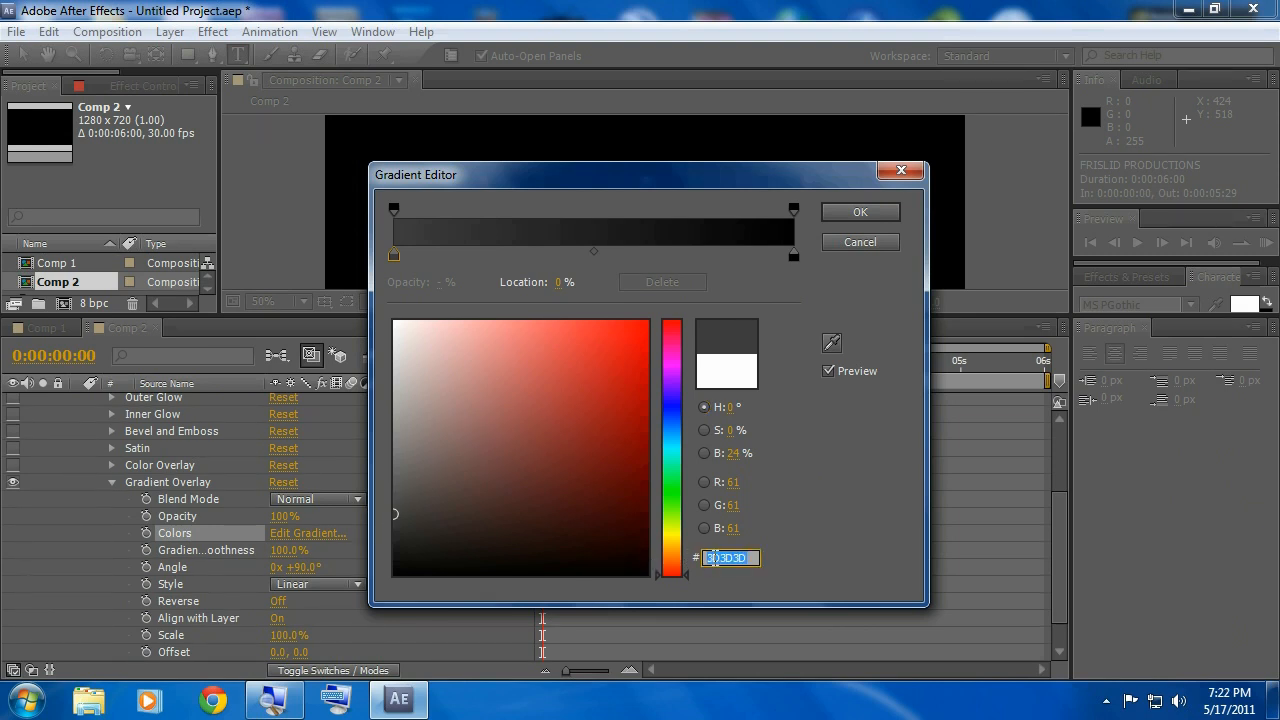
{"action": "right_click", "coordinate": [730, 557]}
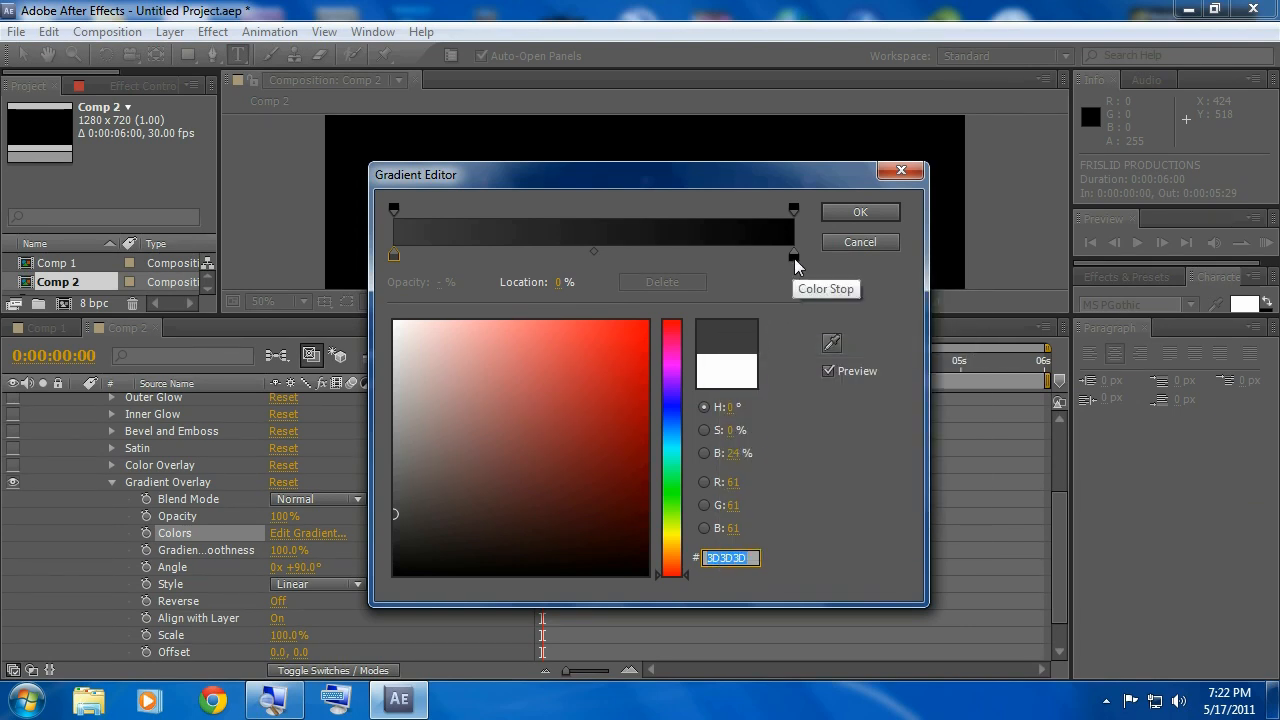
{"action": "left_click", "coordinate": [793, 255]}
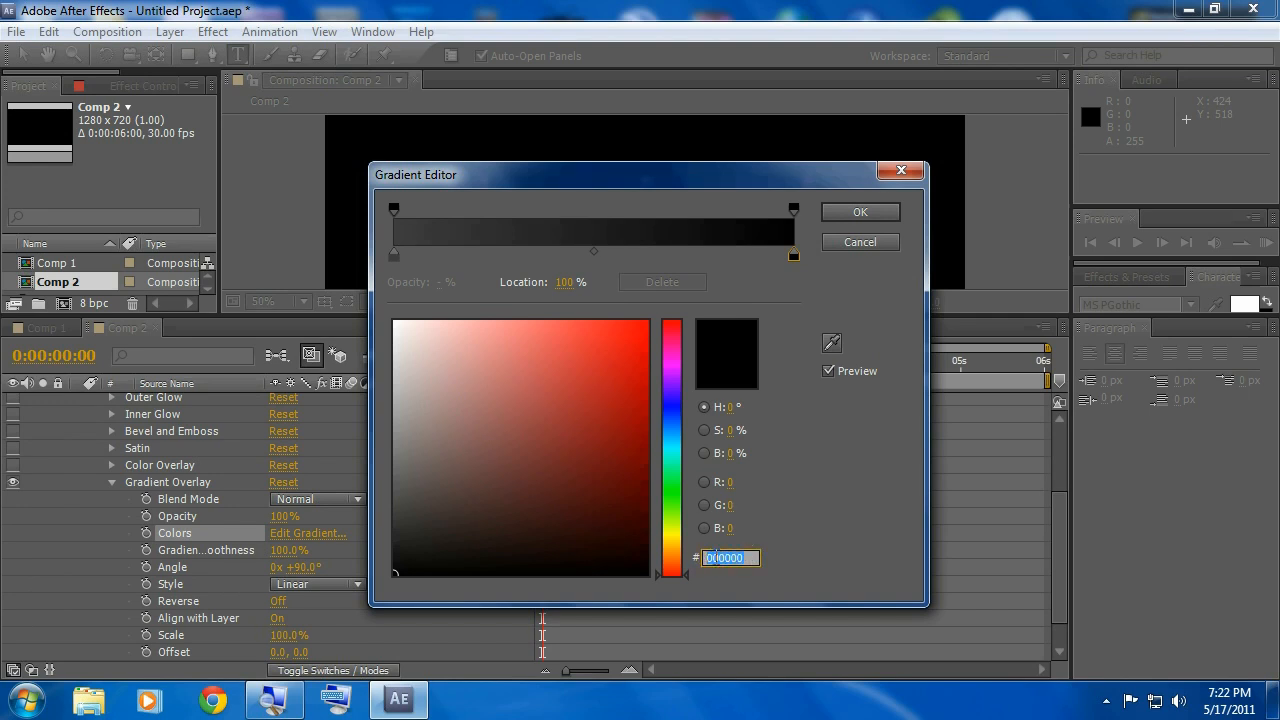
{"action": "right_click", "coordinate": [730, 557]}
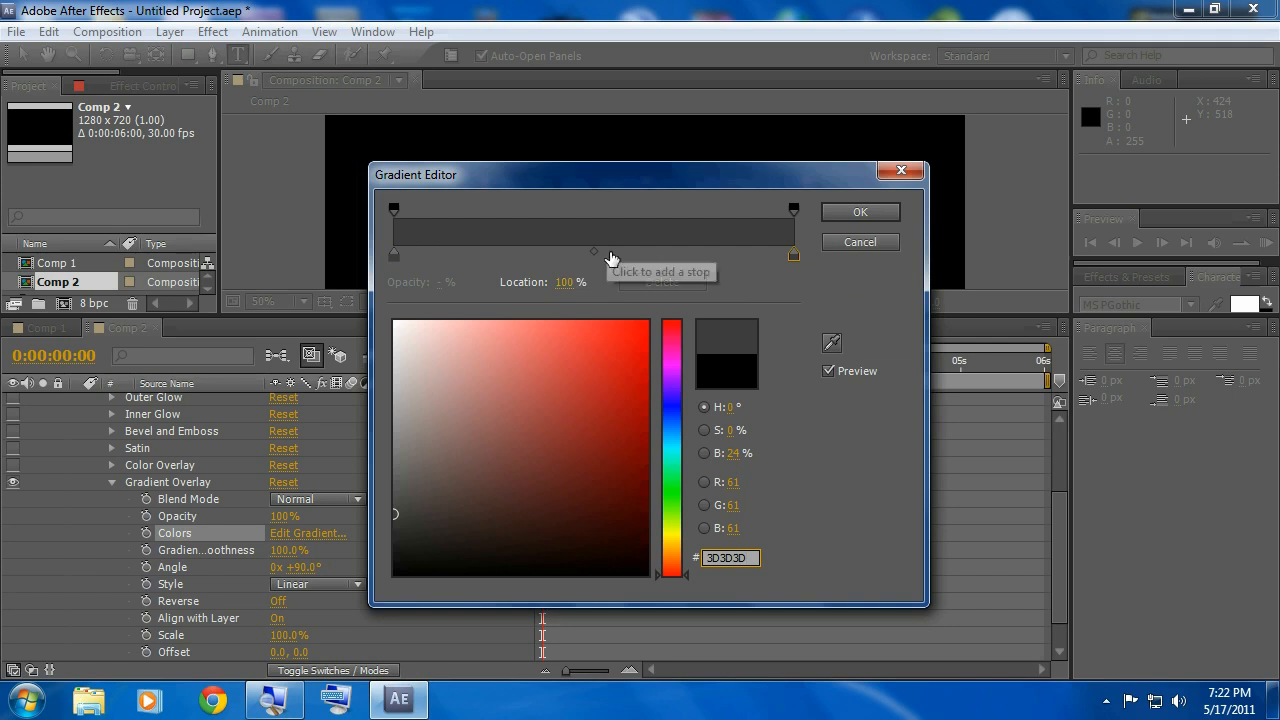
{"action": "mouse_move", "coordinate": [602, 262]}
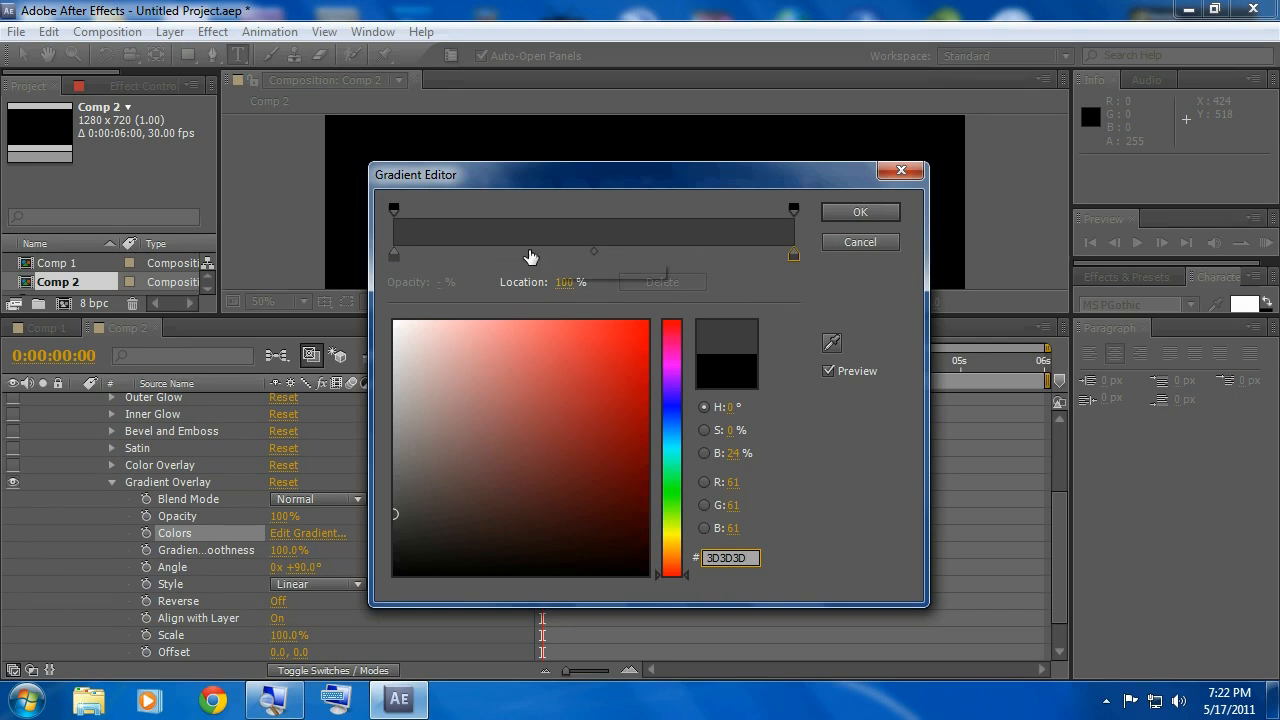
{"action": "mouse_move", "coordinate": [575, 254]}
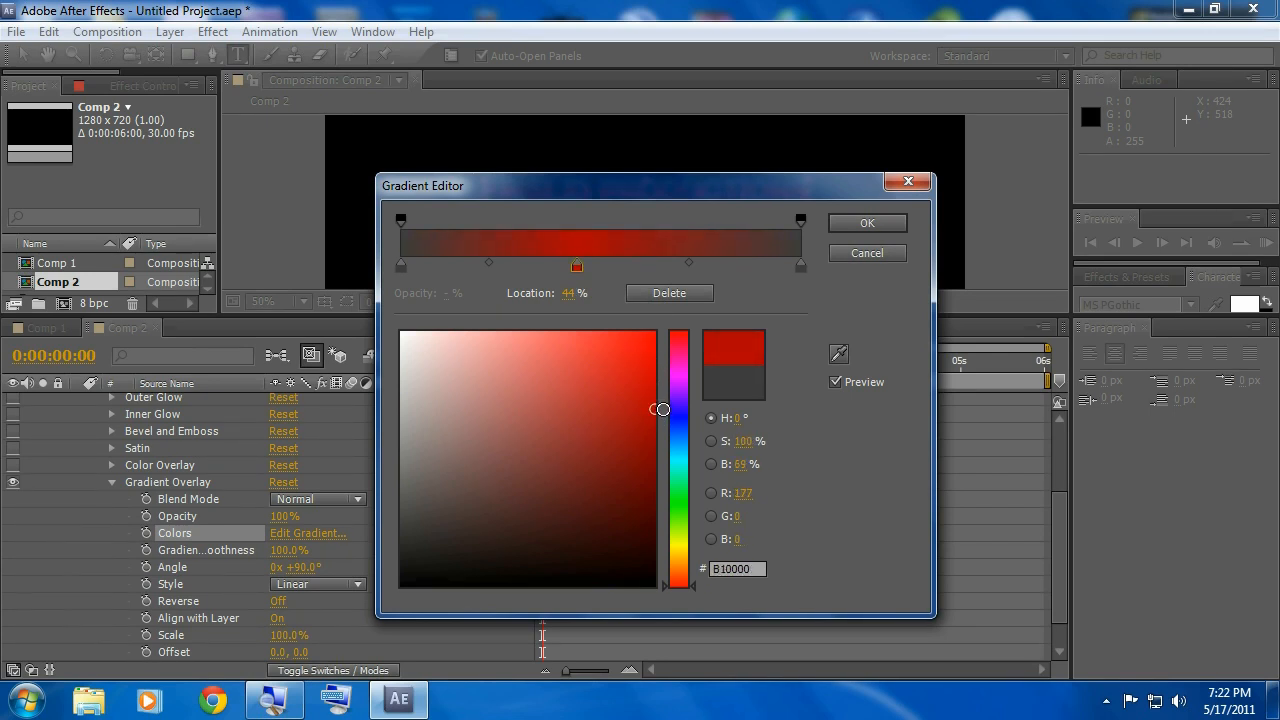
Step: Add a narrow bright red FF0A0A stop near 36% between dark grey stops
{"action": "left_click_drag", "start_coordinate": [661, 410], "coordinate": [658, 331]}
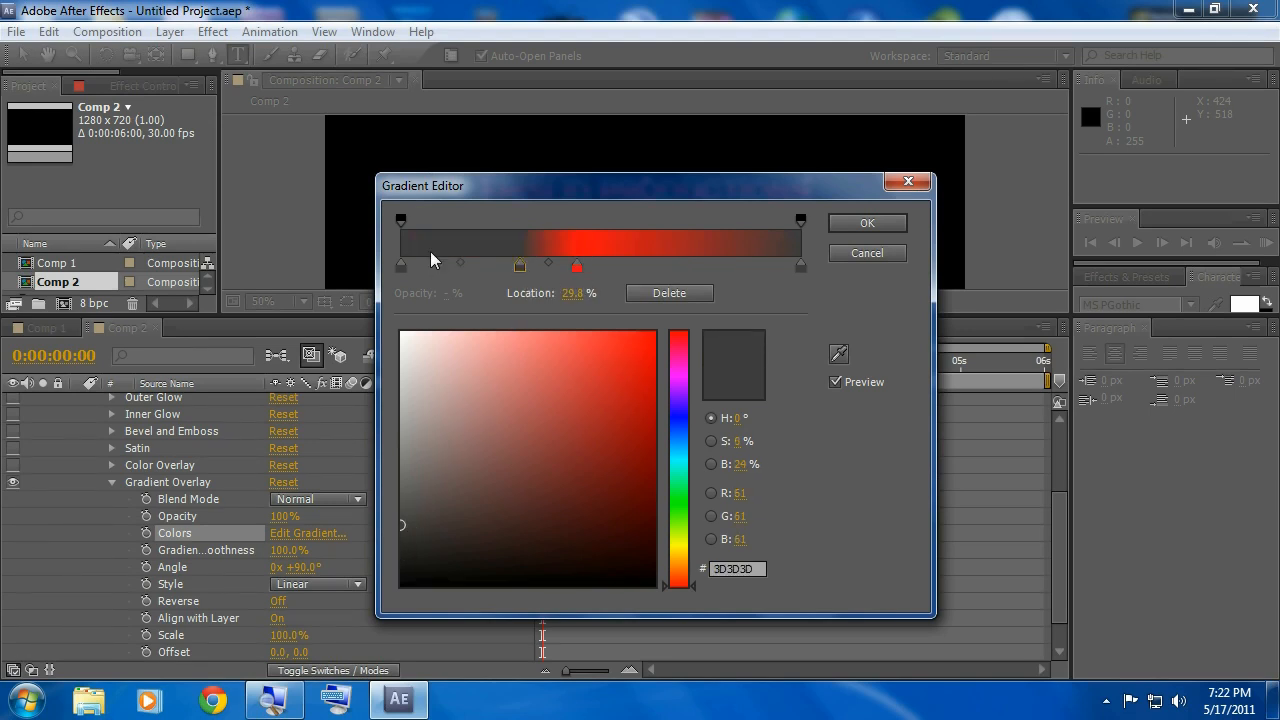
{"action": "left_click", "coordinate": [400, 553]}
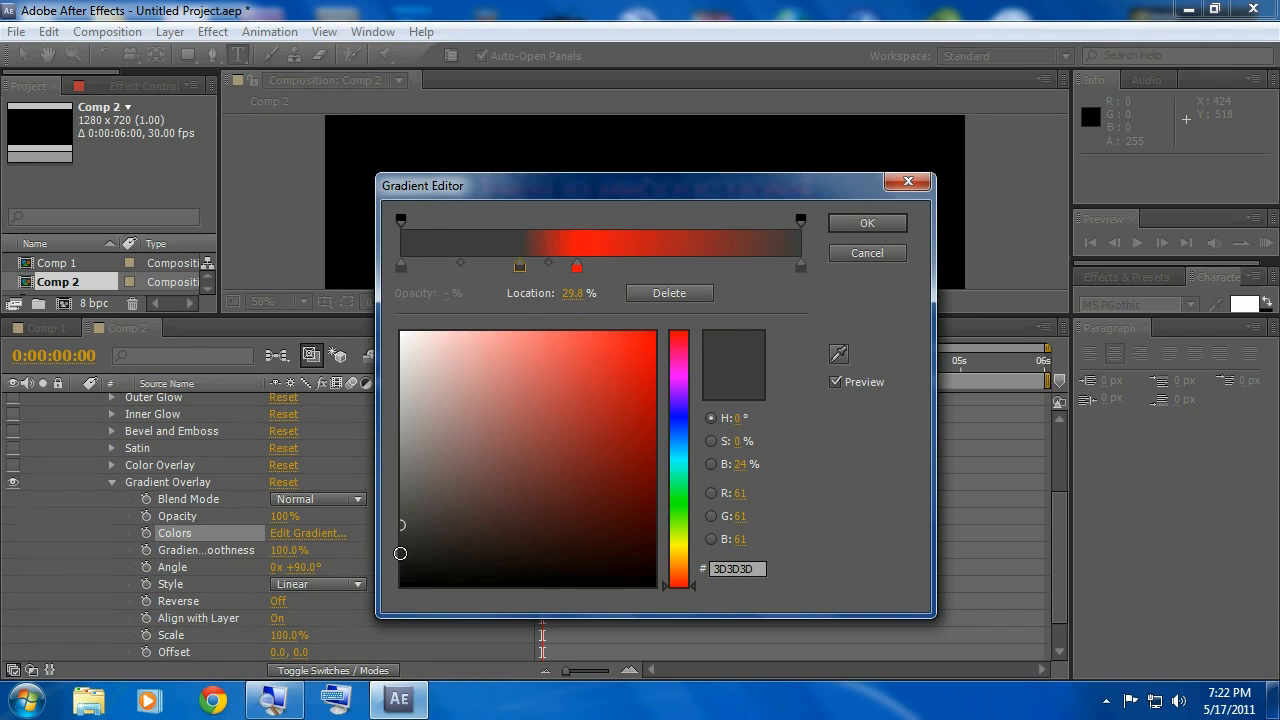
{"action": "left_click", "coordinate": [580, 364]}
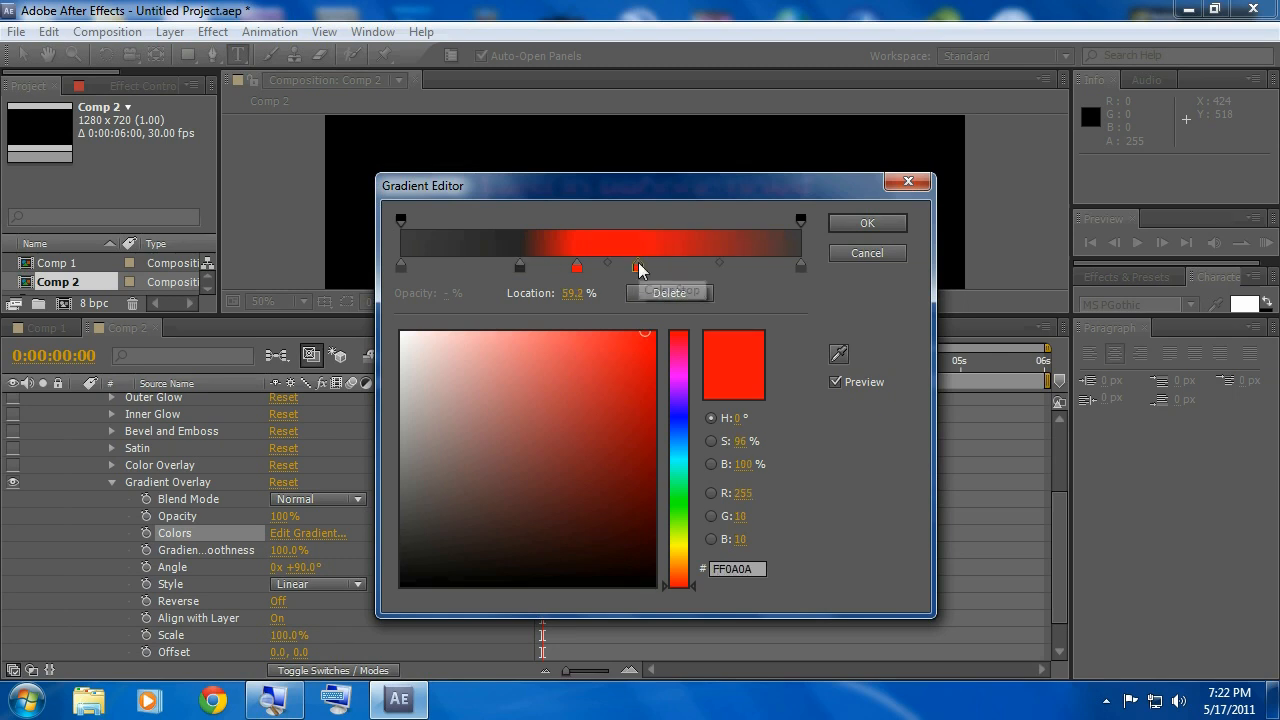
{"action": "left_click", "coordinate": [637, 265]}
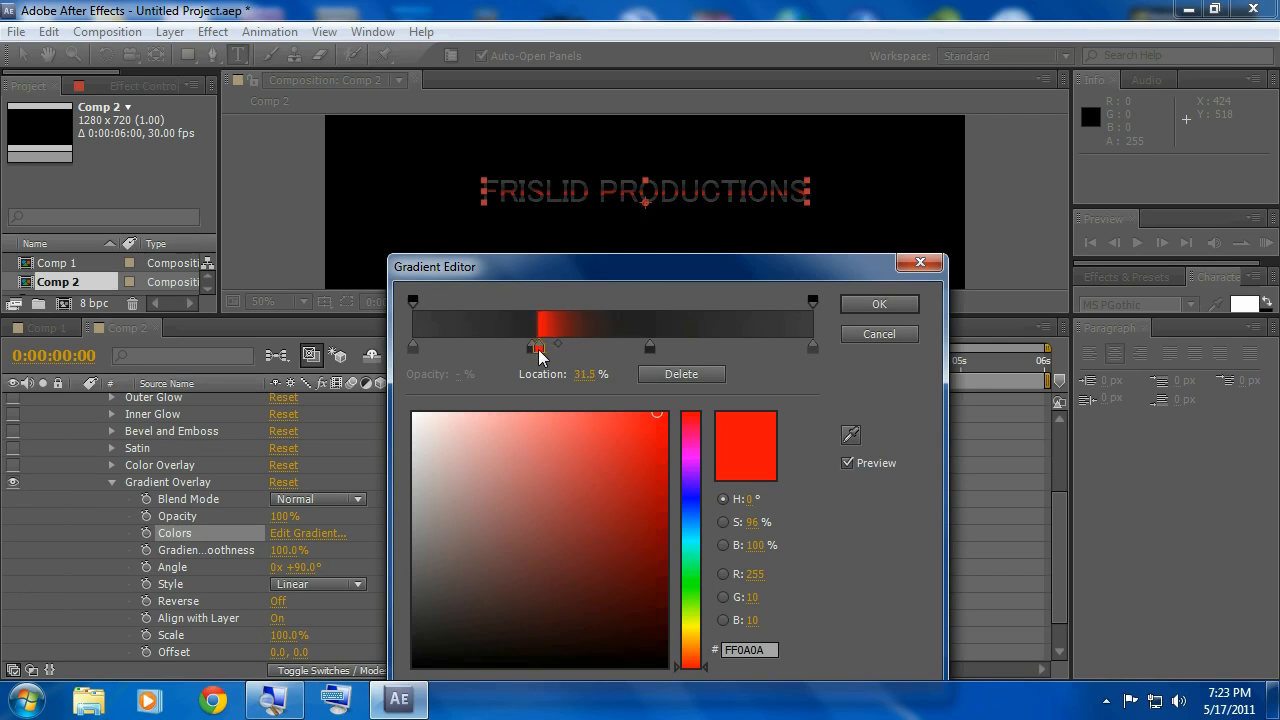
{"action": "left_click_drag", "start_coordinate": [538, 347], "coordinate": [655, 347]}
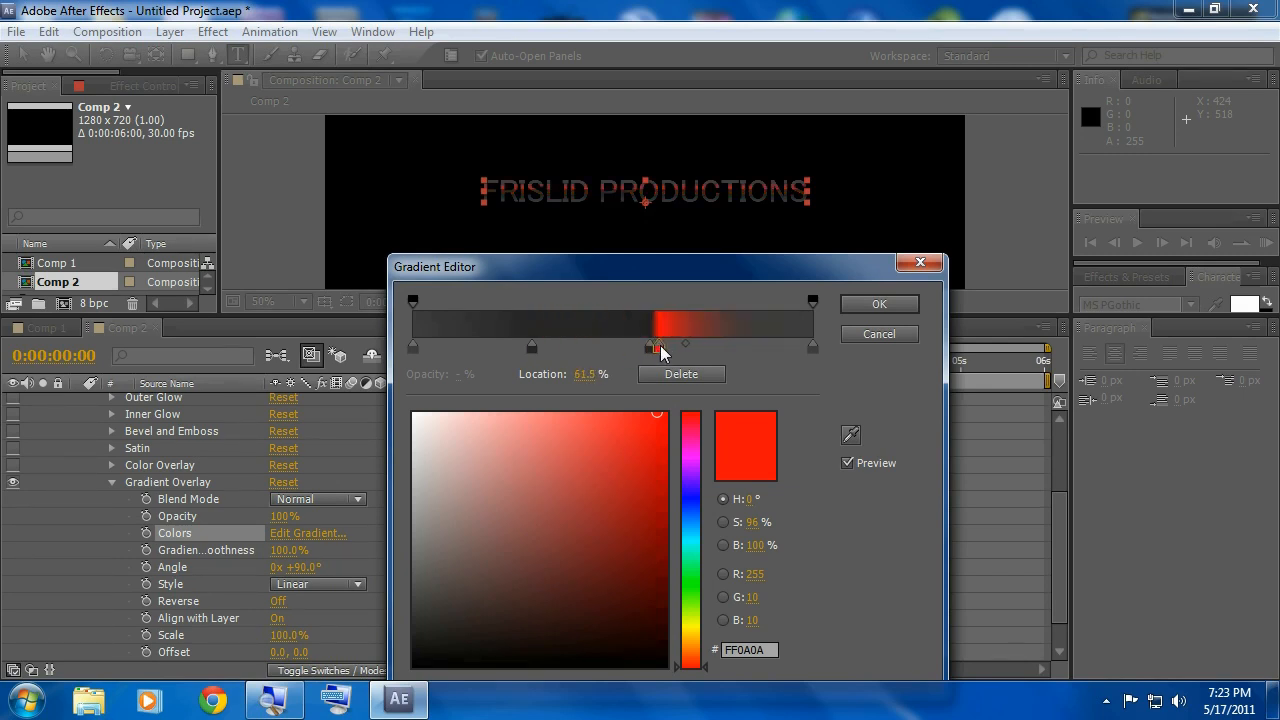
{"action": "left_click_drag", "start_coordinate": [655, 348], "coordinate": [560, 348]}
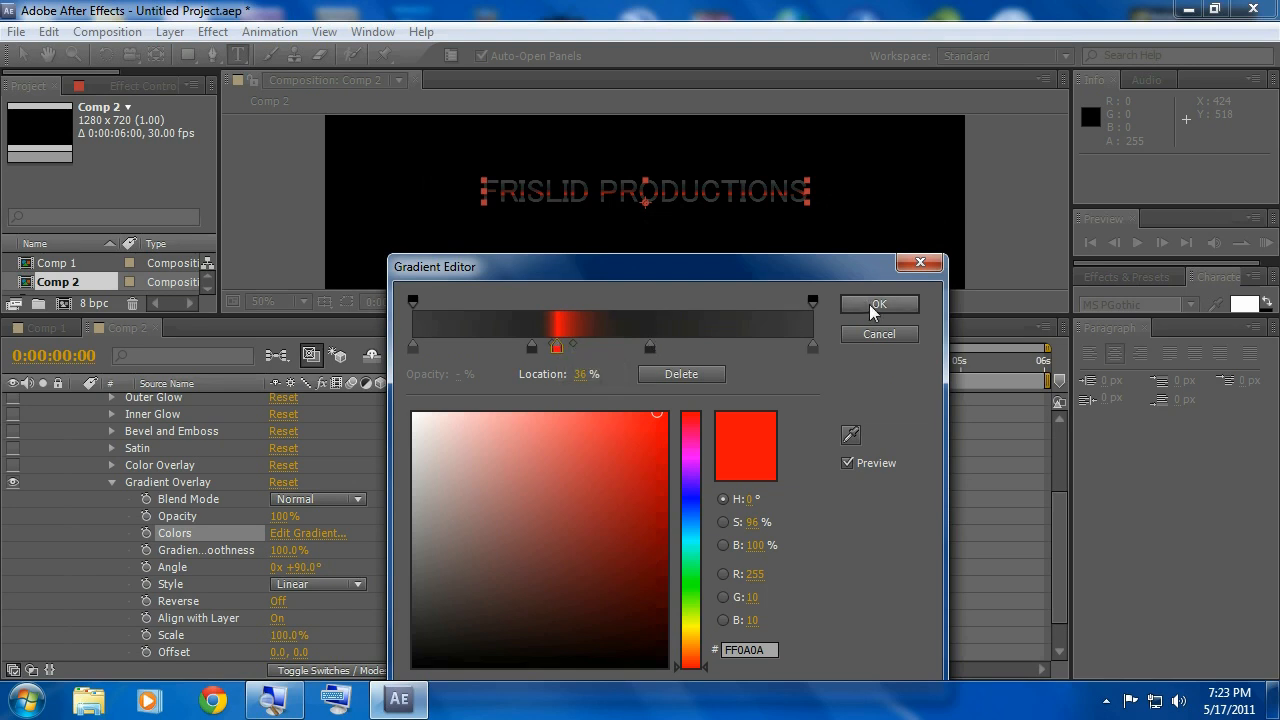
Step: Confirm the gradient edits and move the flares solid above the title text
{"action": "left_click", "coordinate": [878, 304]}
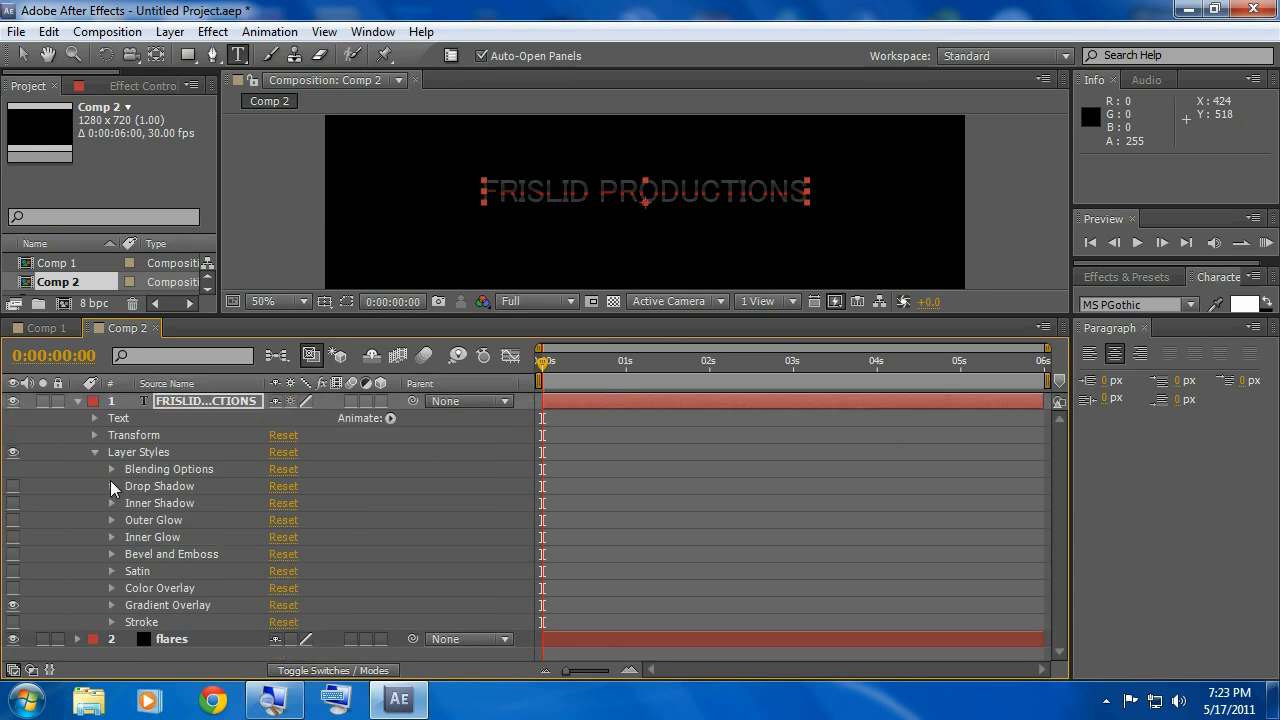
{"action": "left_click", "coordinate": [78, 401]}
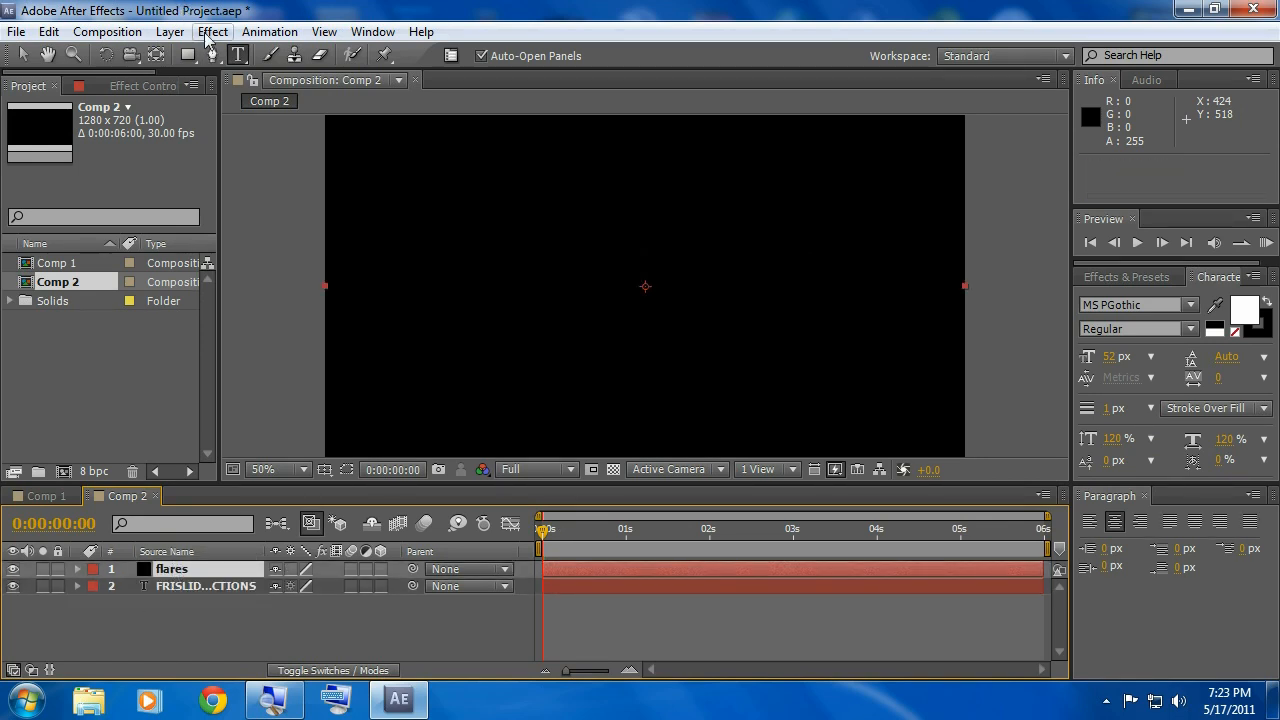
Step: Browse the Effect menu's Video Copilot plugins, including Optical Flares and Twitch
{"action": "left_click", "coordinate": [212, 31]}
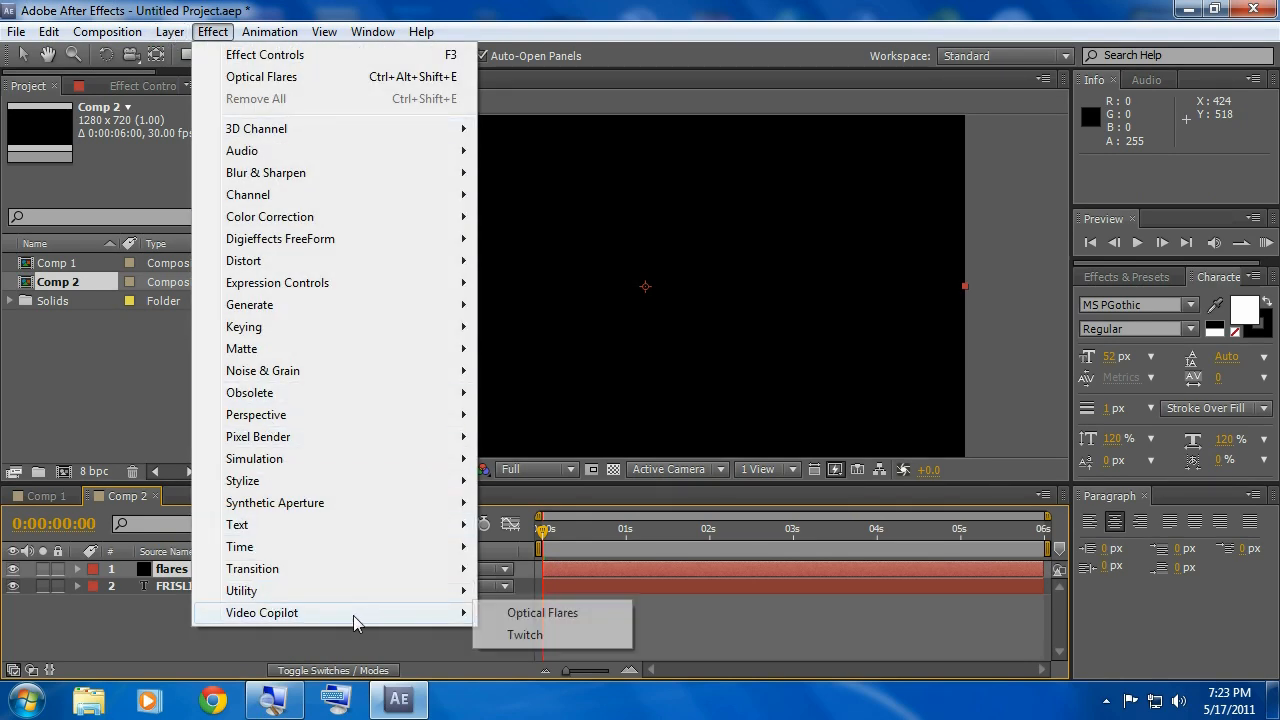
{"action": "mouse_move", "coordinate": [542, 612]}
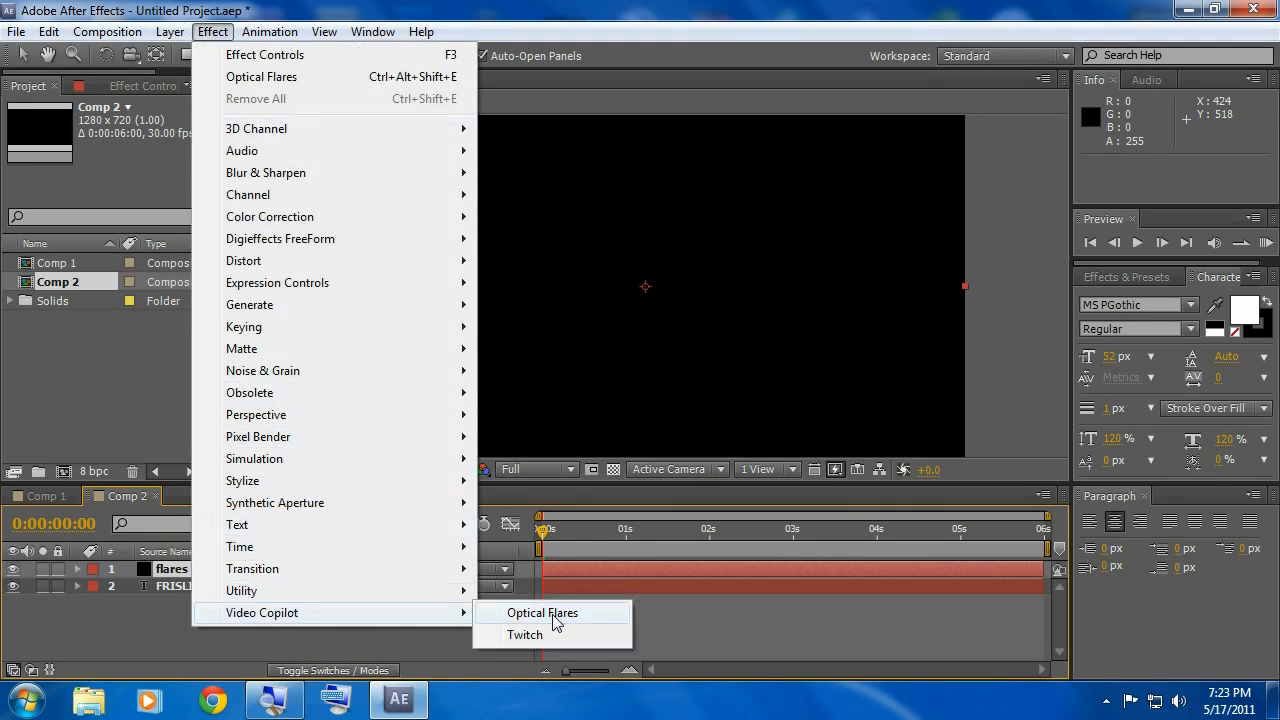
{"action": "mouse_move", "coordinate": [244, 326]}
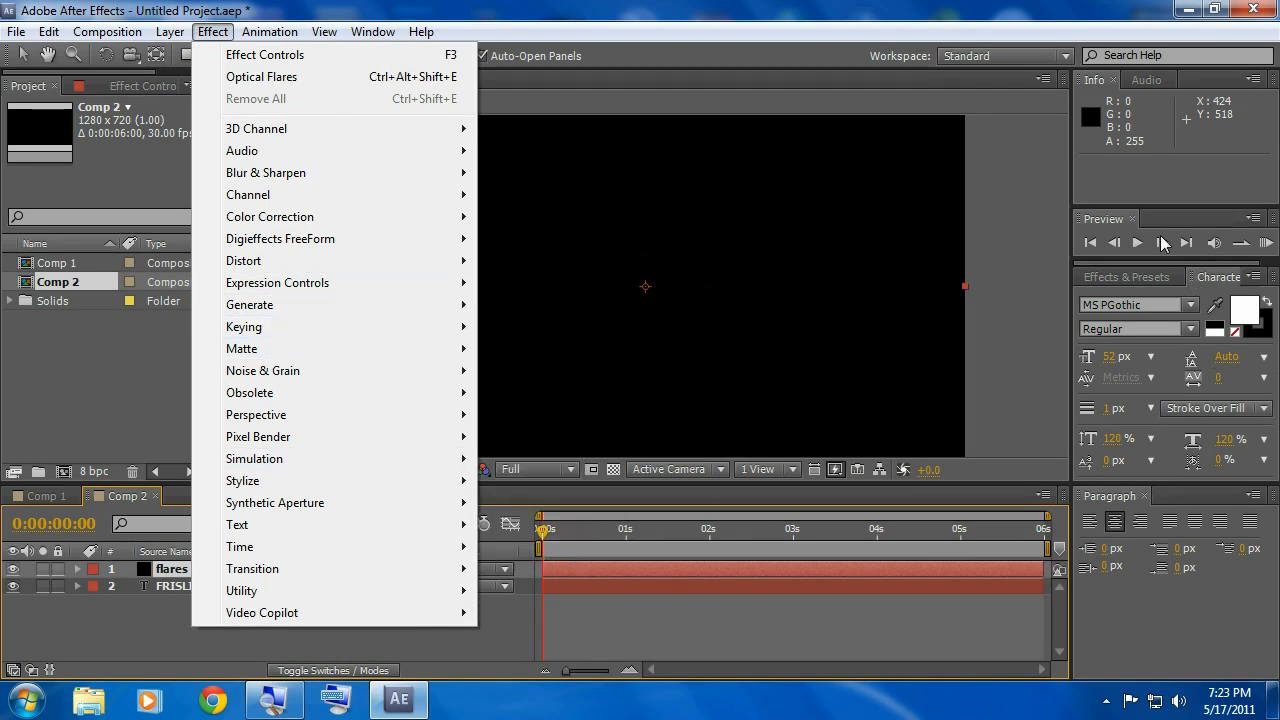
{"action": "mouse_move", "coordinate": [1140, 290]}
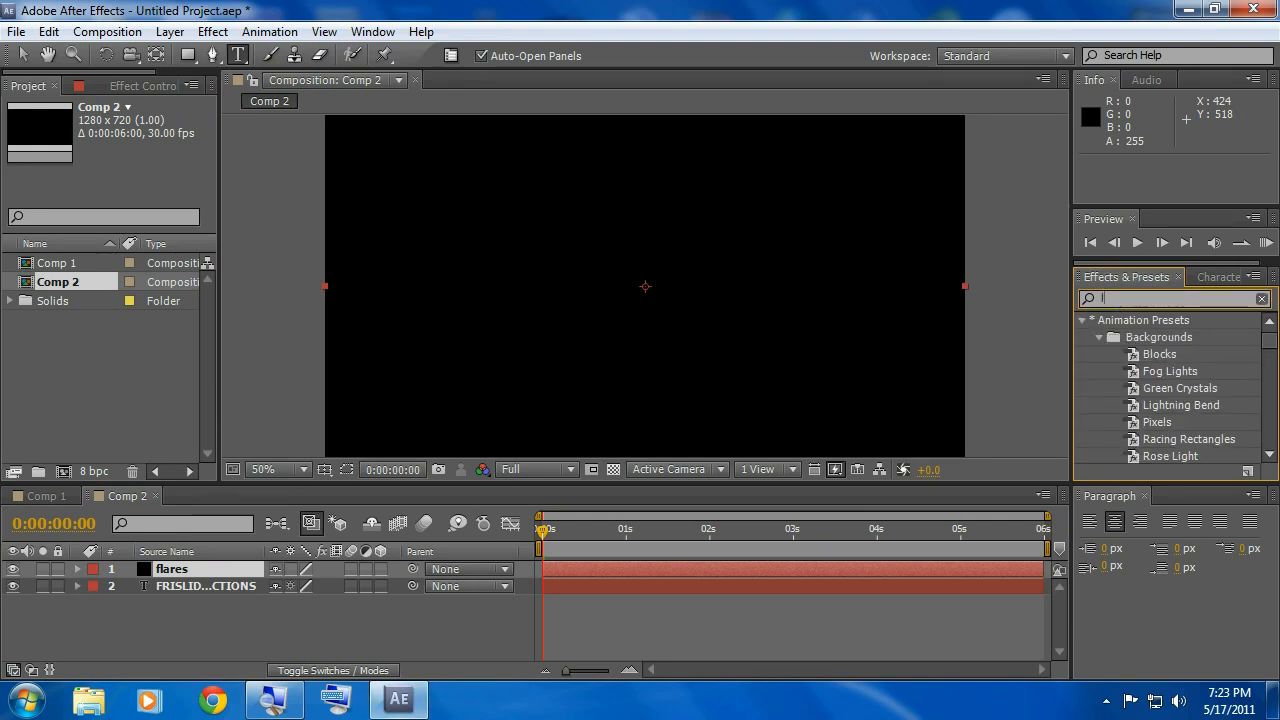
Step: Try Lens Flare on the flares solid, shift its centre left, then select it for deletion
{"action": "type", "text": "lens flar"}
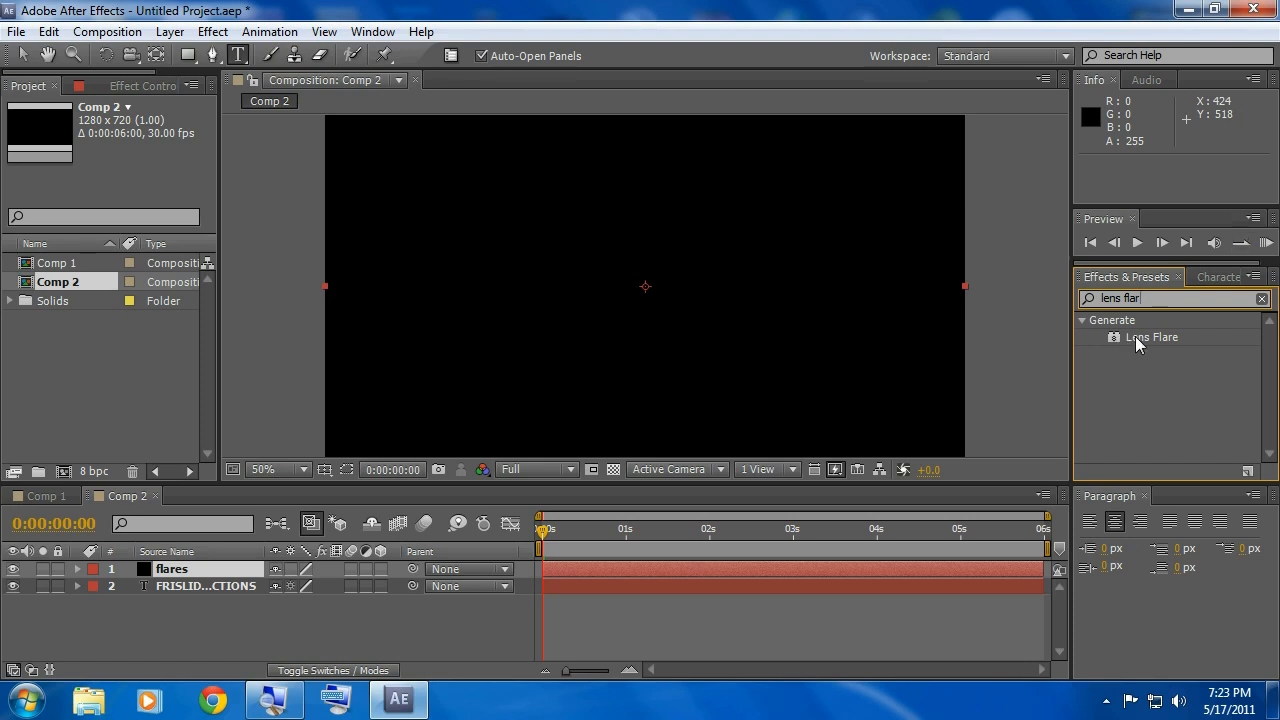
{"action": "double_click", "coordinate": [1152, 336]}
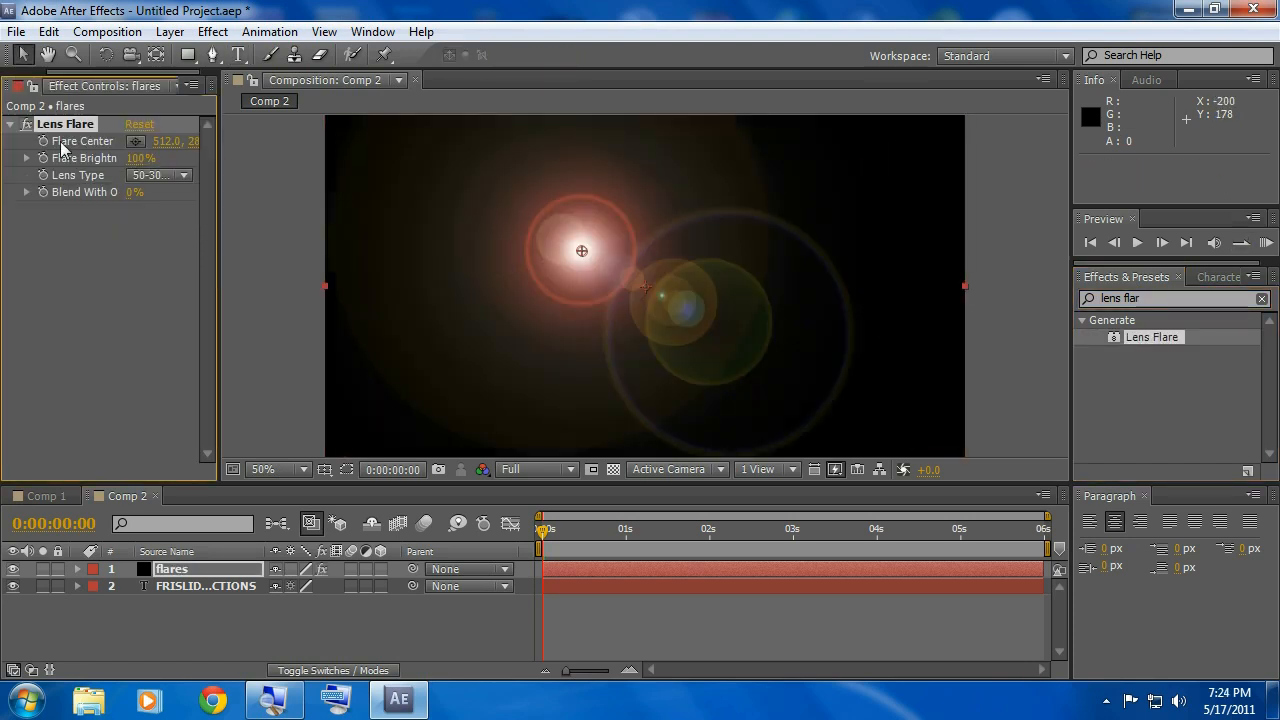
{"action": "left_click_drag", "start_coordinate": [582, 250], "coordinate": [527, 283]}
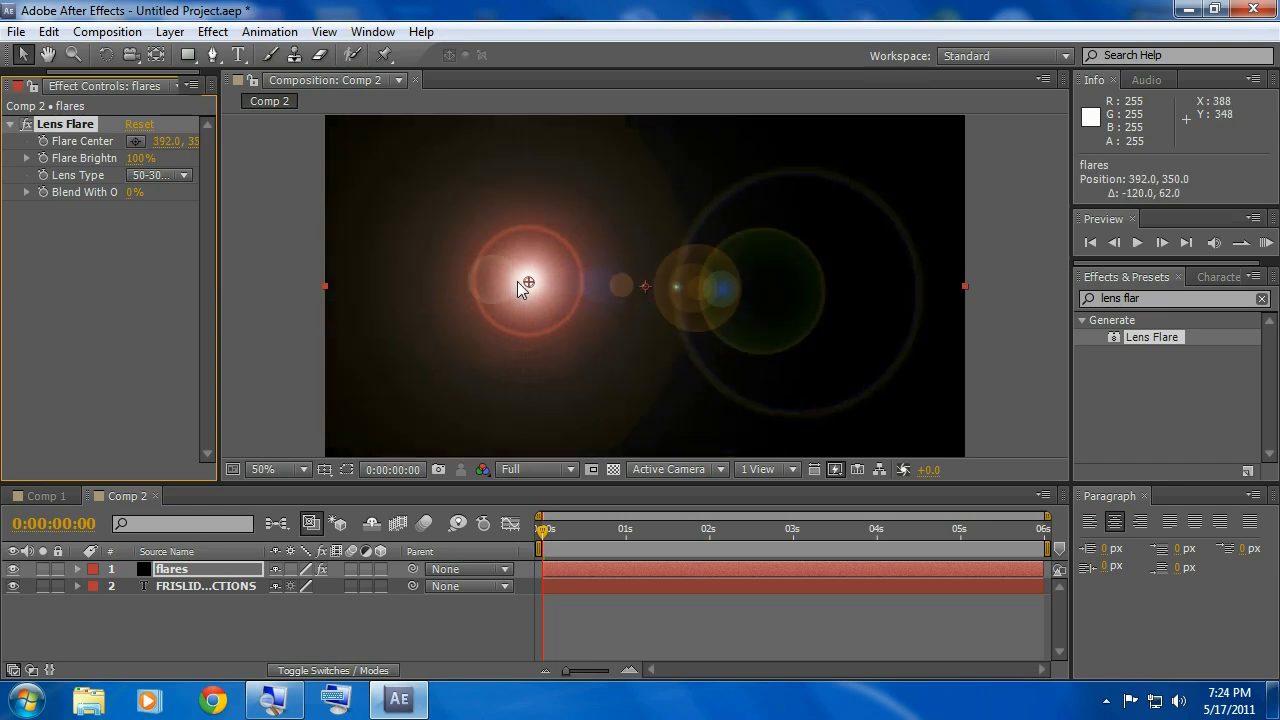
{"action": "left_click", "coordinate": [158, 175]}
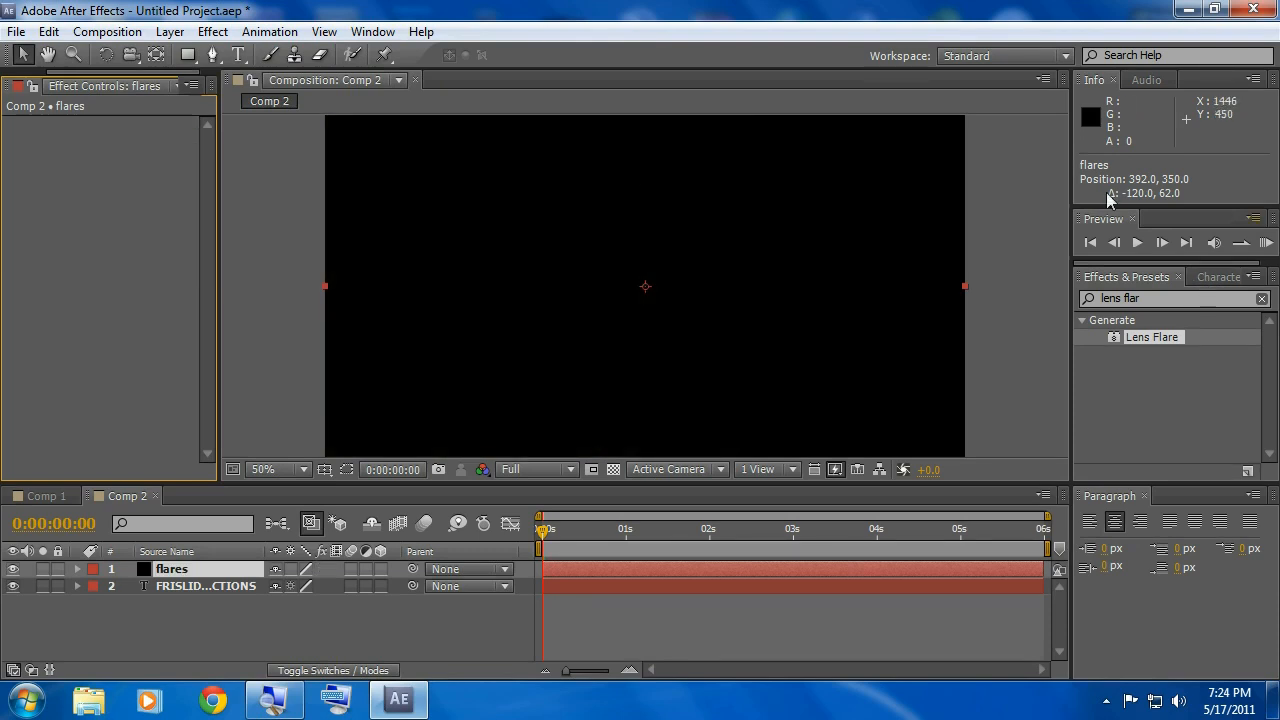
Step: Apply Video Copilot's Optical Flares to the flares solid and open its Options window
{"action": "left_click", "coordinate": [212, 31]}
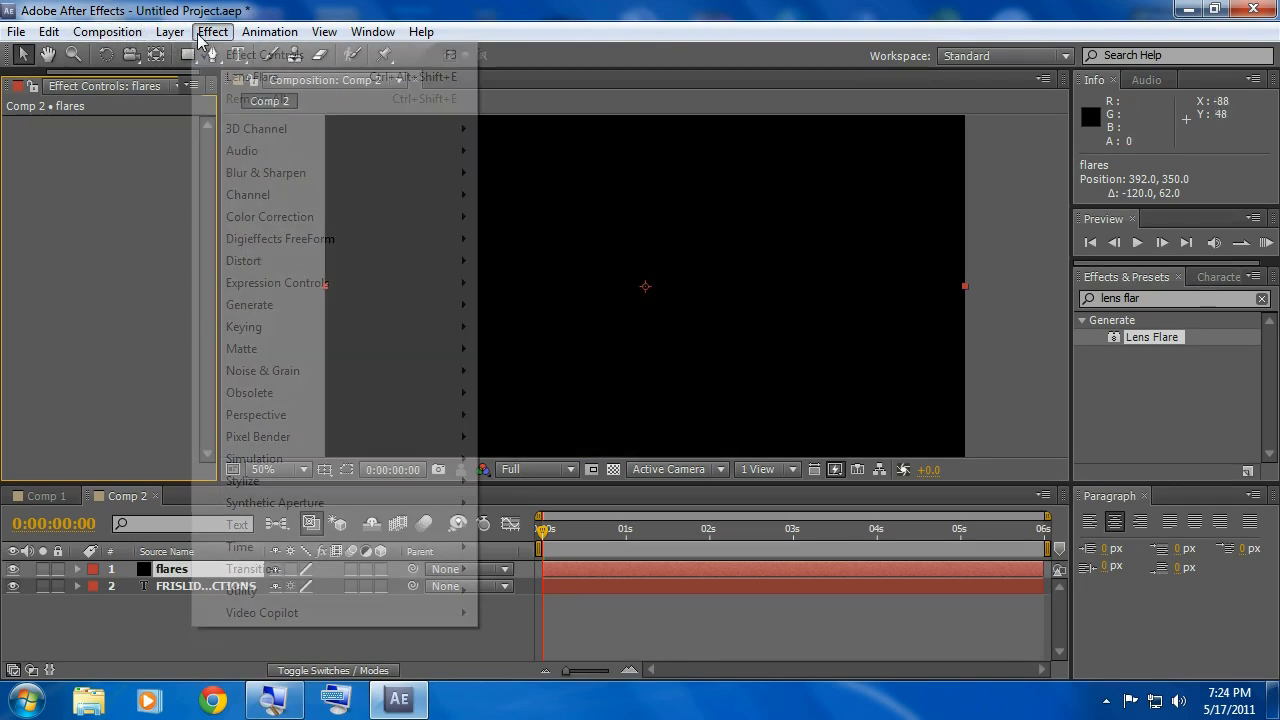
{"action": "mouse_move", "coordinate": [262, 612]}
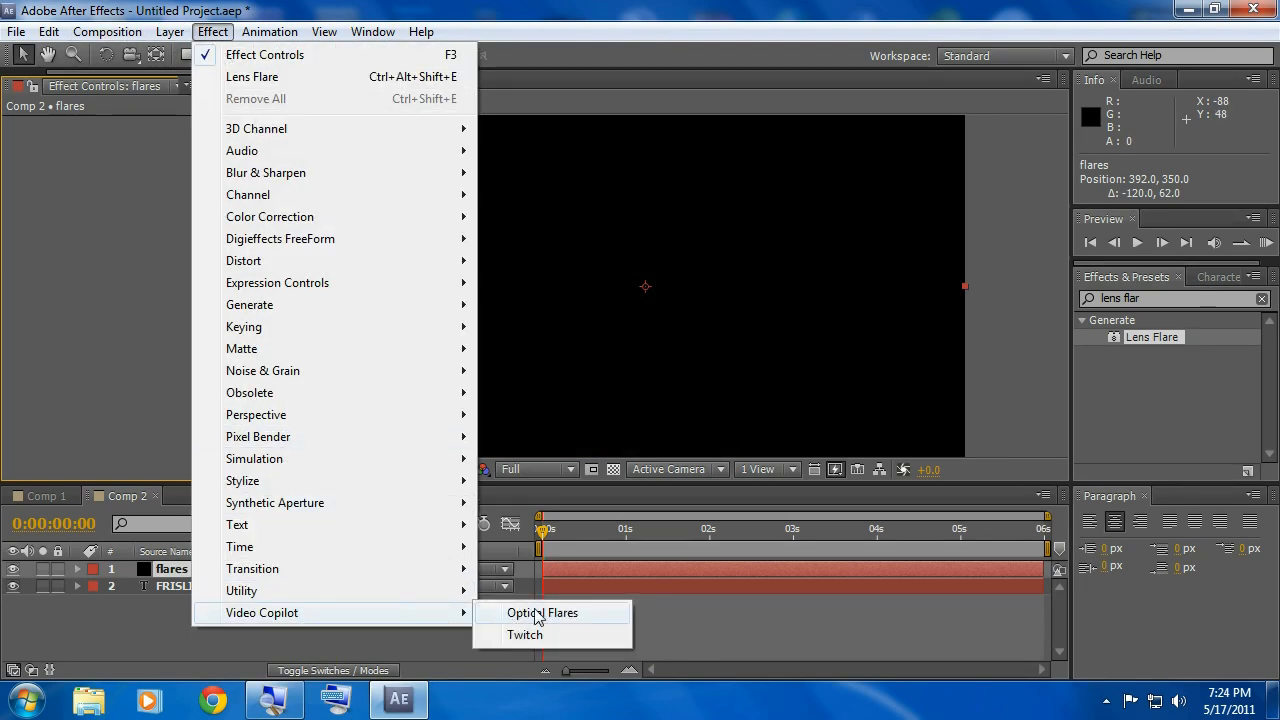
{"action": "left_click", "coordinate": [542, 612]}
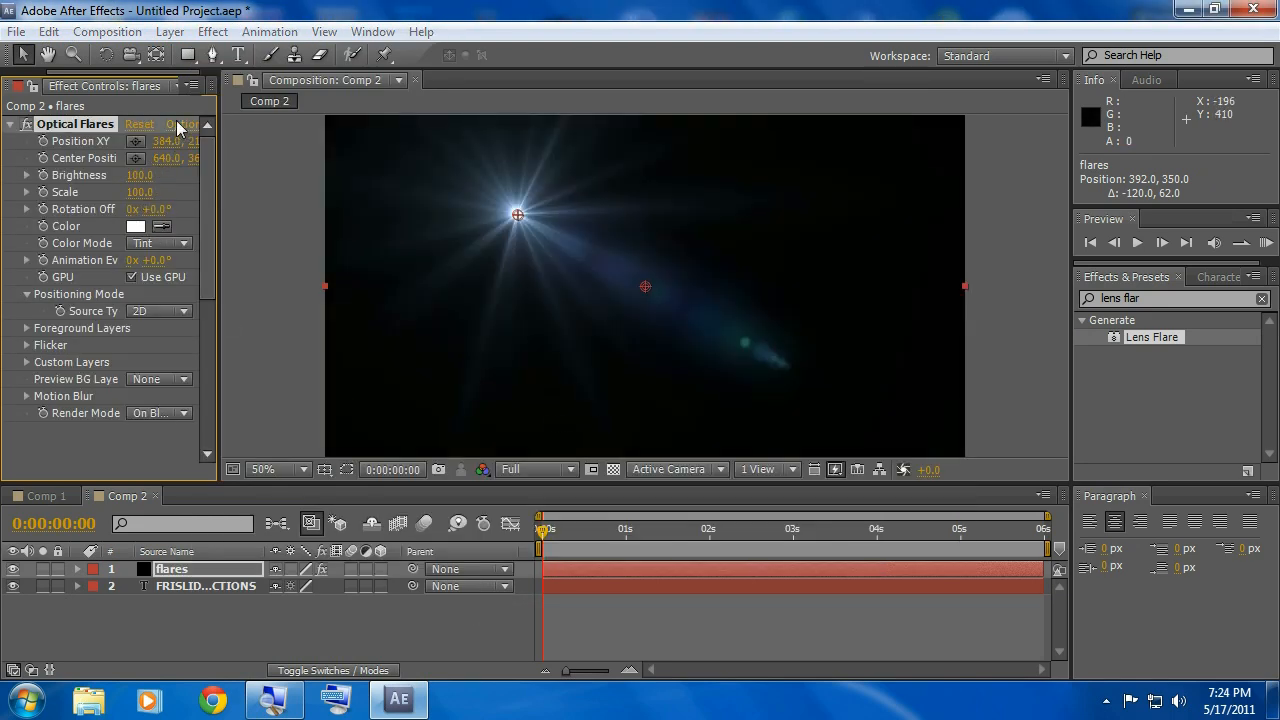
{"action": "left_click", "coordinate": [184, 124]}
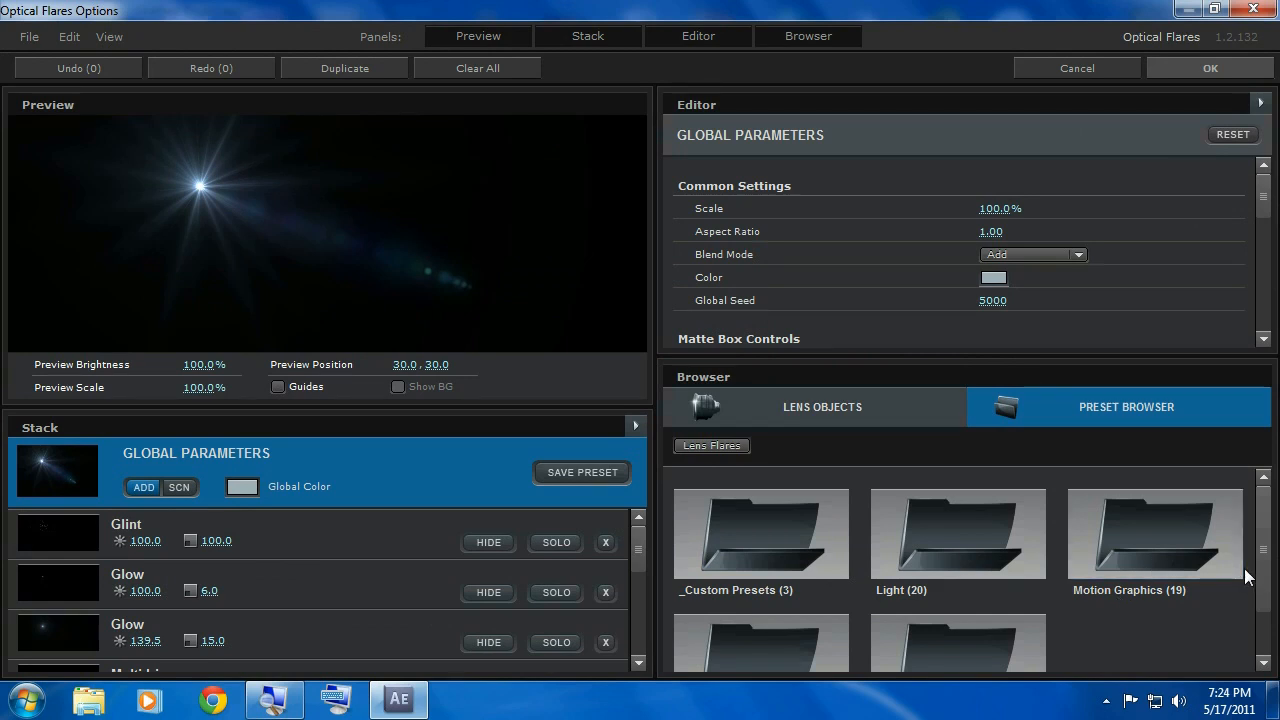
Step: Scroll the Natural Flares presets and pick a warm golden glow flare
{"action": "scroll", "scroll_direction": "down", "scroll_amount": 3}
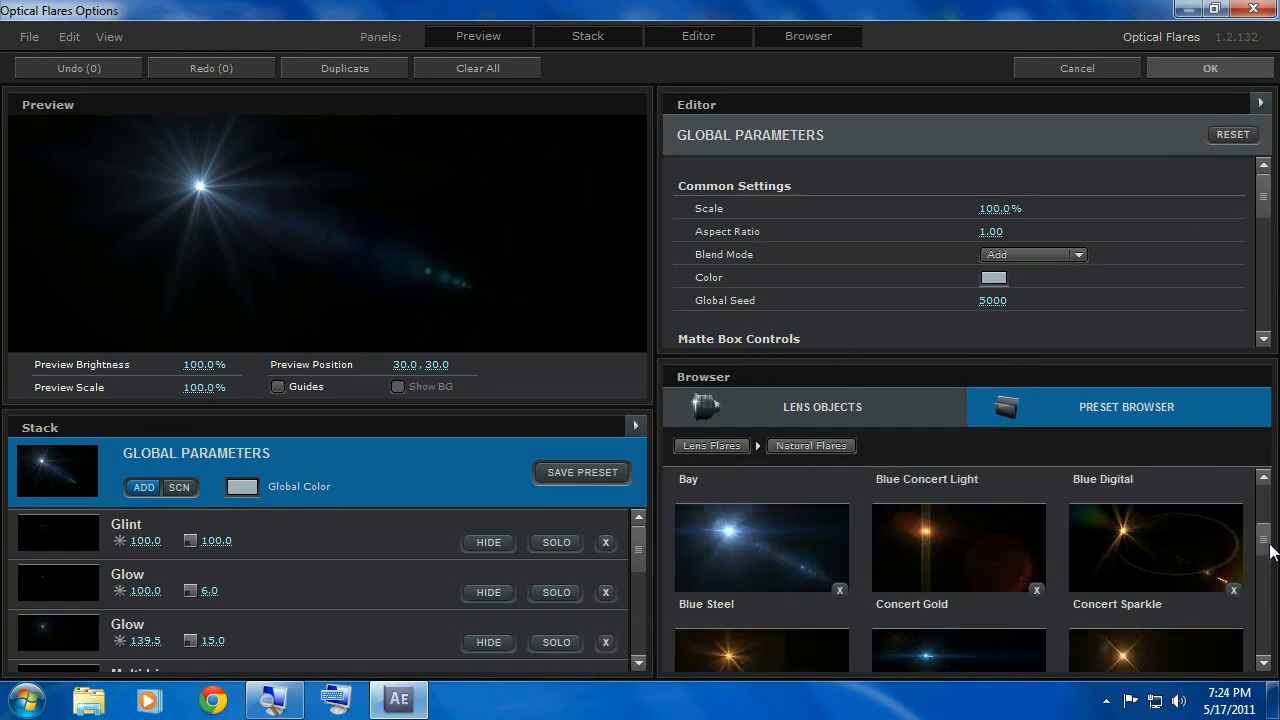
{"action": "scroll", "scroll_direction": "down", "scroll_amount": 3}
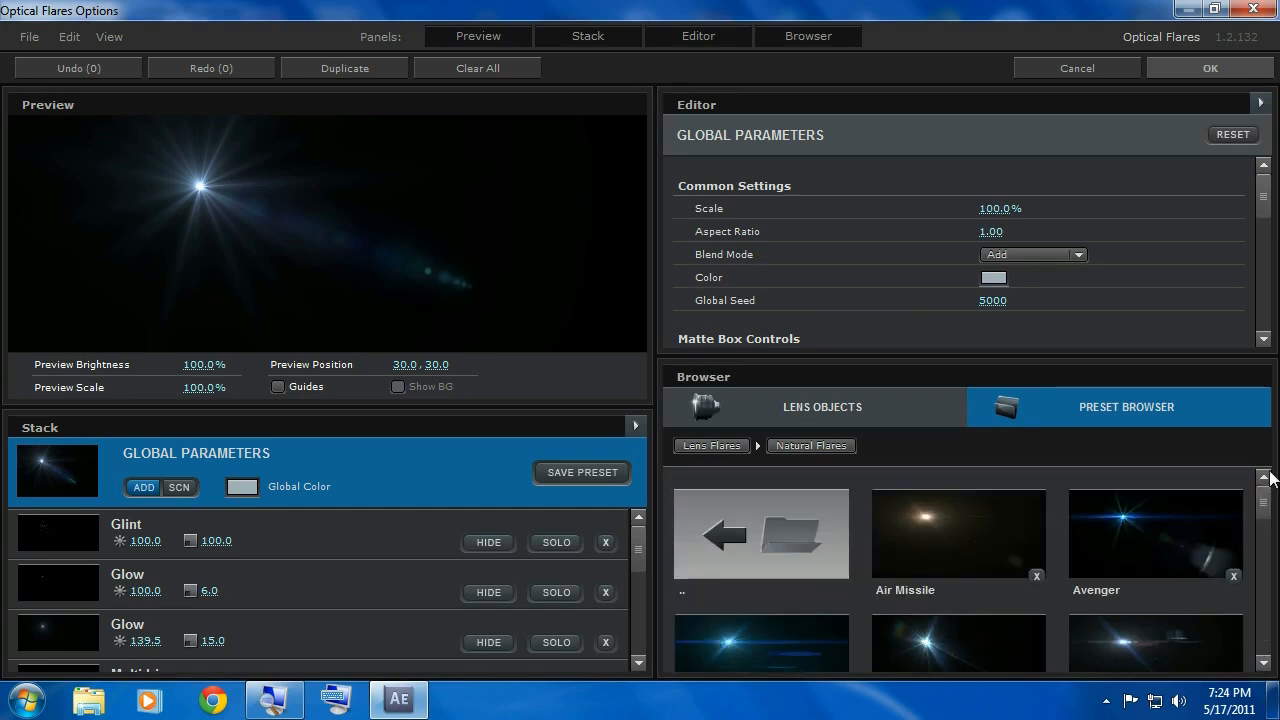
{"action": "scroll", "scroll_direction": "down", "scroll_amount": 3}
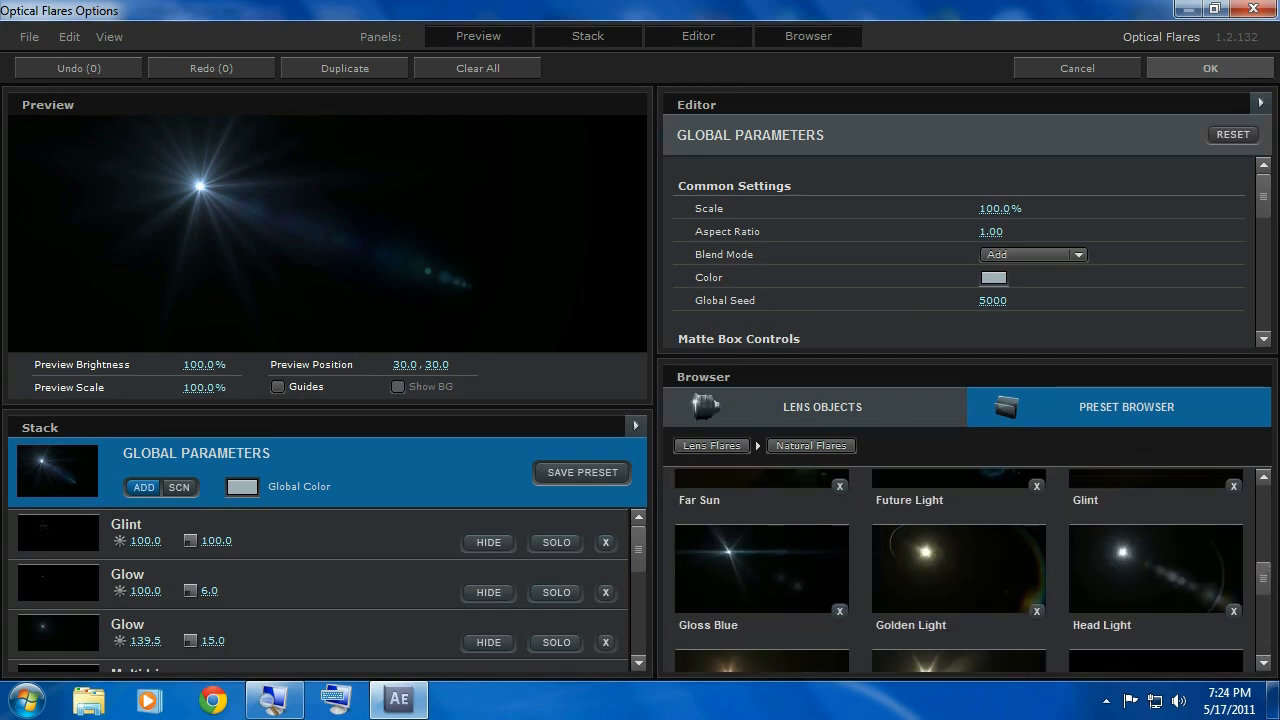
{"action": "scroll", "scroll_direction": "down", "scroll_amount": 3}
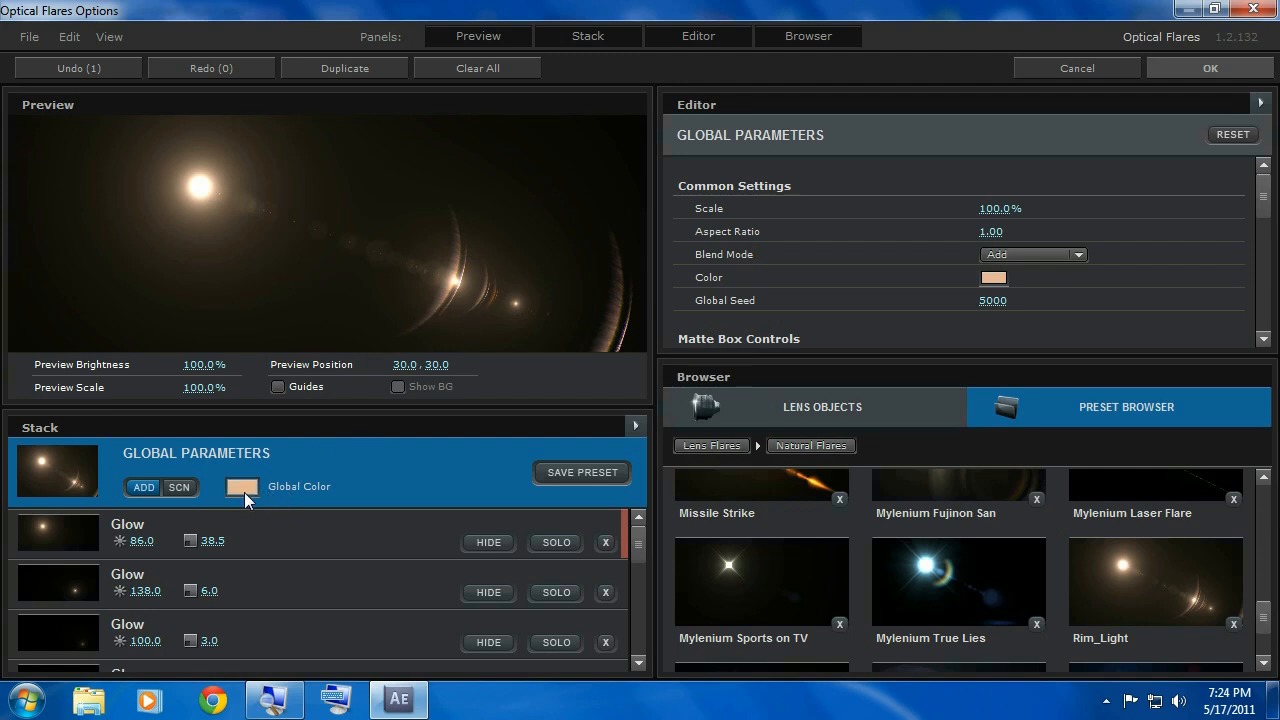
Step: Set the flare's Global Color to pure red (FF0000)
{"action": "left_click", "coordinate": [240, 487]}
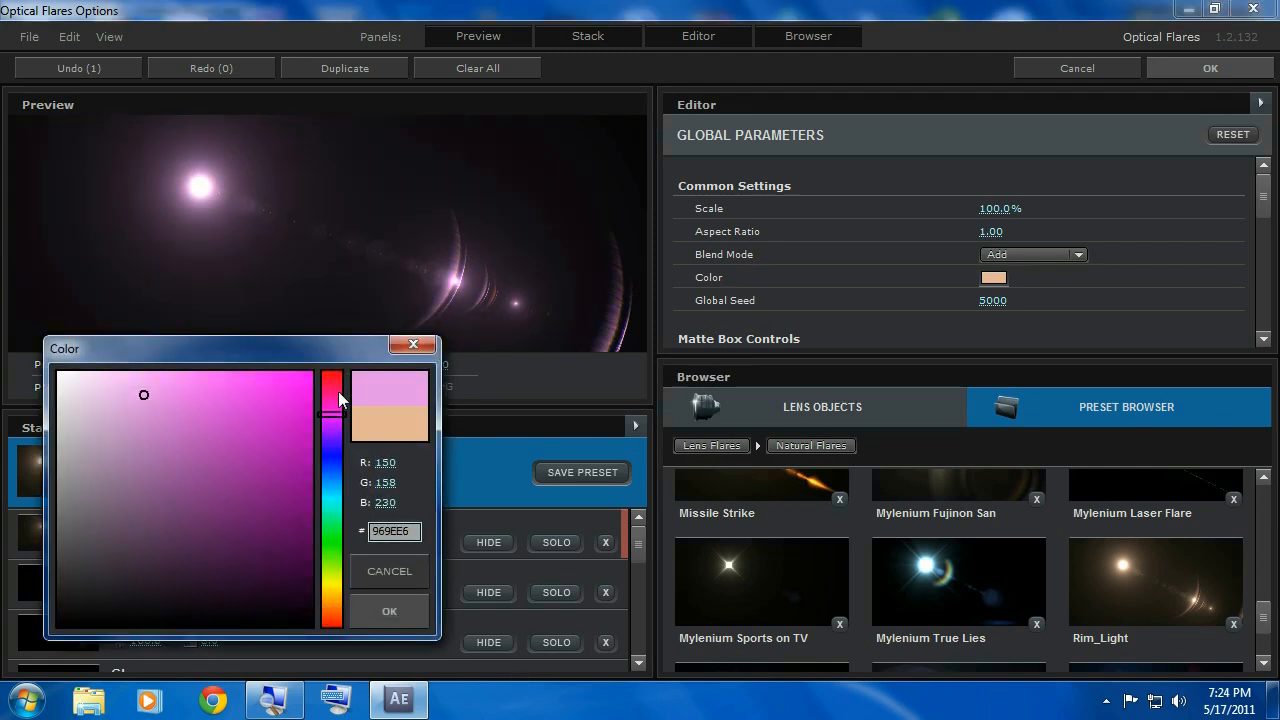
{"action": "left_click_drag", "start_coordinate": [331, 400], "coordinate": [331, 383]}
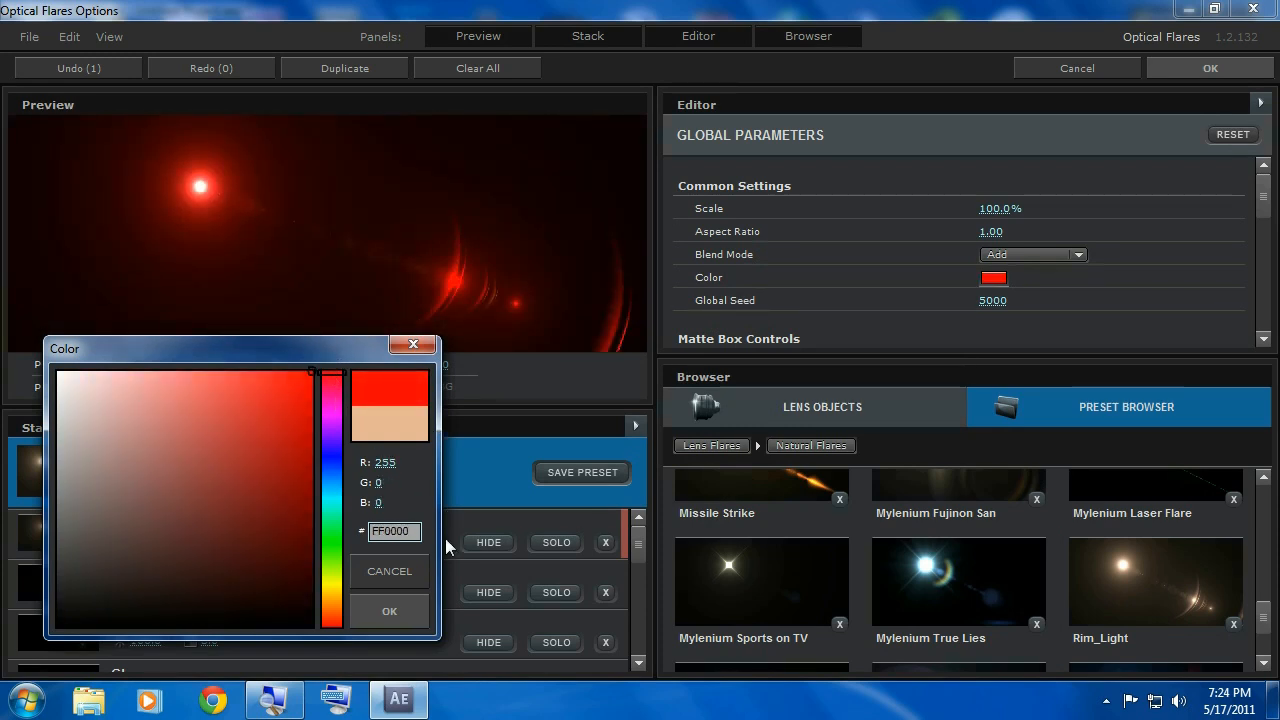
{"action": "left_click", "coordinate": [389, 611]}
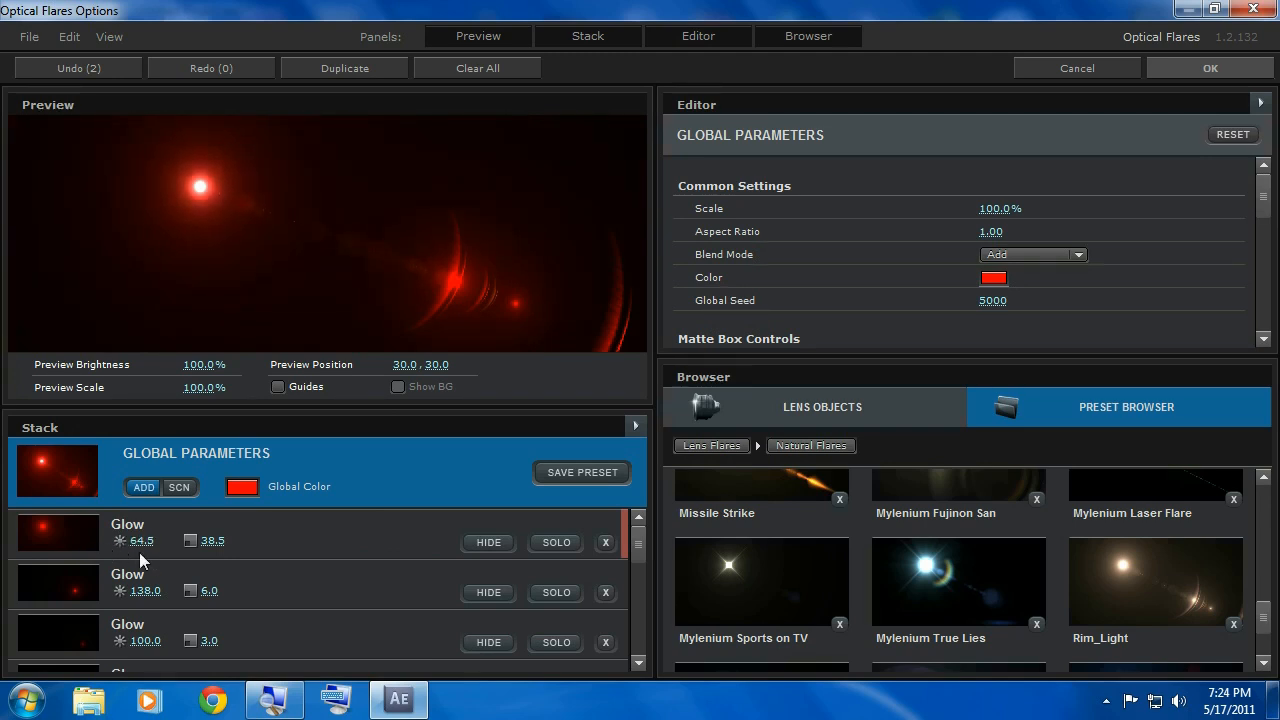
Step: Scrub the first Glow's size to 30
{"action": "left_click_drag", "start_coordinate": [200, 540], "coordinate": [230, 540]}
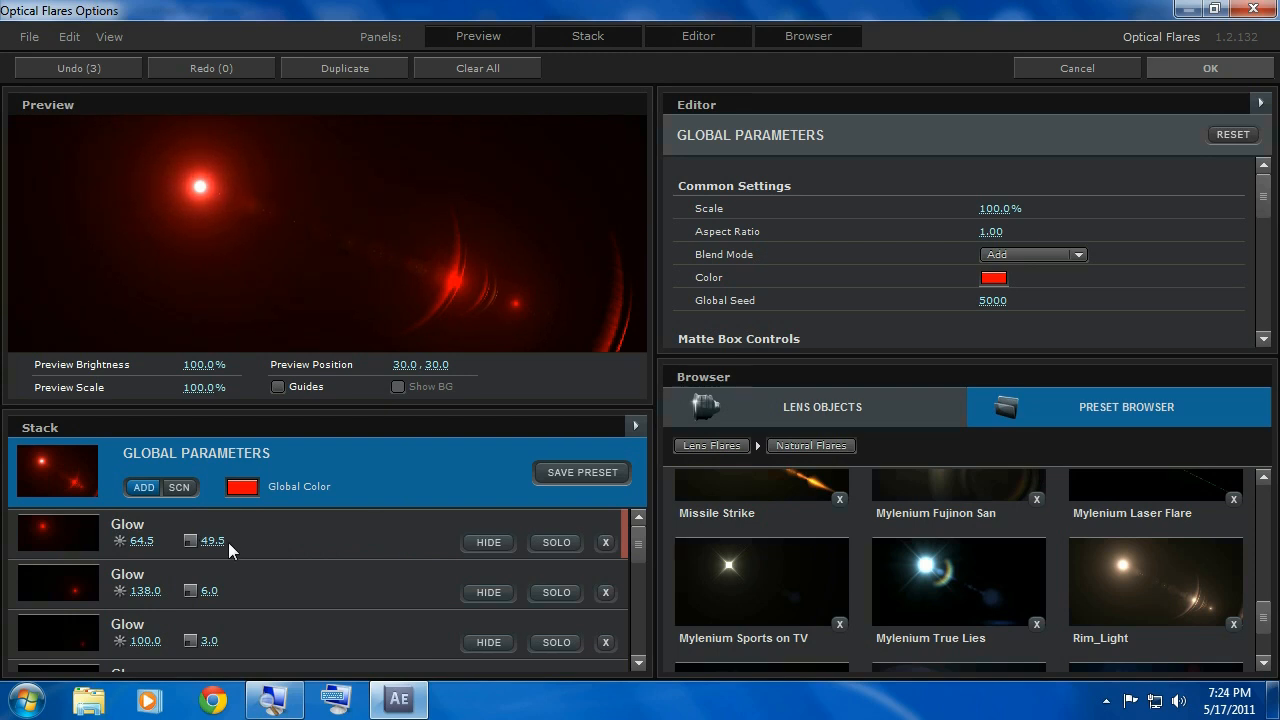
{"action": "left_click_drag", "start_coordinate": [230, 540], "coordinate": [205, 540]}
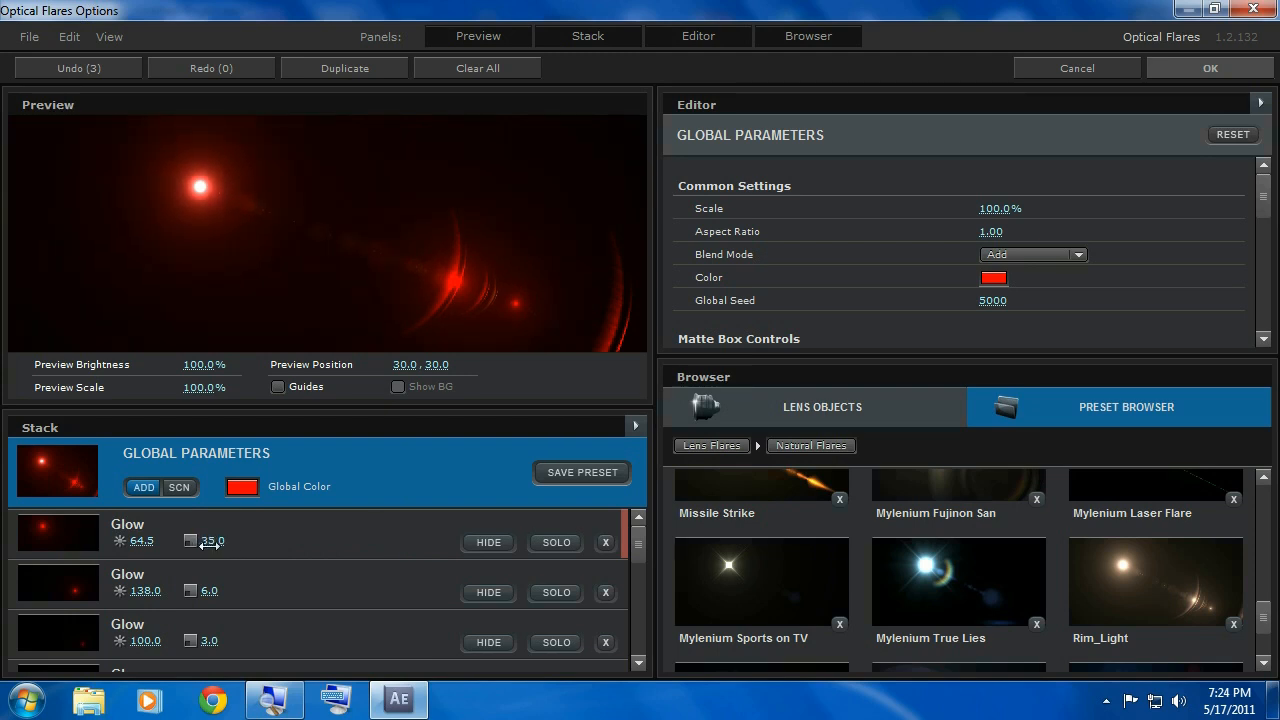
{"action": "left_click_drag", "start_coordinate": [212, 540], "coordinate": [205, 540]}
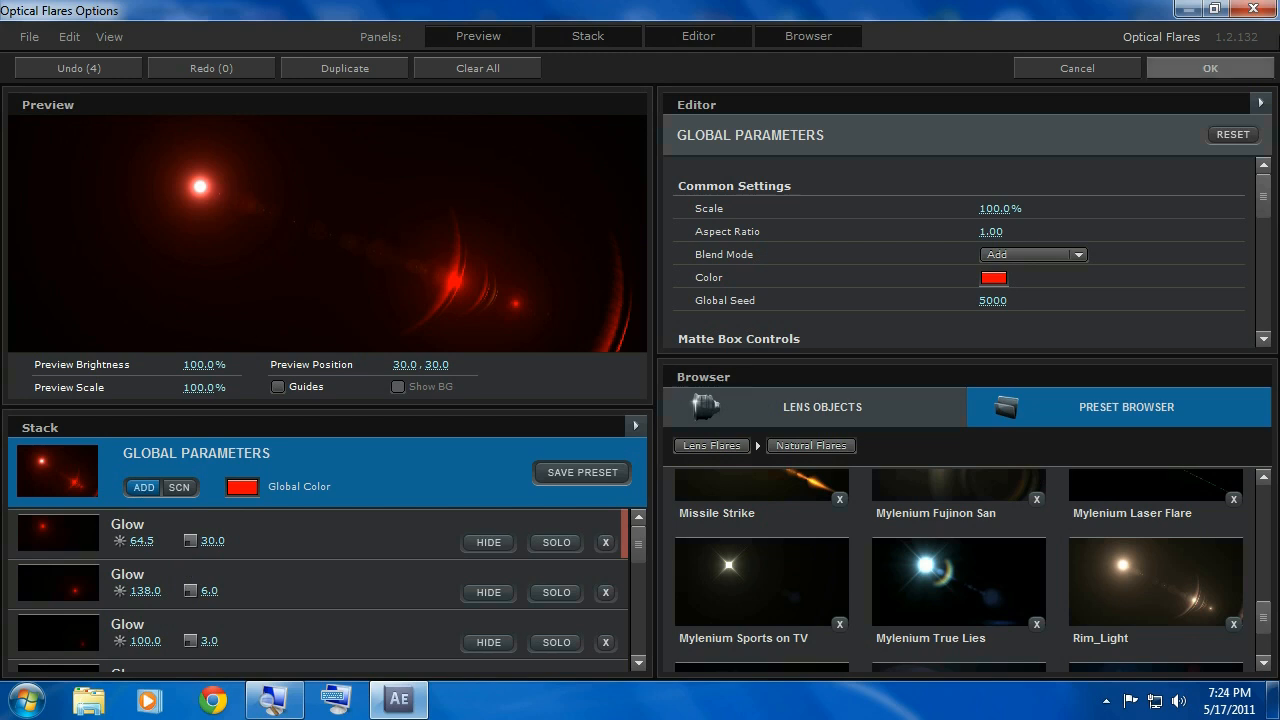
Step: Drag the flare source to the right edge (1228, 380) and bring up Render Mode options
{"action": "left_click", "coordinate": [1209, 68]}
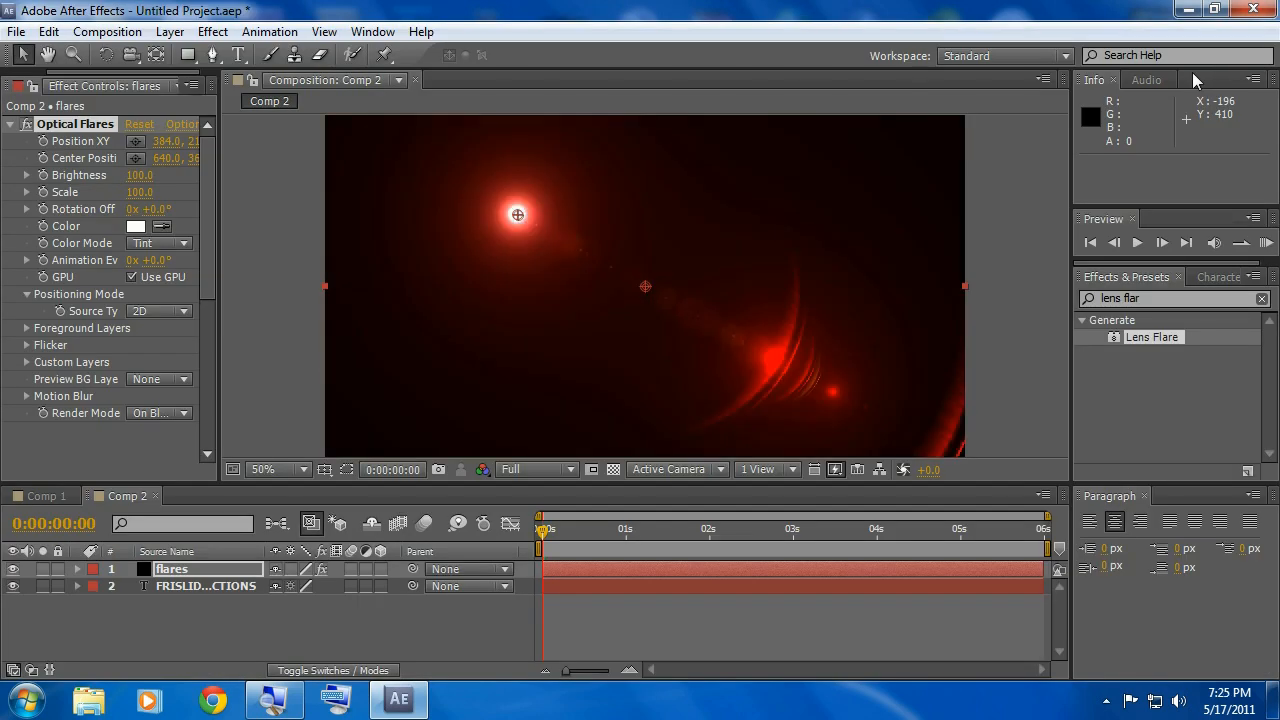
{"action": "left_click_drag", "start_coordinate": [518, 215], "coordinate": [513, 216]}
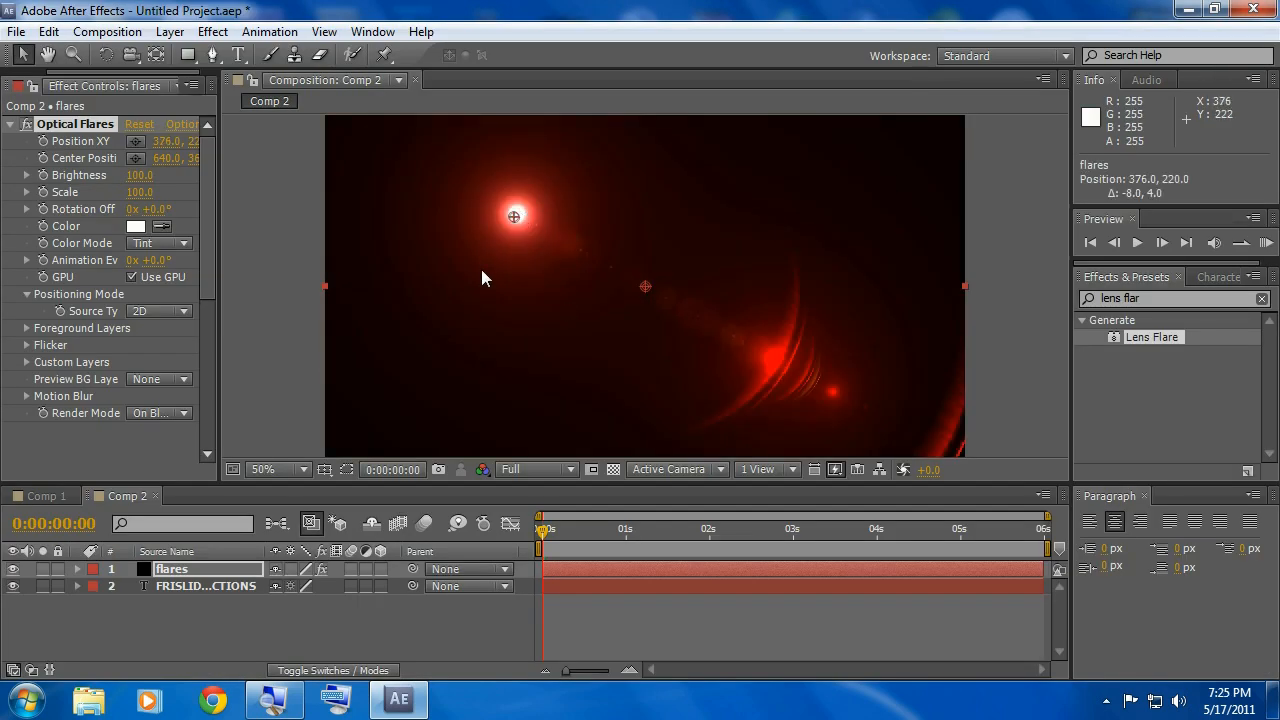
{"action": "left_click_drag", "start_coordinate": [513, 217], "coordinate": [940, 298]}
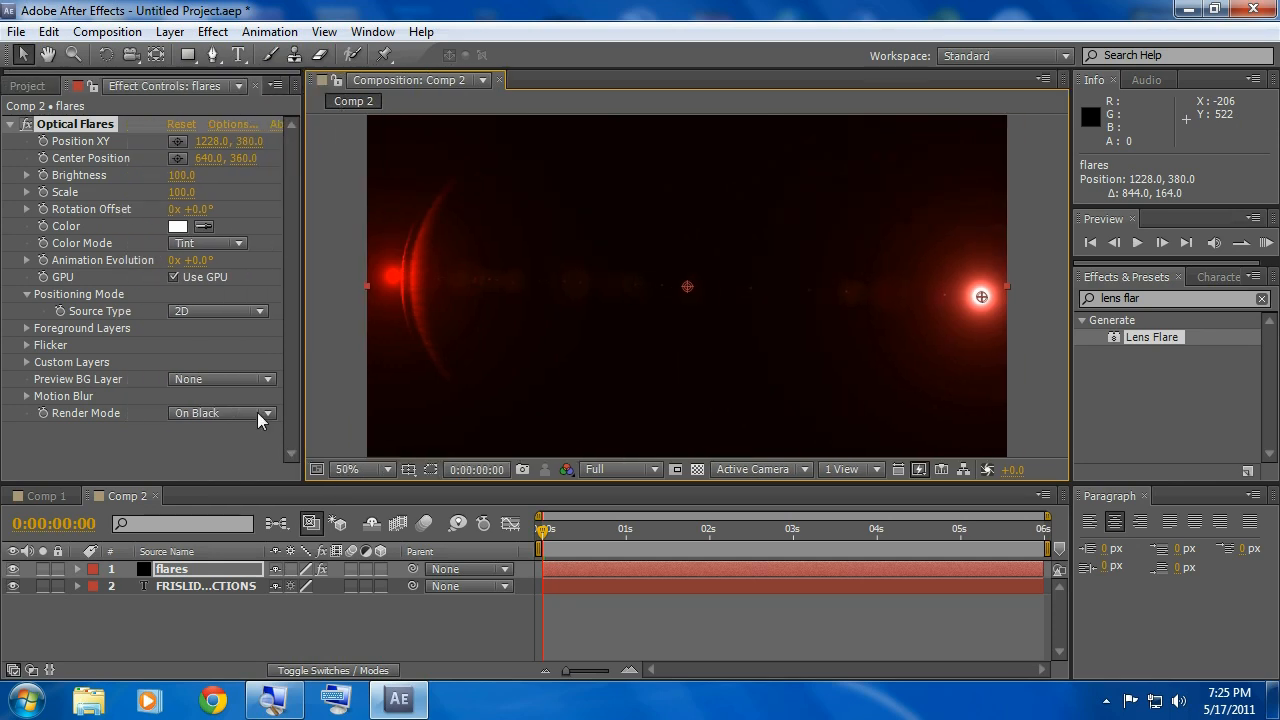
{"action": "left_click", "coordinate": [220, 413]}
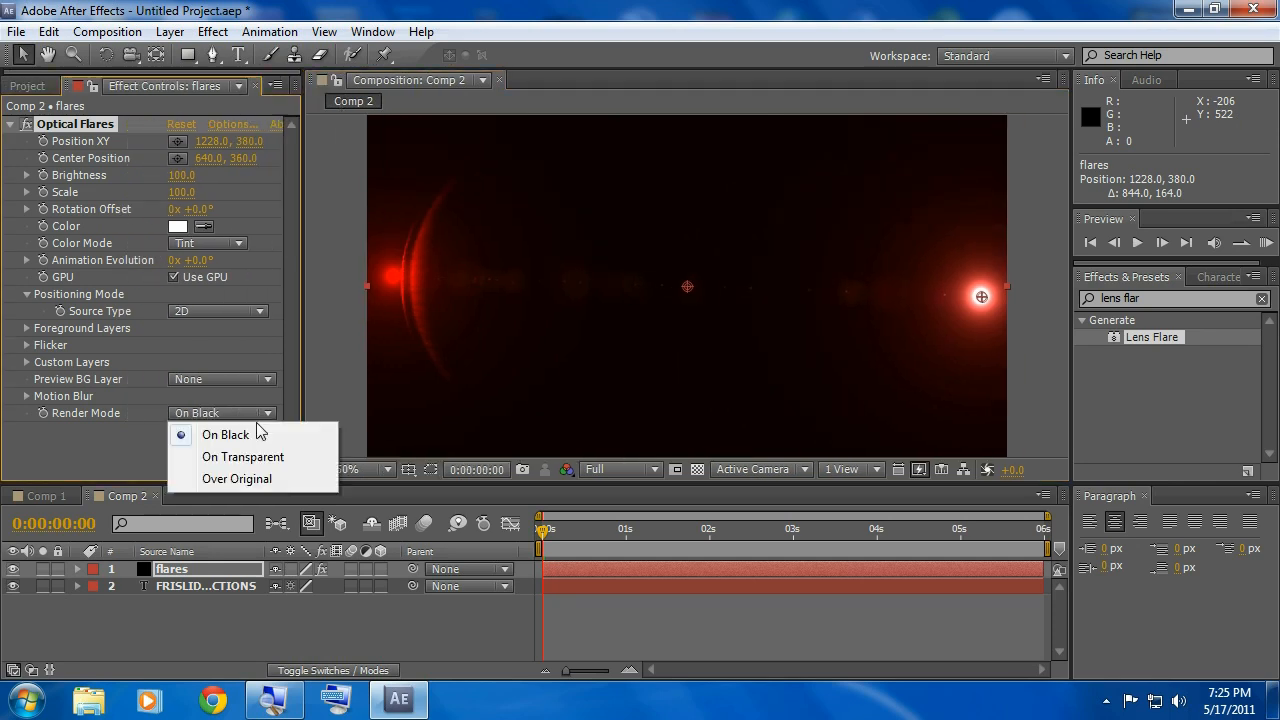
{"action": "mouse_move", "coordinate": [243, 457]}
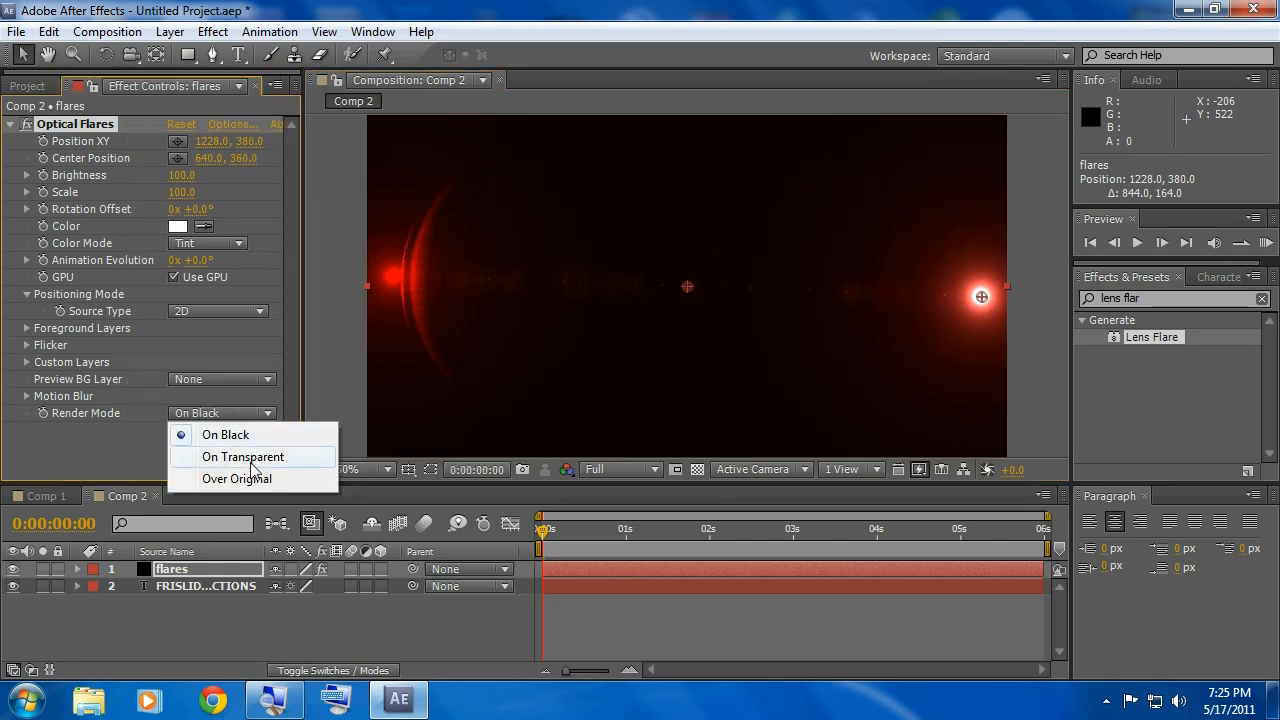
Step: Render the flare On Transparent and return its source to the right edge
{"action": "left_click", "coordinate": [242, 456]}
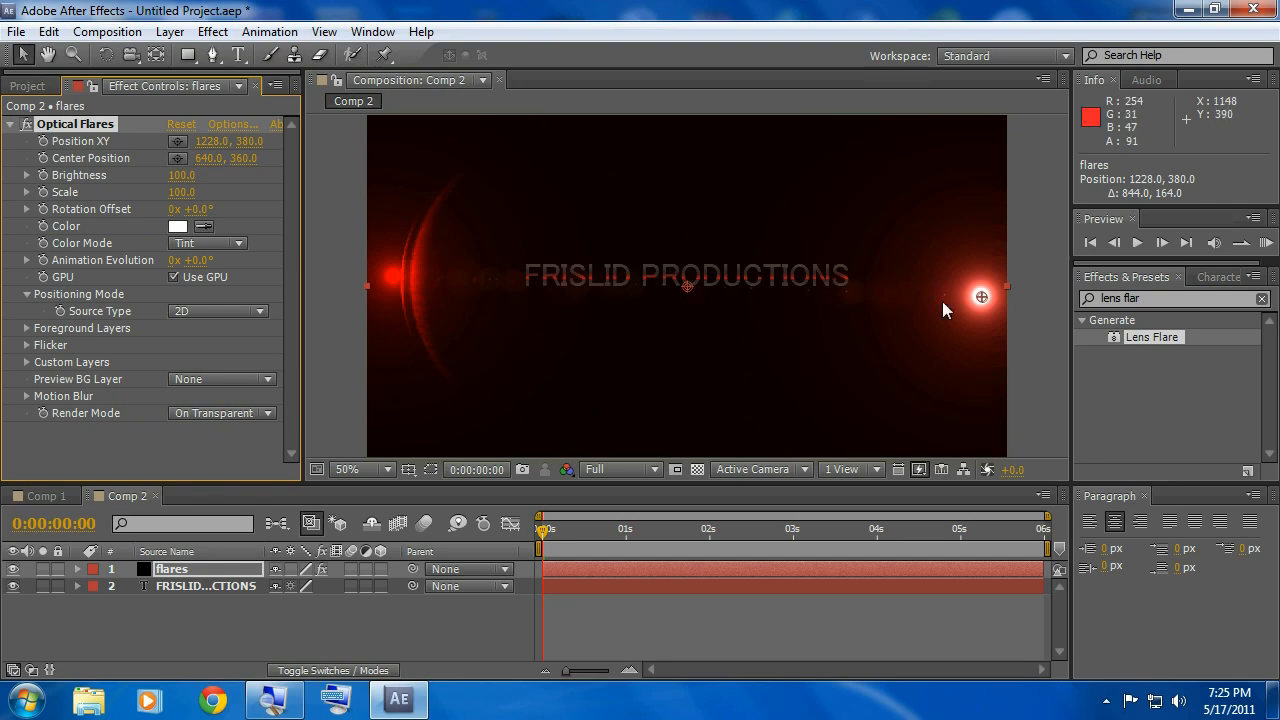
{"action": "left_click_drag", "start_coordinate": [980, 297], "coordinate": [840, 277]}
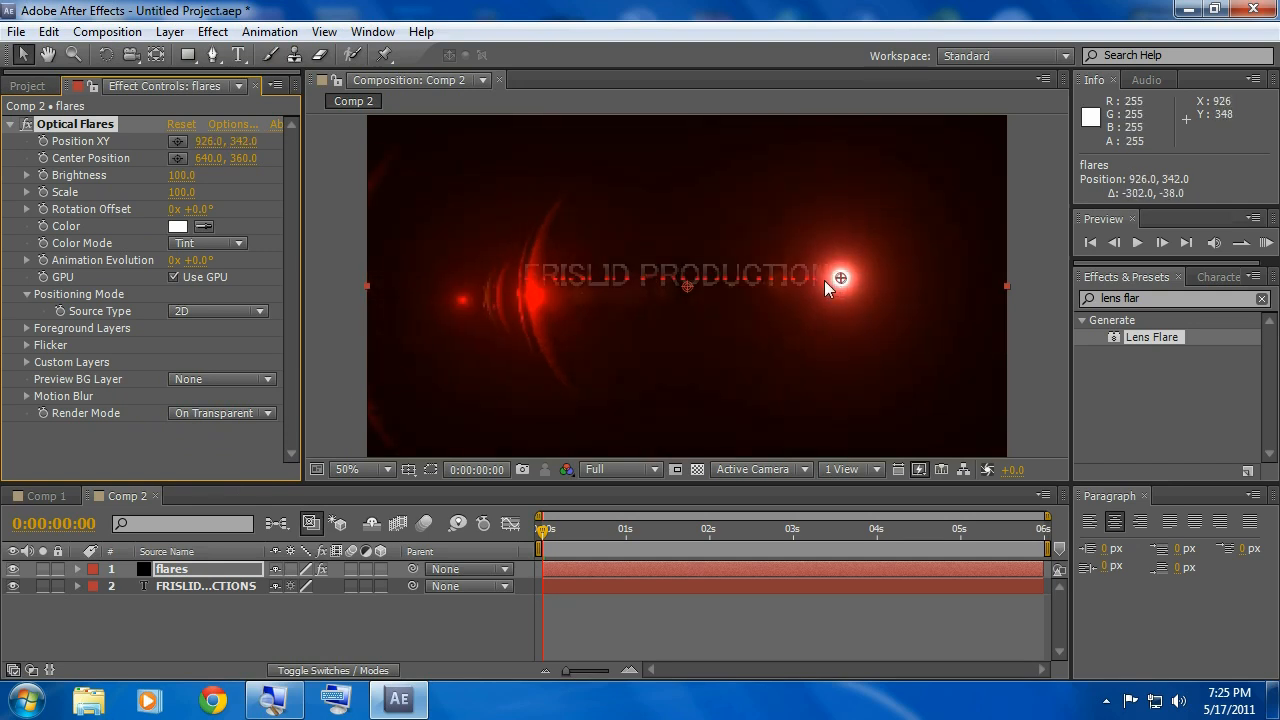
{"action": "left_click_drag", "start_coordinate": [840, 277], "coordinate": [916, 272]}
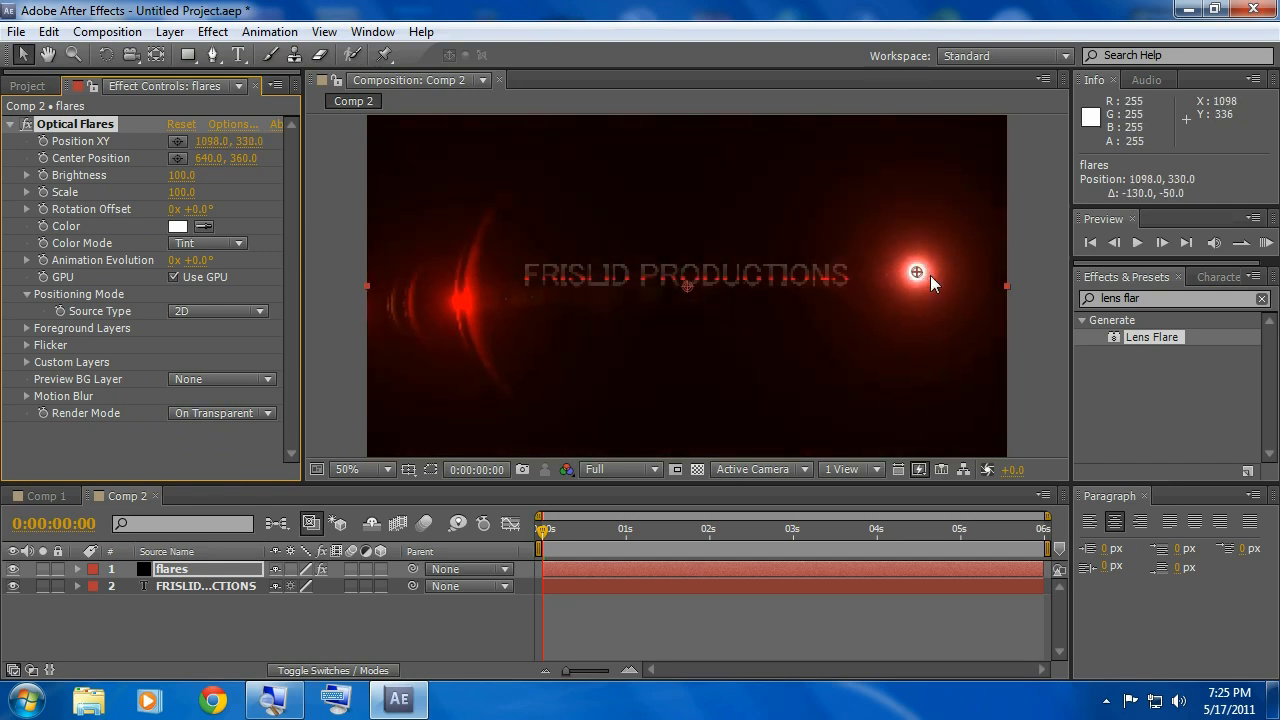
{"action": "left_click_drag", "start_coordinate": [915, 272], "coordinate": [995, 280]}
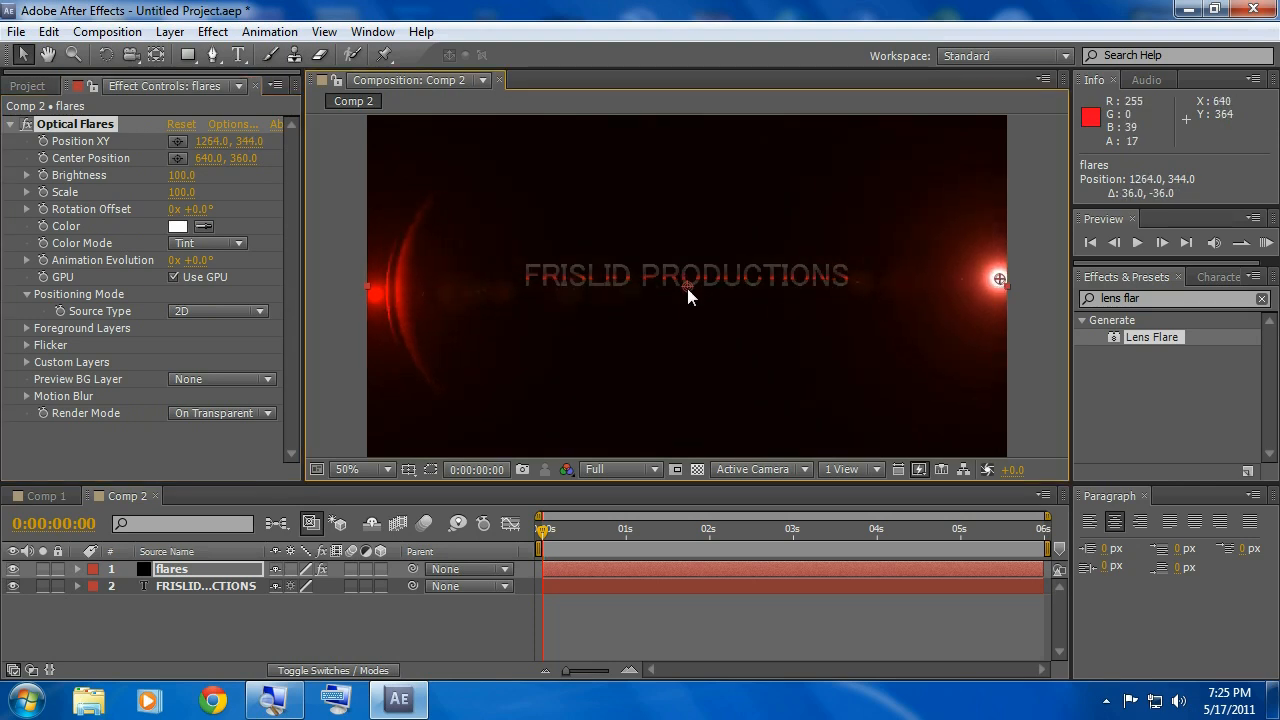
Step: Centre the flare on the title (642, 344) and fine-tune the source to 1276, 342
{"action": "left_click_drag", "start_coordinate": [690, 295], "coordinate": [690, 280]}
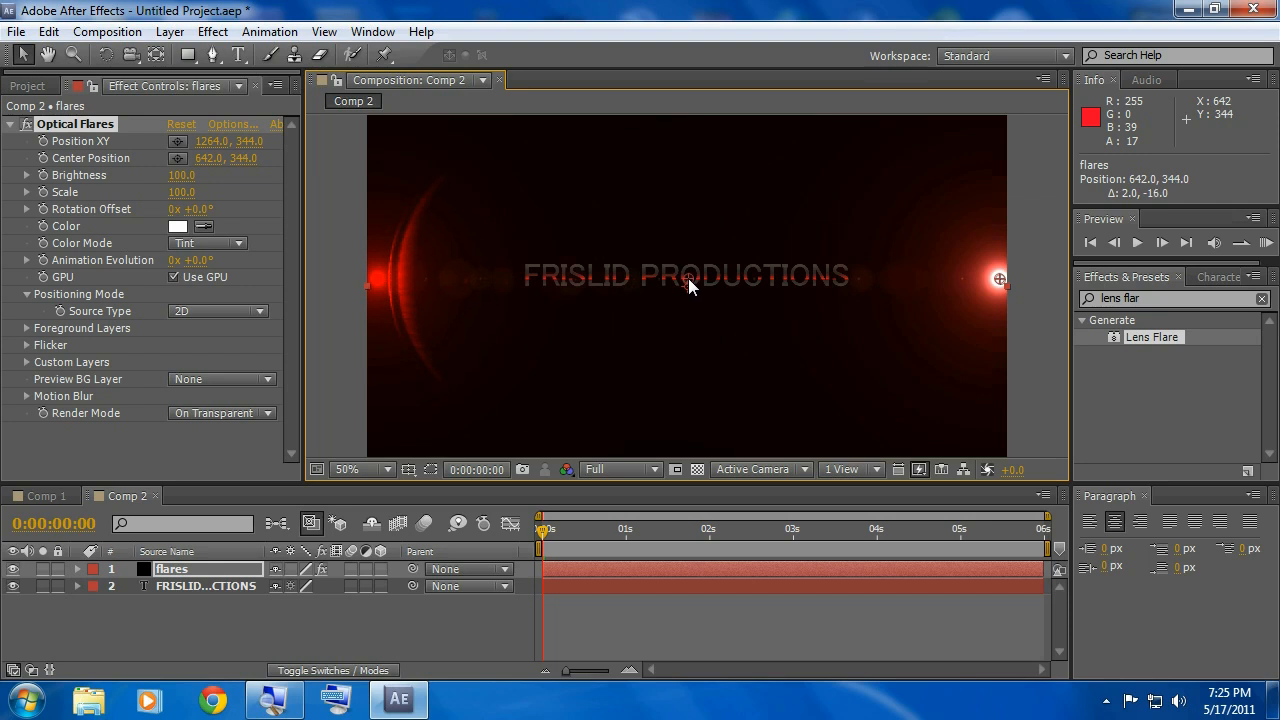
{"action": "mouse_move", "coordinate": [1012, 288]}
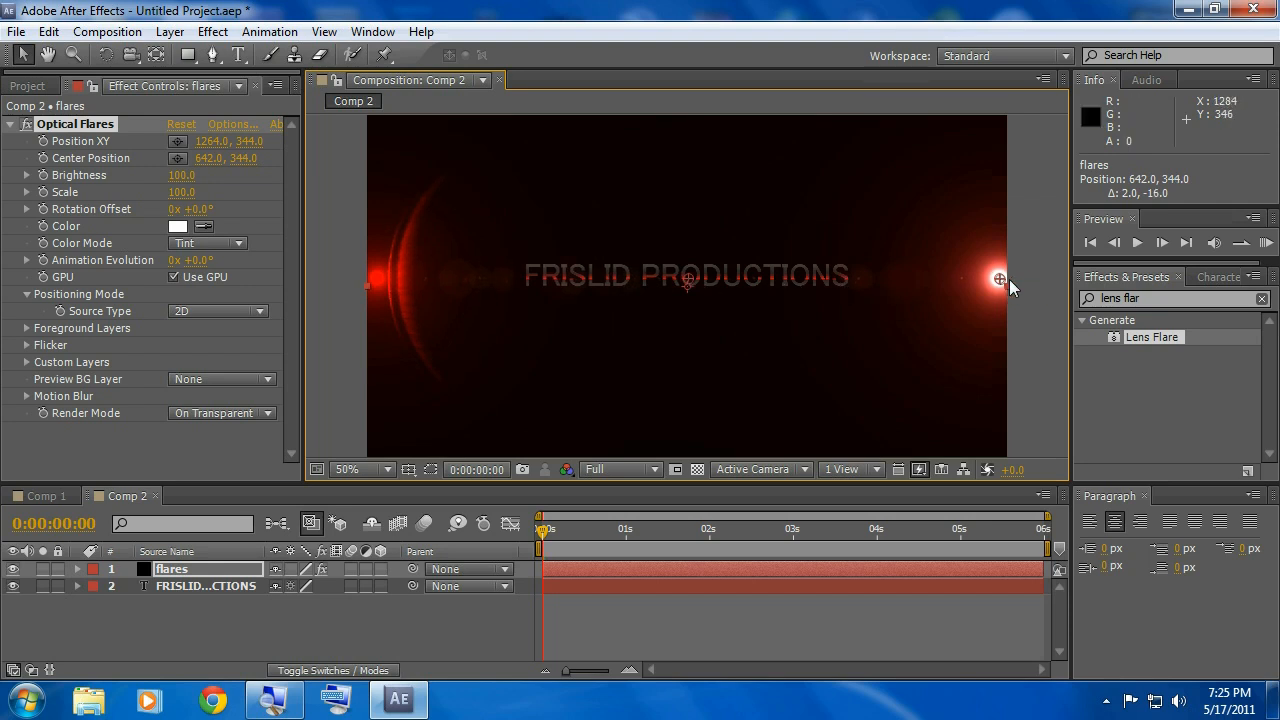
{"action": "left_click_drag", "start_coordinate": [998, 278], "coordinate": [1002, 281]}
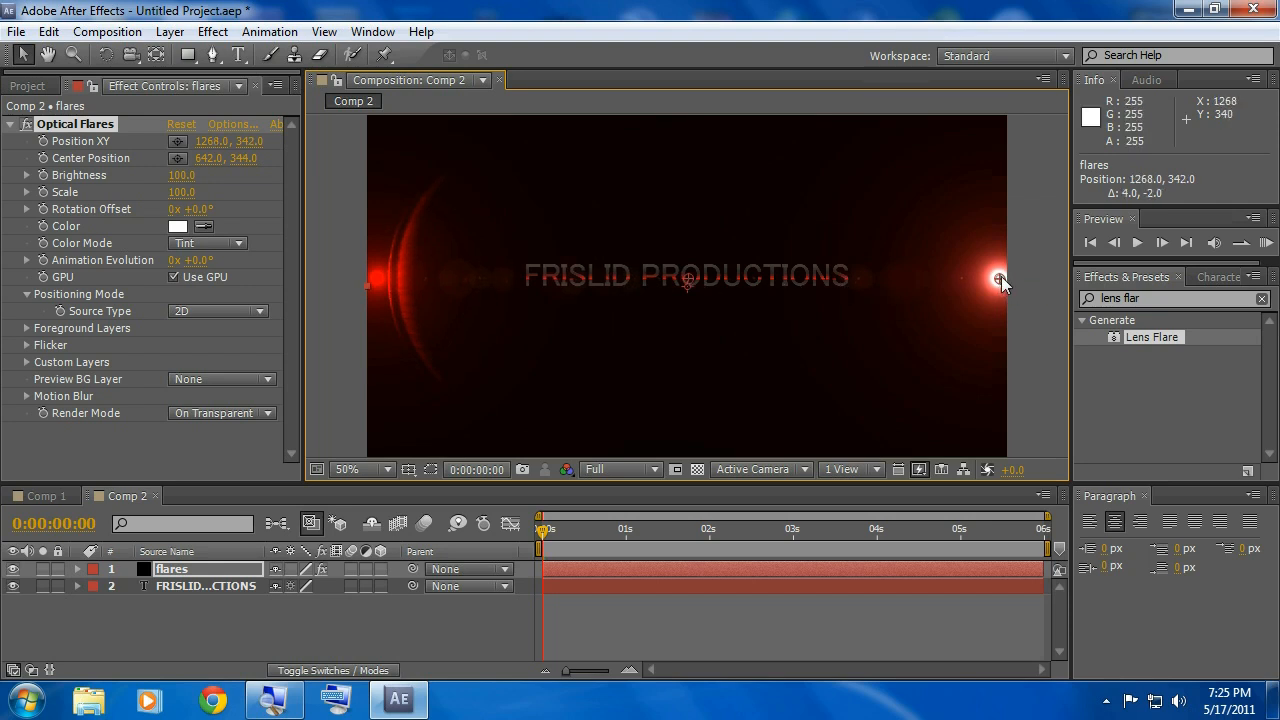
{"action": "left_click_drag", "start_coordinate": [1000, 280], "coordinate": [1005, 277]}
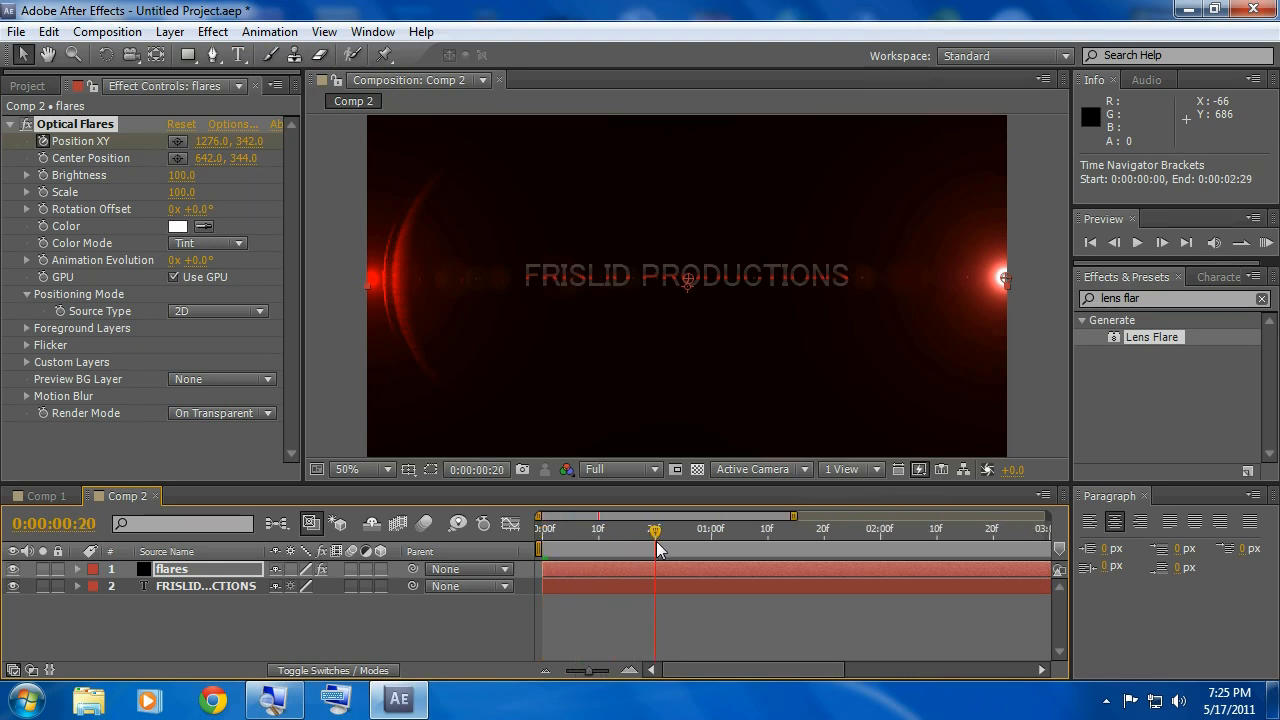
{"action": "mouse_move", "coordinate": [1005, 279]}
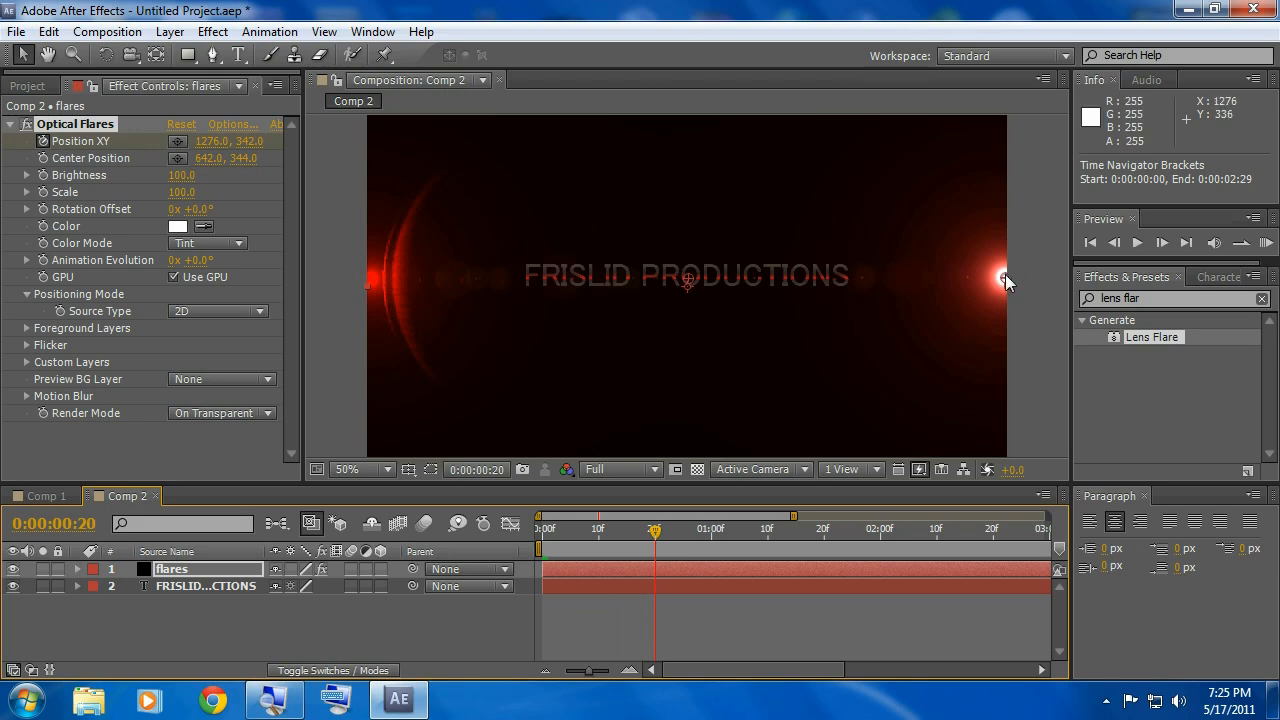
Step: Keyframe the flare source moving to just left of the title at frame 20, then preview
{"action": "left_click_drag", "start_coordinate": [1005, 278], "coordinate": [866, 284]}
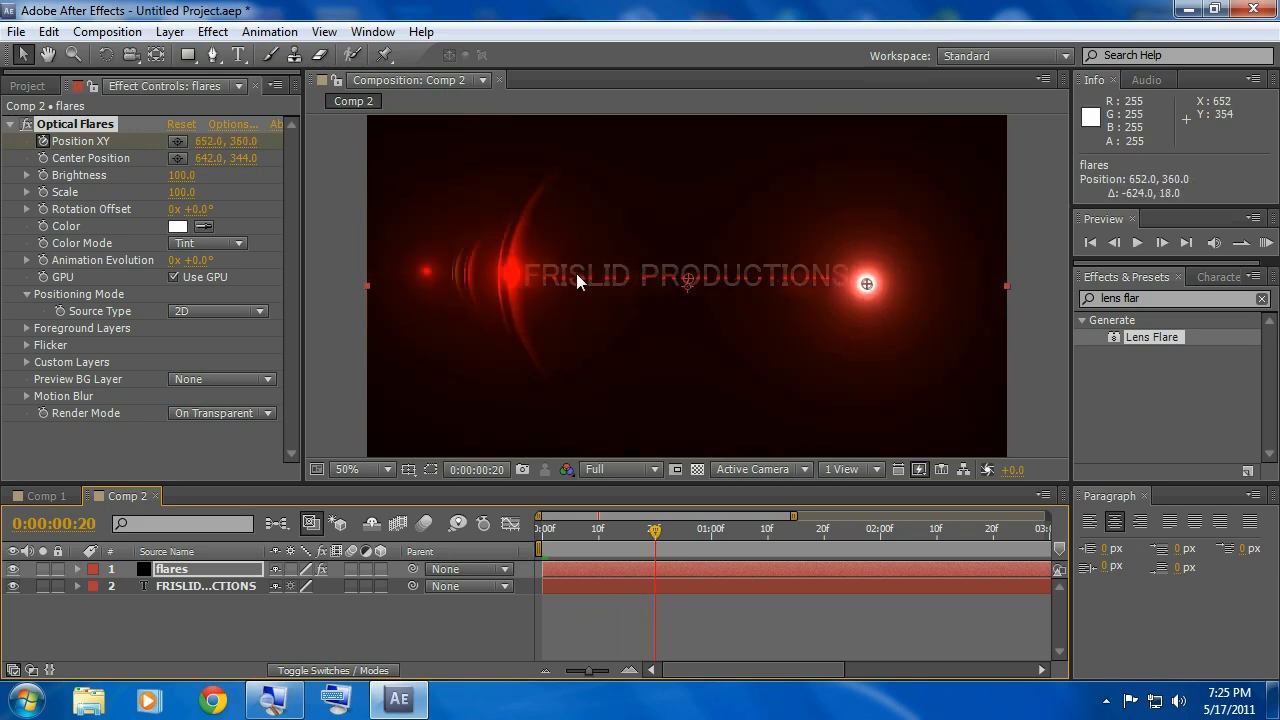
{"action": "left_click_drag", "start_coordinate": [865, 284], "coordinate": [430, 277]}
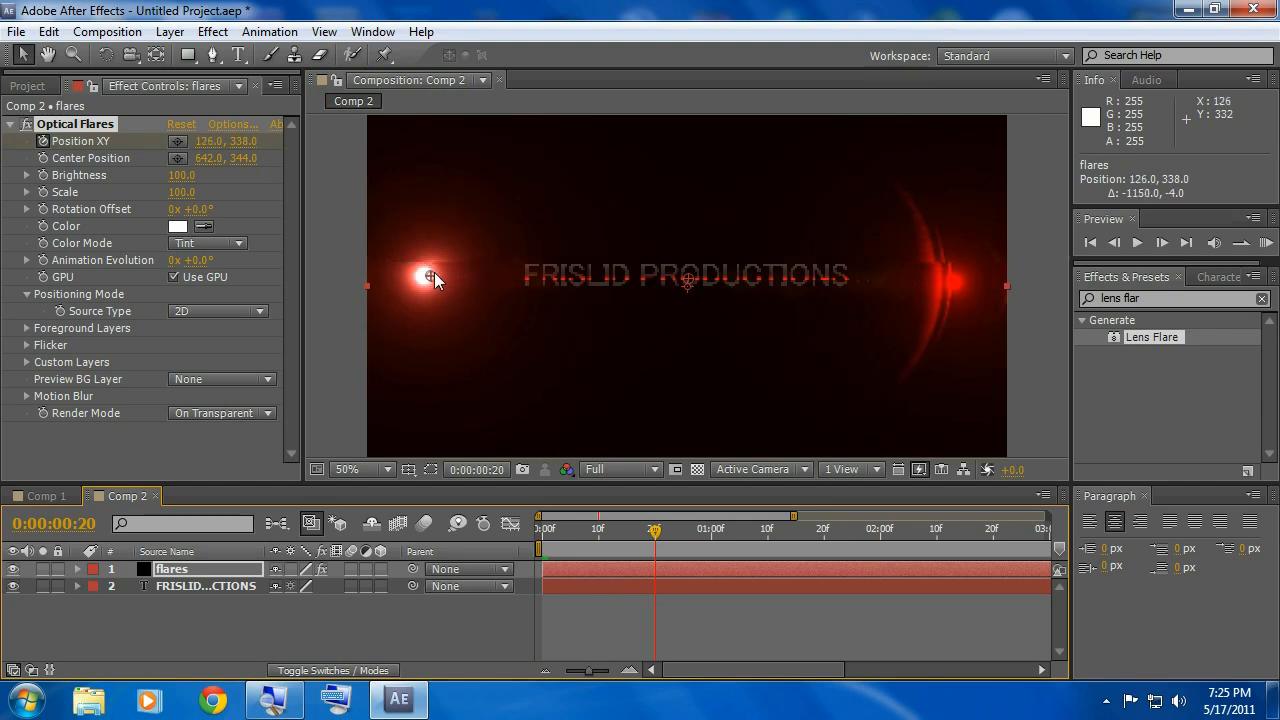
{"action": "left_click_drag", "start_coordinate": [428, 277], "coordinate": [370, 271]}
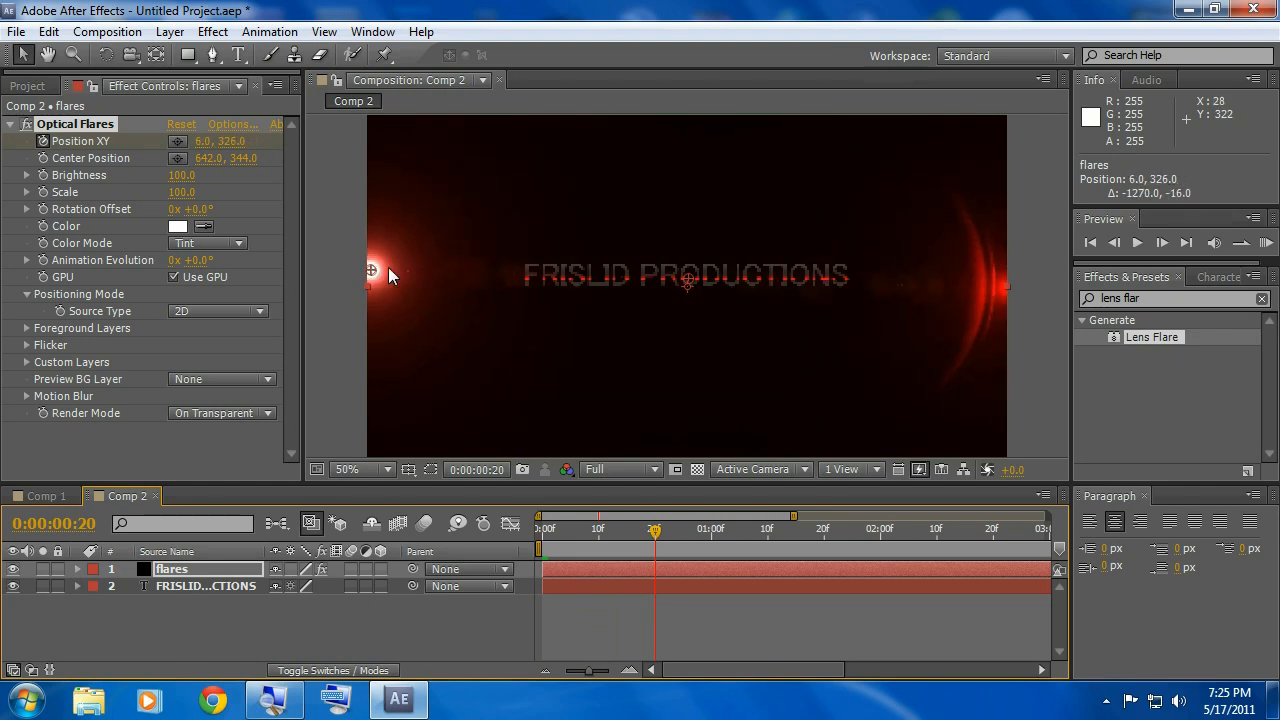
{"action": "left_click_drag", "start_coordinate": [371, 271], "coordinate": [452, 280]}
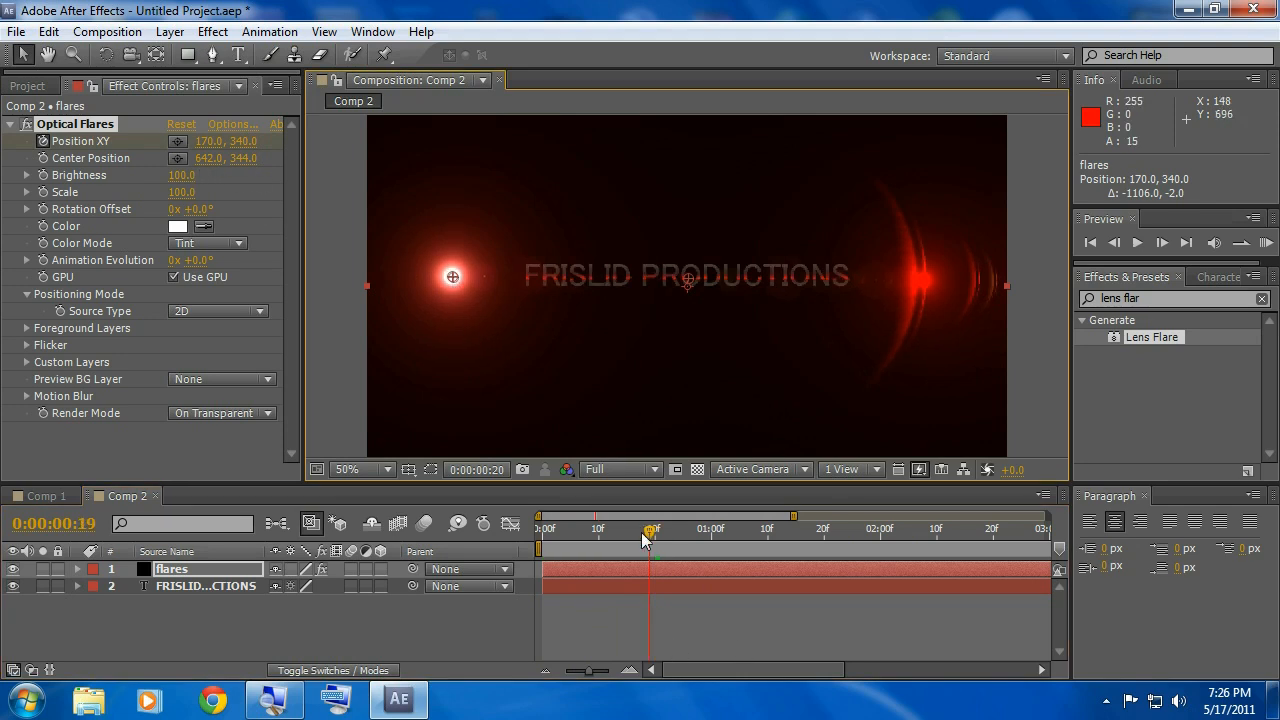
{"action": "left_click_drag", "start_coordinate": [650, 528], "coordinate": [565, 528]}
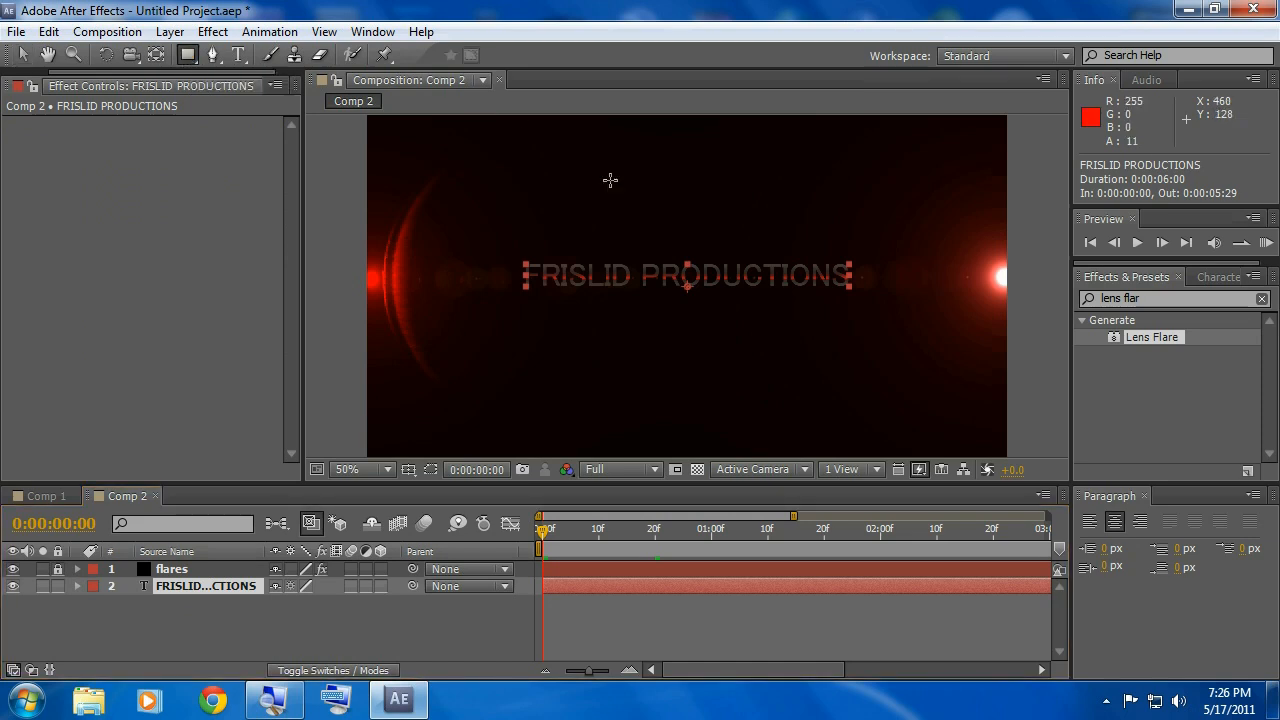
{"action": "mouse_move", "coordinate": [1008, 285]}
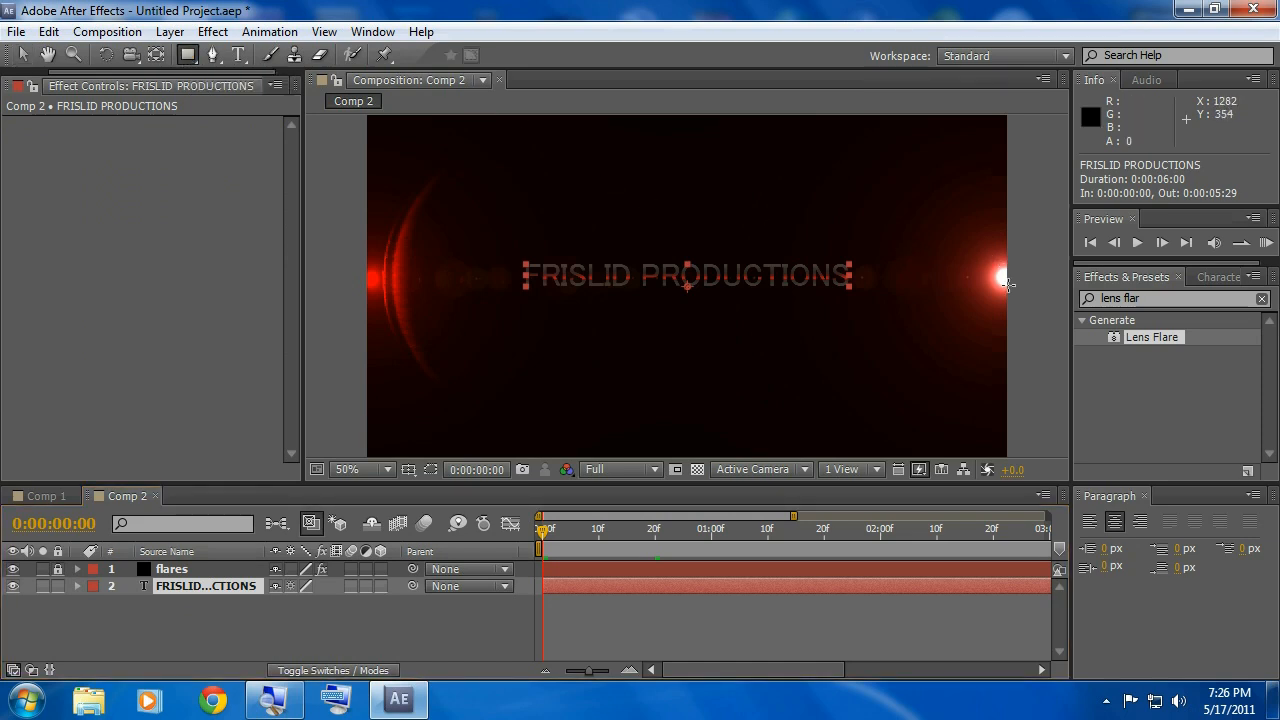
{"action": "mouse_move", "coordinate": [1007, 258]}
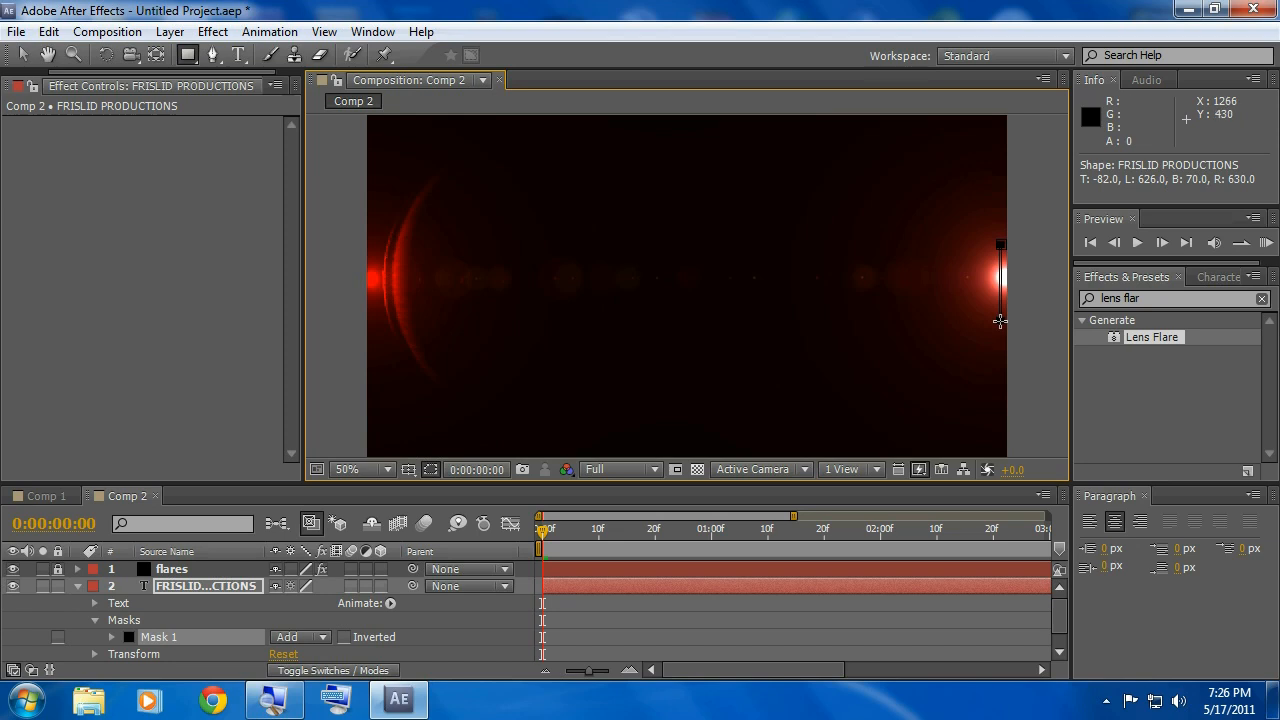
{"action": "mouse_move", "coordinate": [940, 297]}
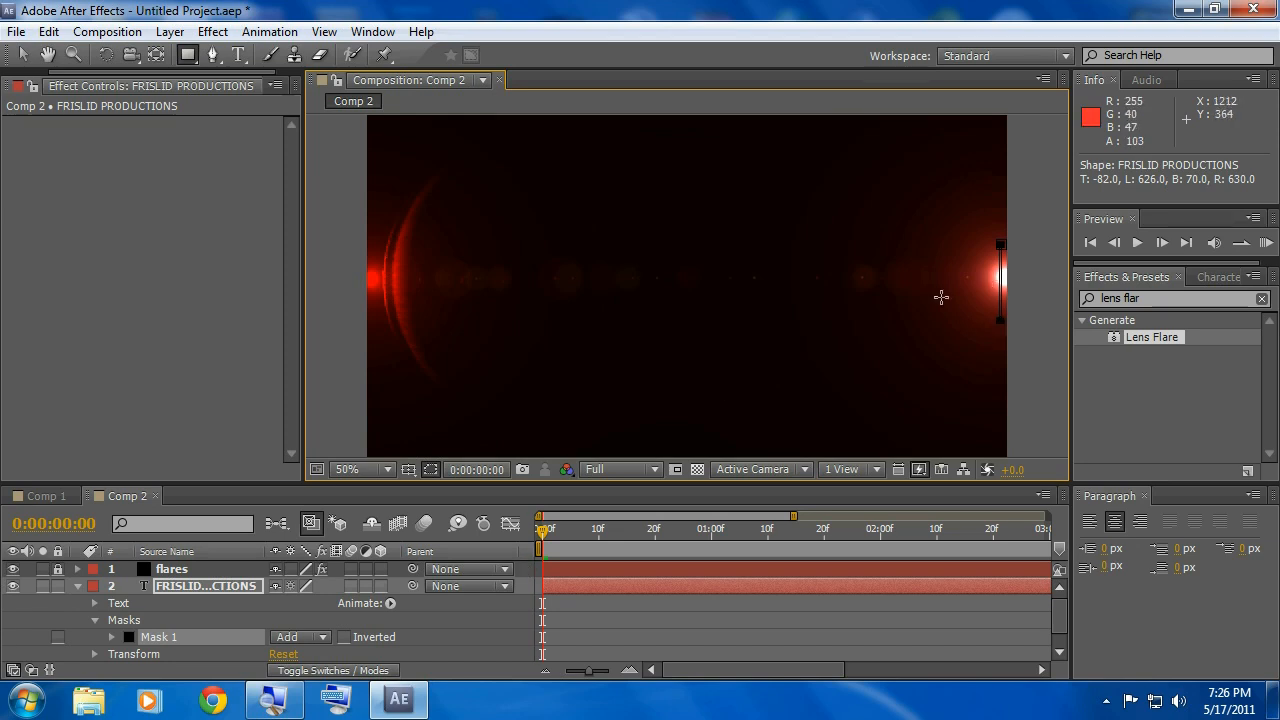
{"action": "mouse_move", "coordinate": [280, 500]}
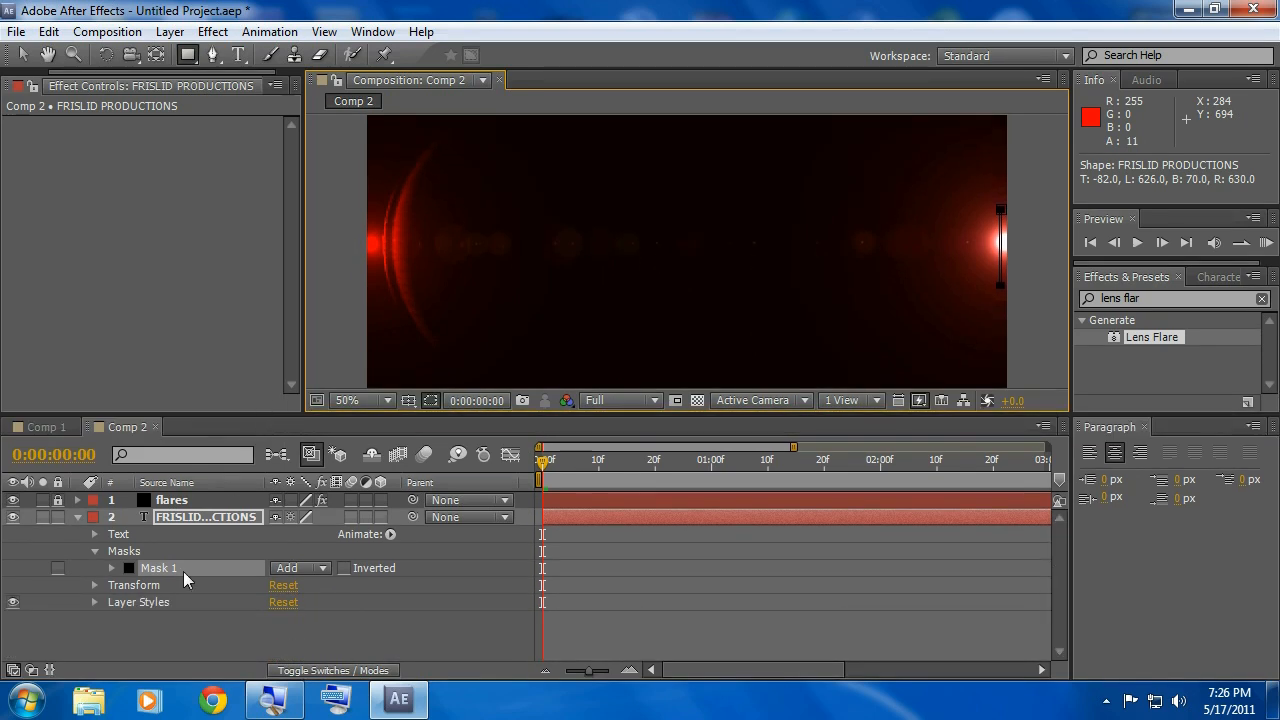
Step: Keyframe Mask 1's path and stretch its left edge to the flare at frame 20
{"action": "left_click", "coordinate": [113, 568]}
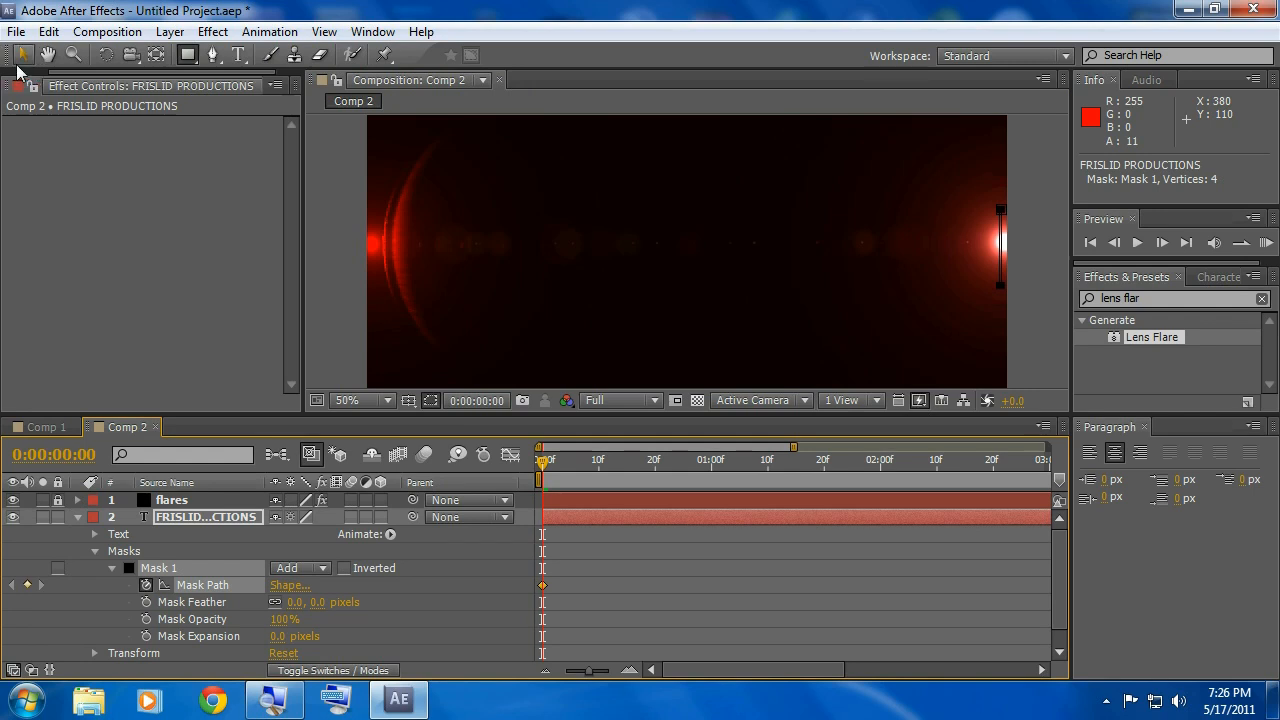
{"action": "mouse_move", "coordinate": [22, 55]}
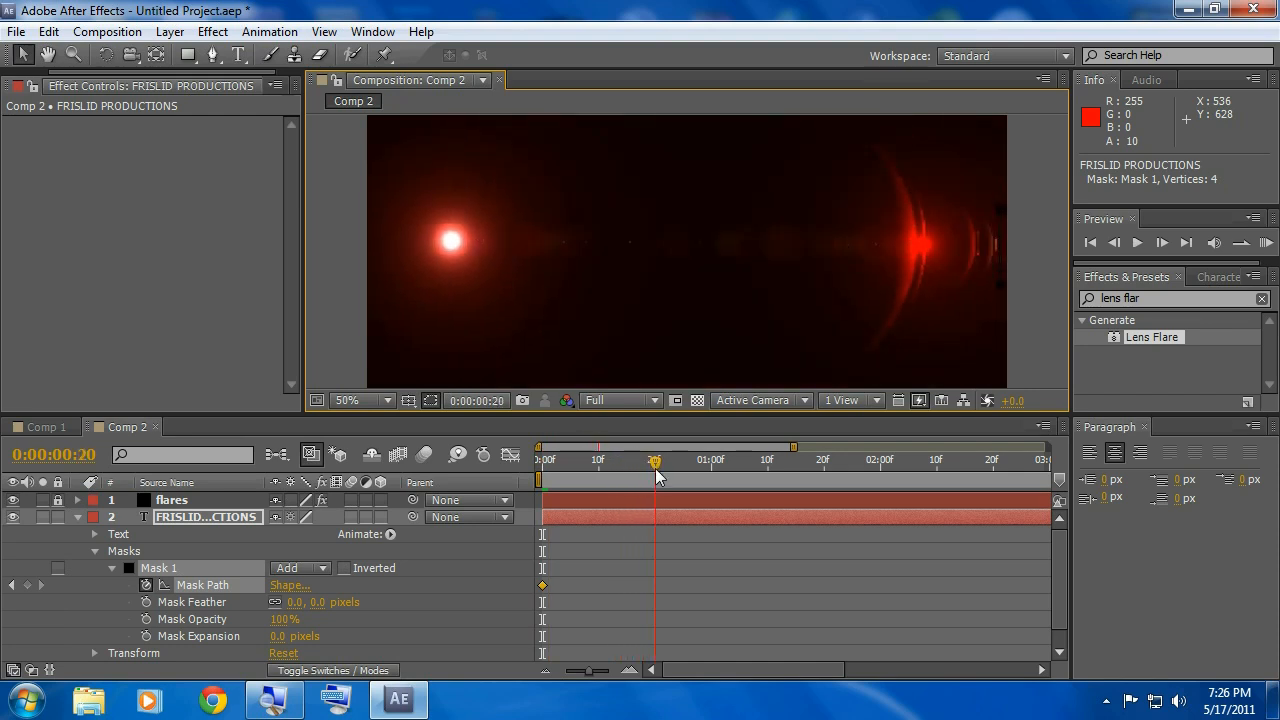
{"action": "left_click", "coordinate": [207, 517]}
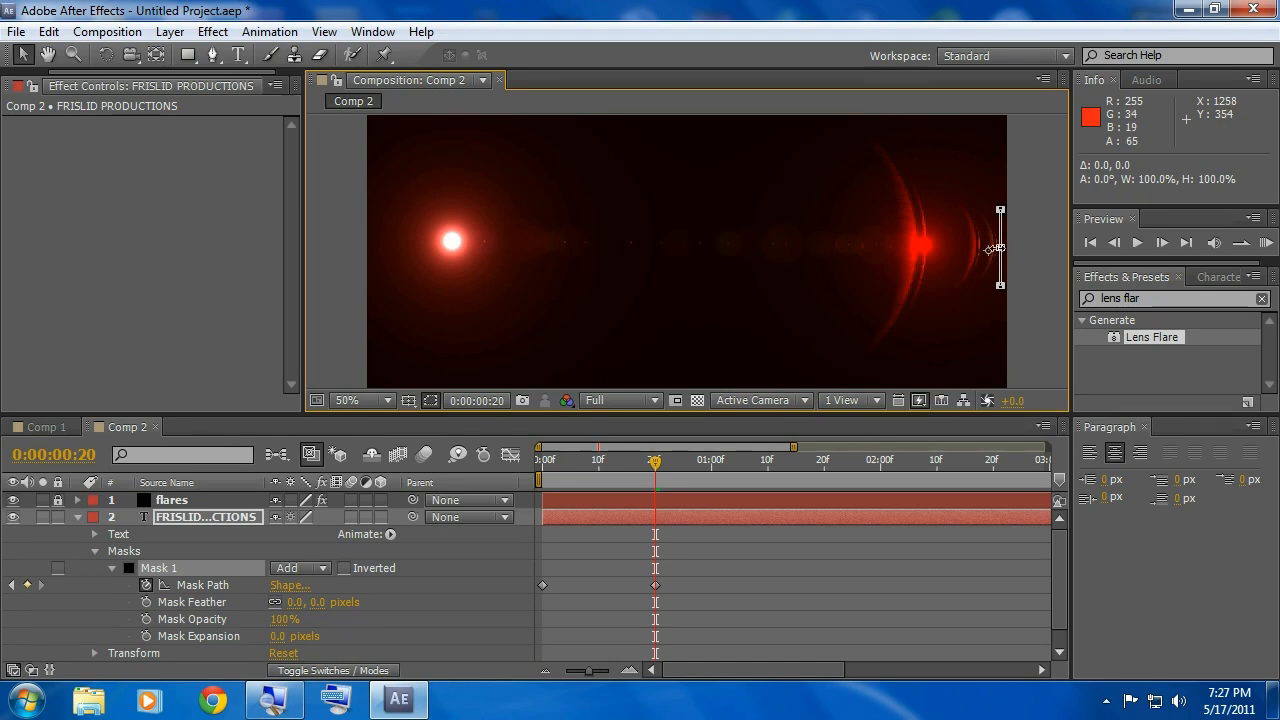
{"action": "mouse_move", "coordinate": [995, 250]}
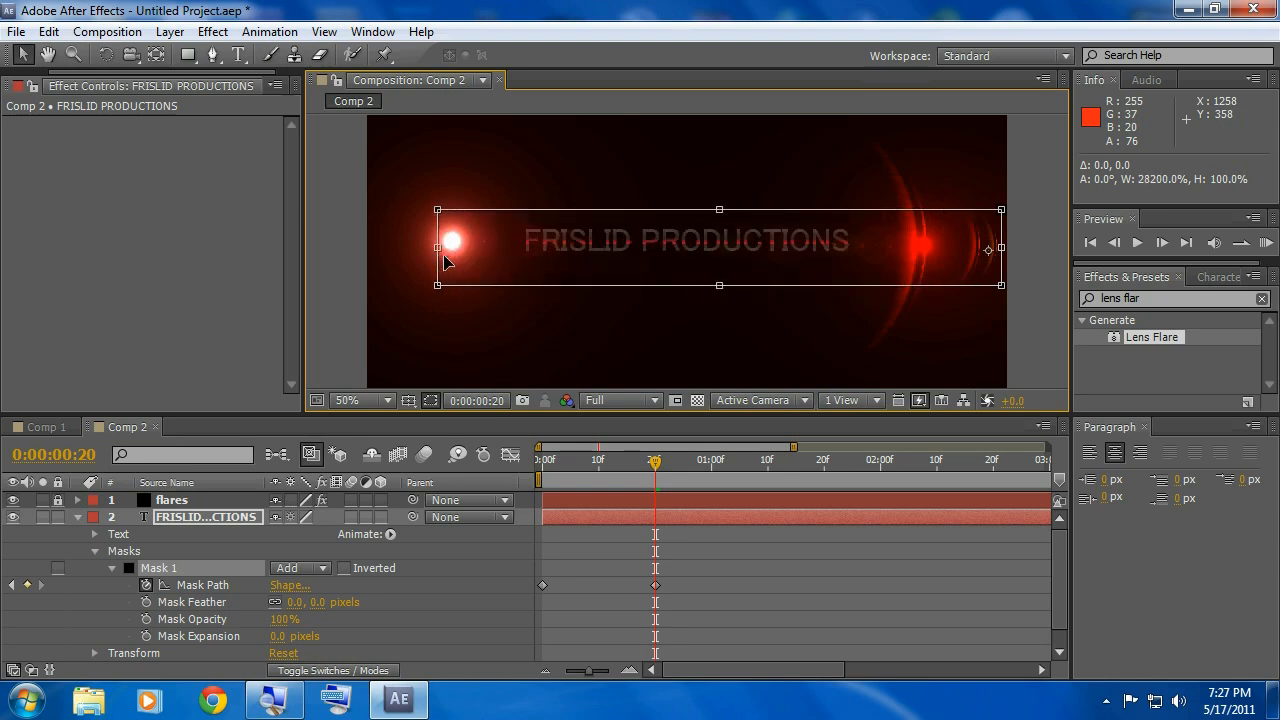
{"action": "left_click_drag", "start_coordinate": [435, 248], "coordinate": [453, 248]}
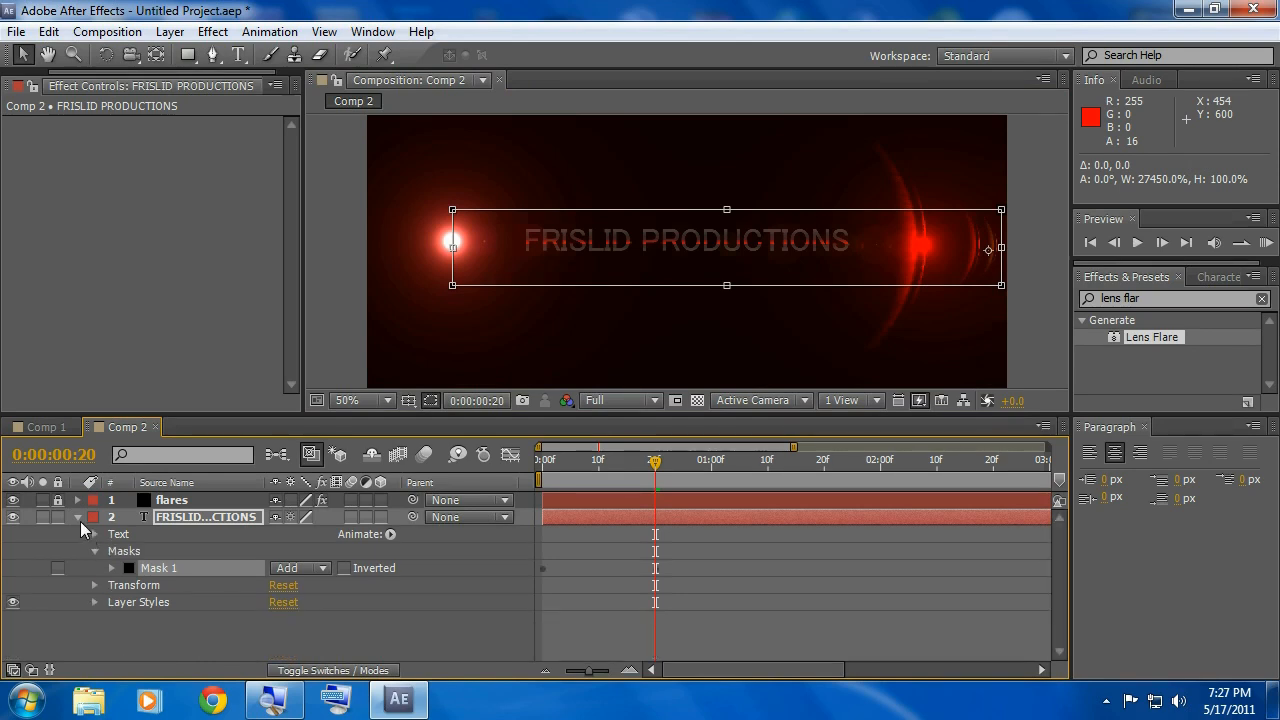
Step: Scrub Comp 2 to watch the flare sweep and widen the timeline to six seconds
{"action": "left_click", "coordinate": [78, 517]}
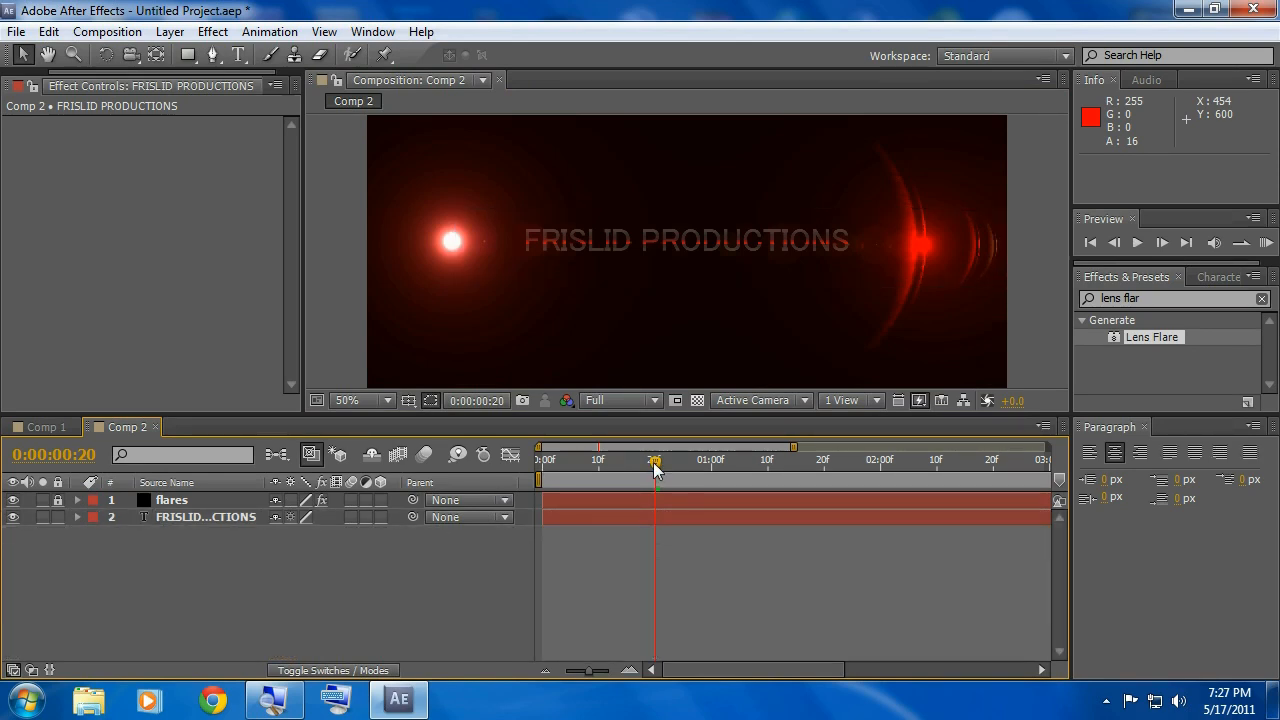
{"action": "left_click_drag", "start_coordinate": [655, 460], "coordinate": [550, 460]}
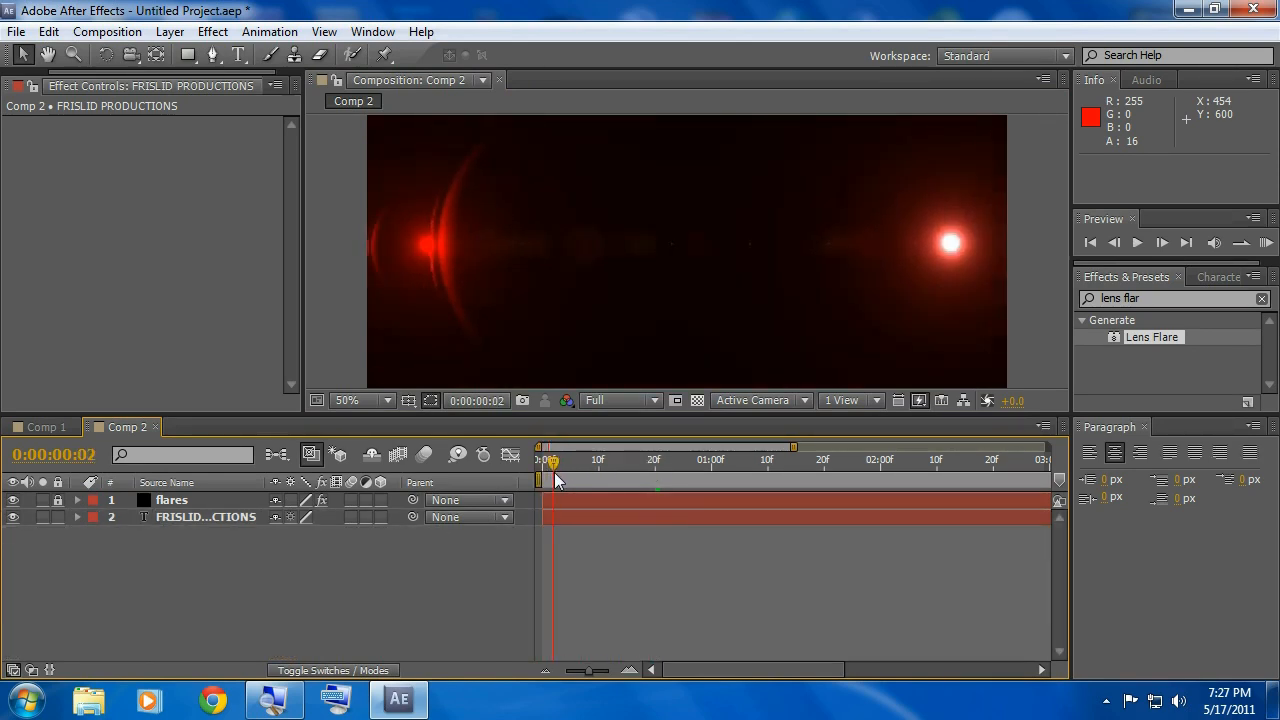
{"action": "left_click_drag", "start_coordinate": [550, 463], "coordinate": [615, 463]}
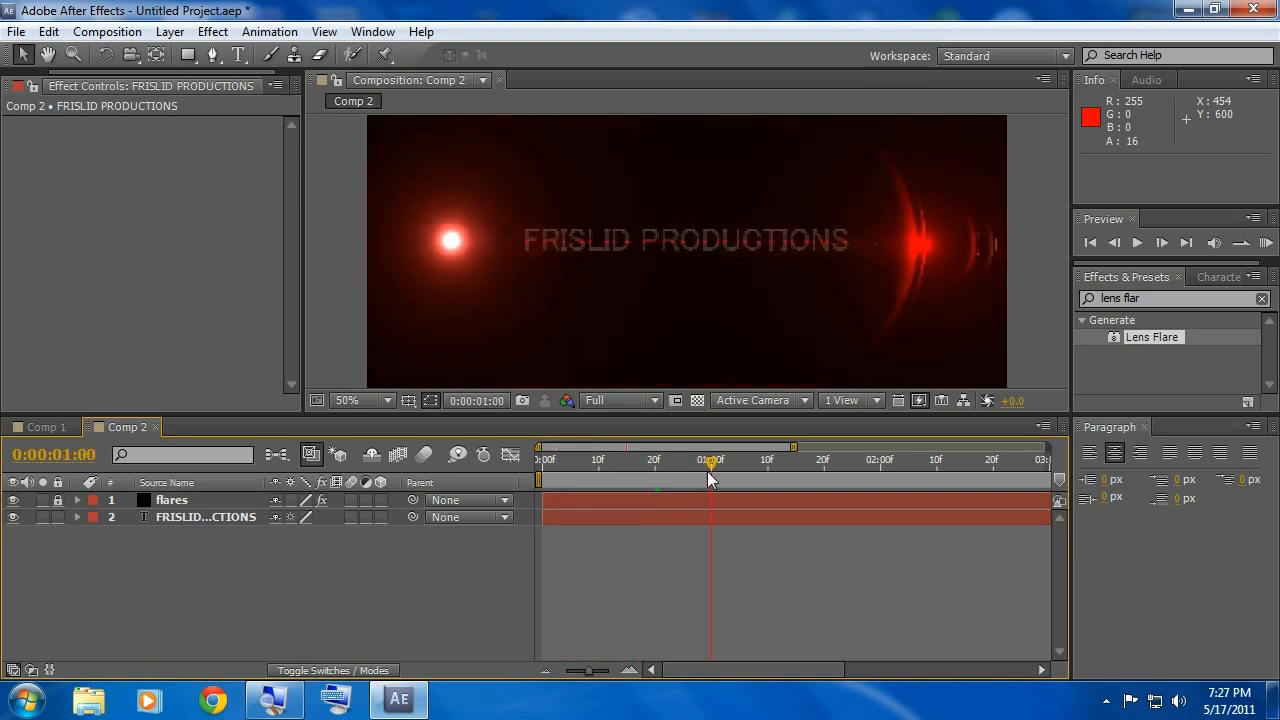
{"action": "left_click_drag", "start_coordinate": [711, 460], "coordinate": [700, 460]}
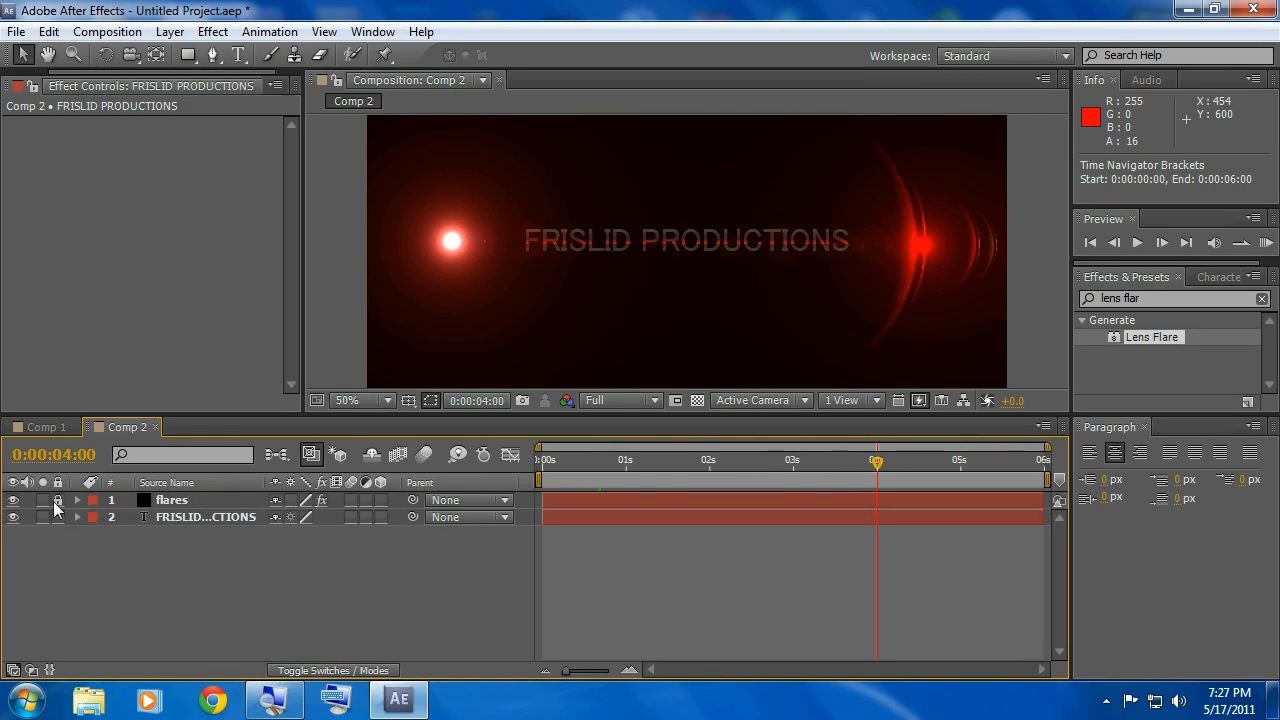
Step: Drag the flare source to 20, 340 at four seconds, then park near 0:00:03:01
{"action": "left_click", "coordinate": [171, 500]}
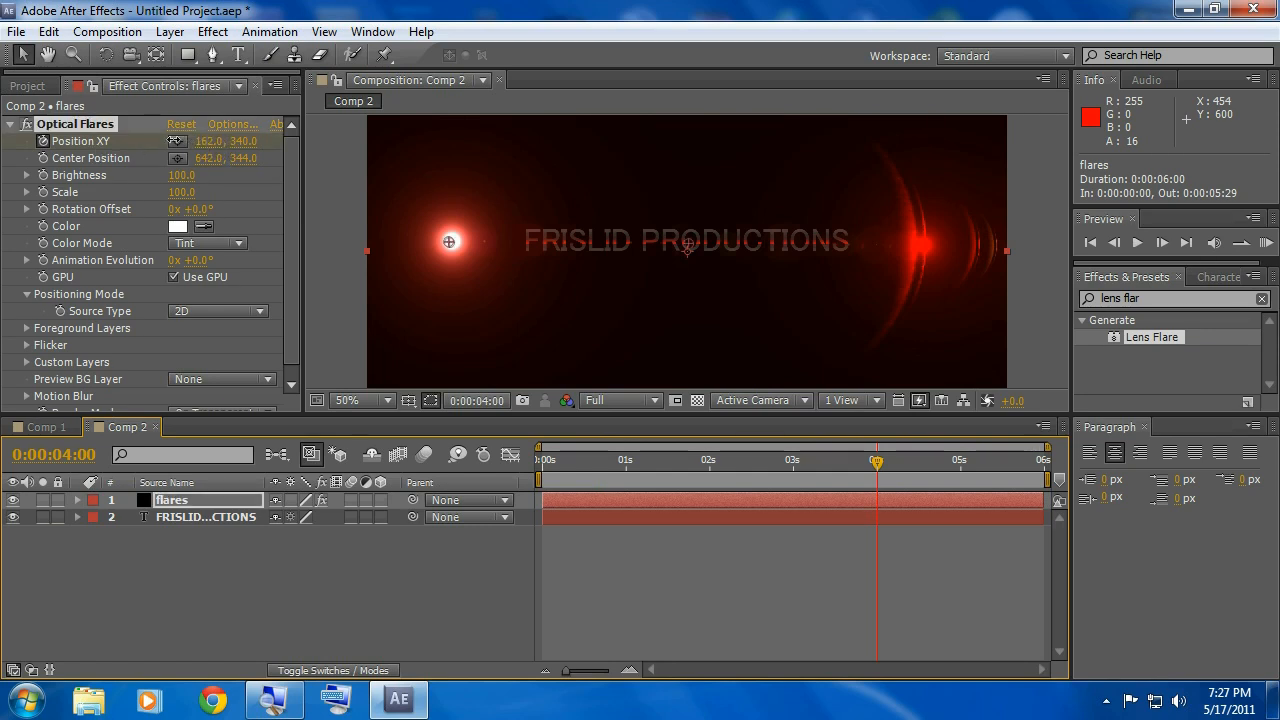
{"action": "left_click_drag", "start_coordinate": [449, 242], "coordinate": [389, 242]}
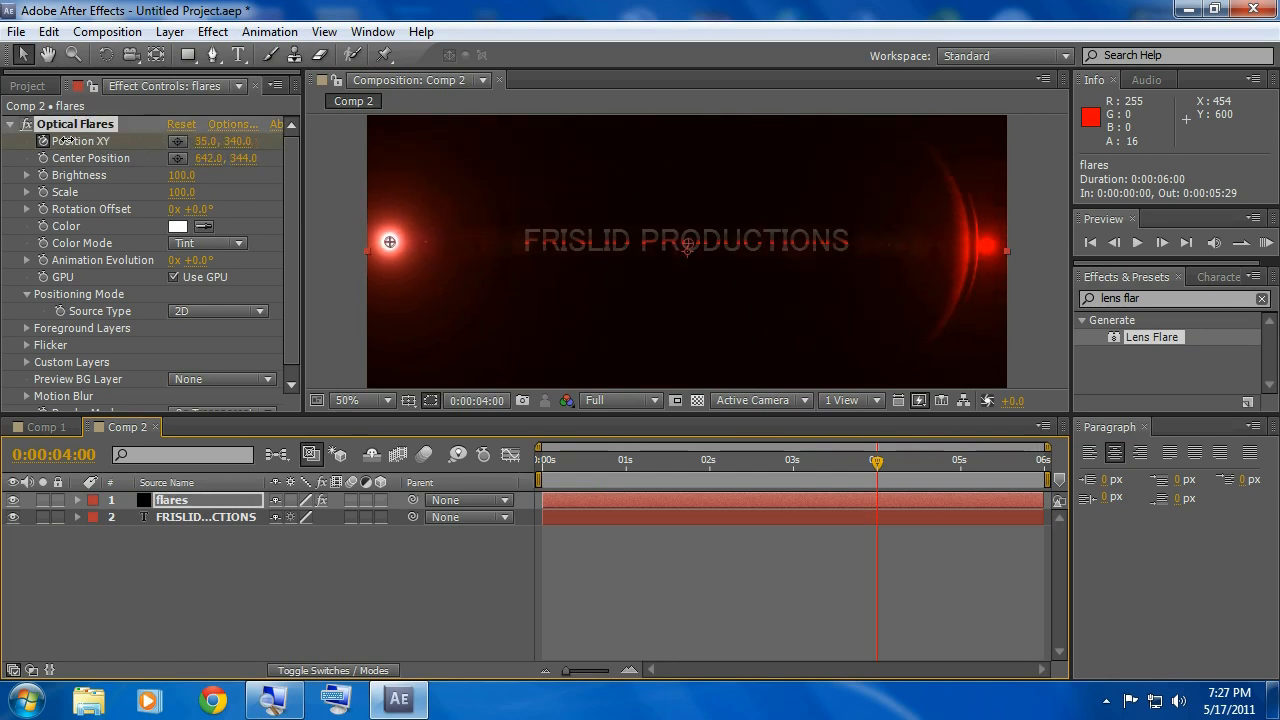
{"action": "left_click_drag", "start_coordinate": [389, 242], "coordinate": [374, 242]}
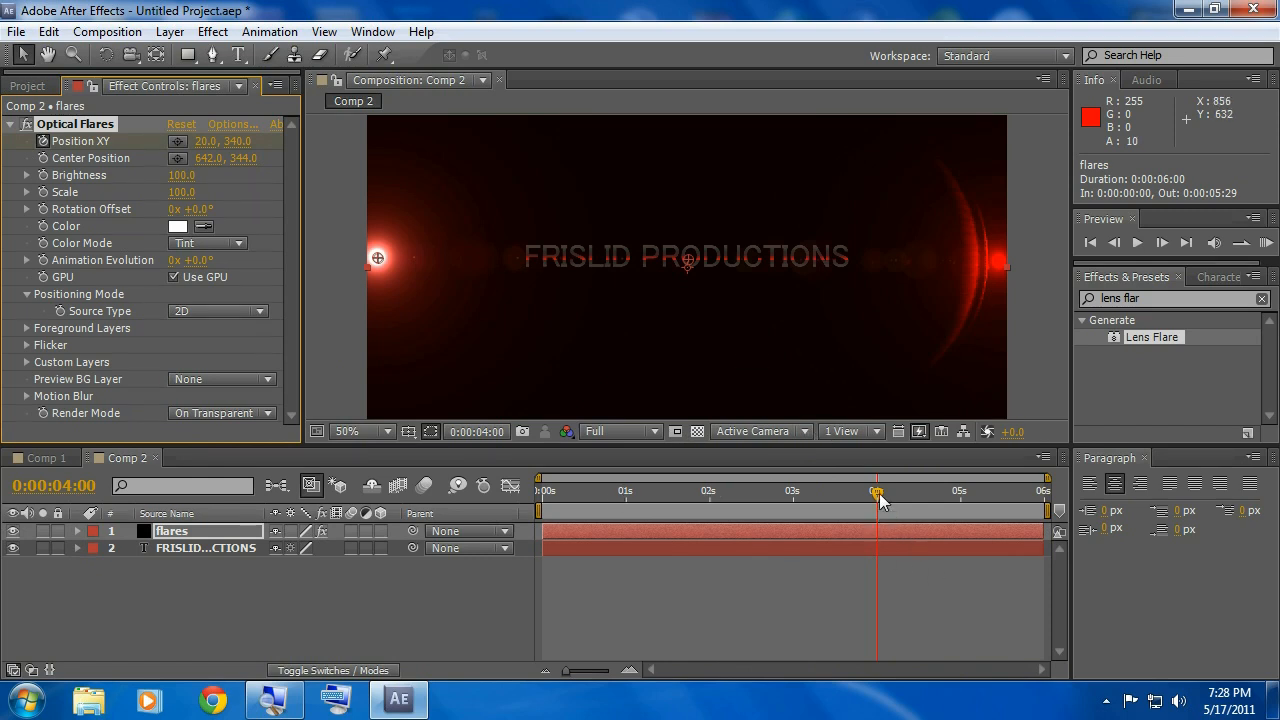
{"action": "left_click_drag", "start_coordinate": [877, 490], "coordinate": [543, 490]}
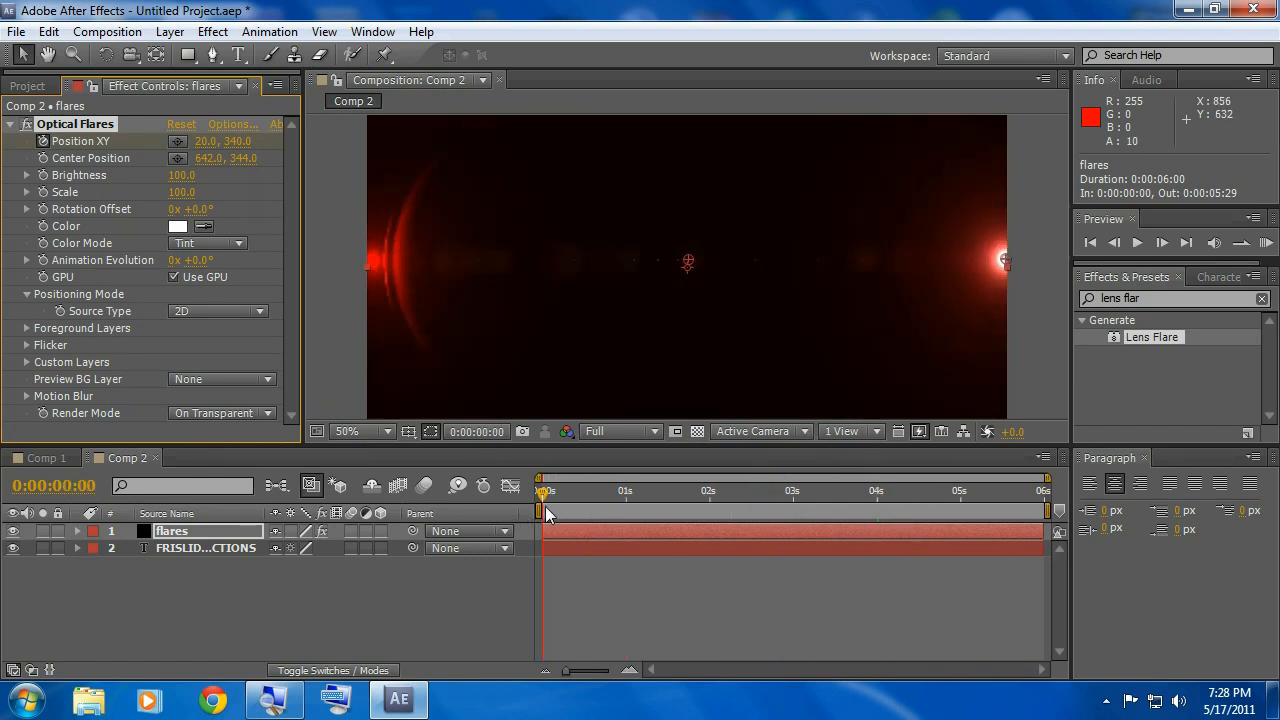
{"action": "left_click", "coordinate": [725, 490]}
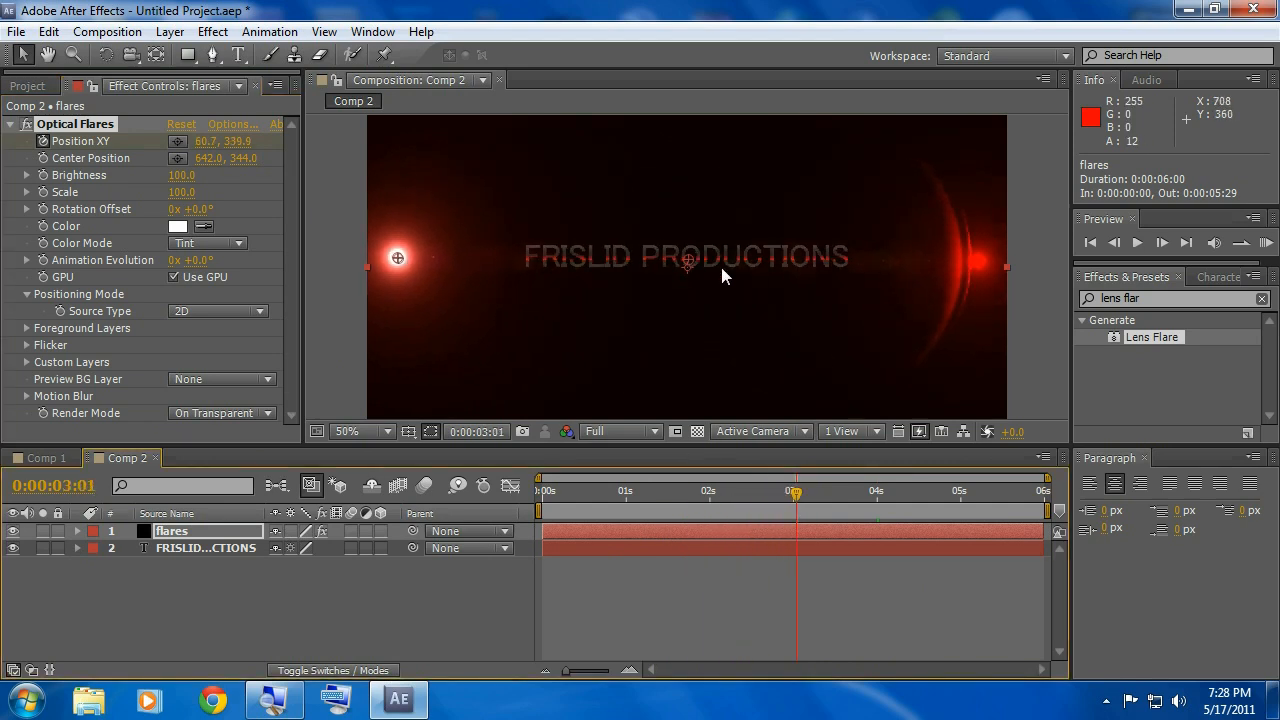
{"action": "mouse_move", "coordinate": [128, 553]}
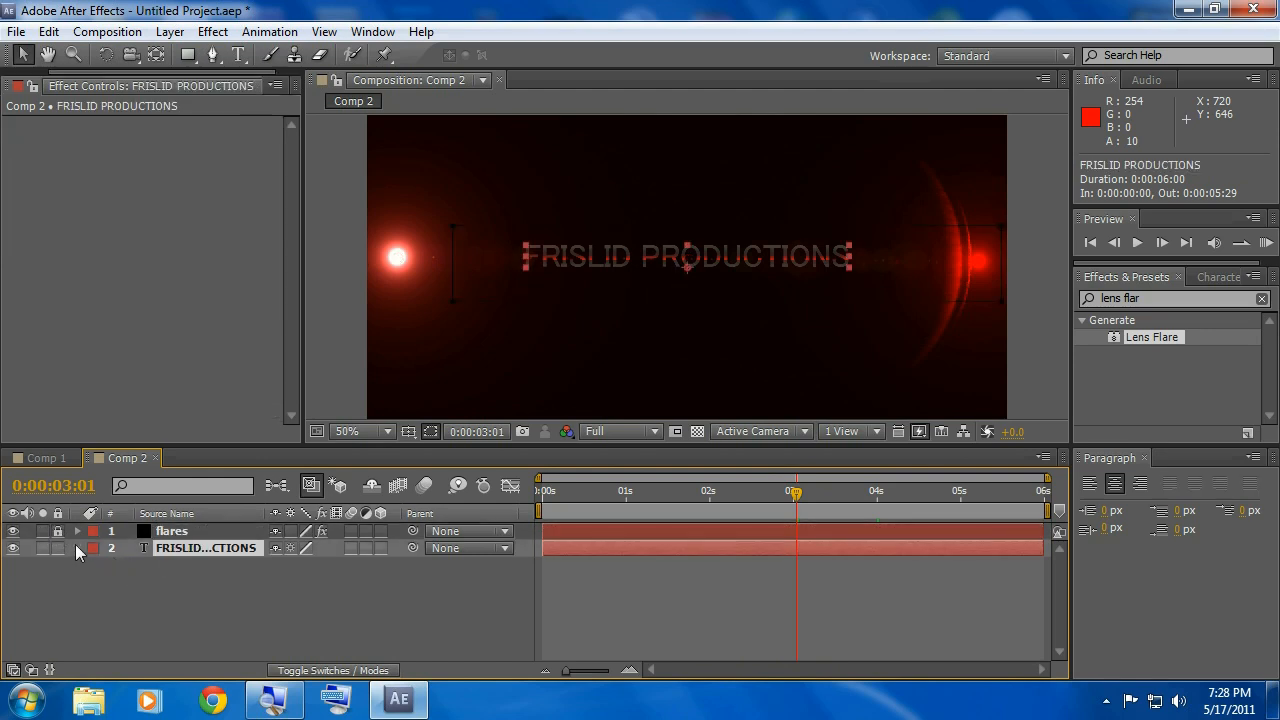
Step: Expand the title layer and add a Tracking animator from the Animate menu
{"action": "left_click", "coordinate": [78, 548]}
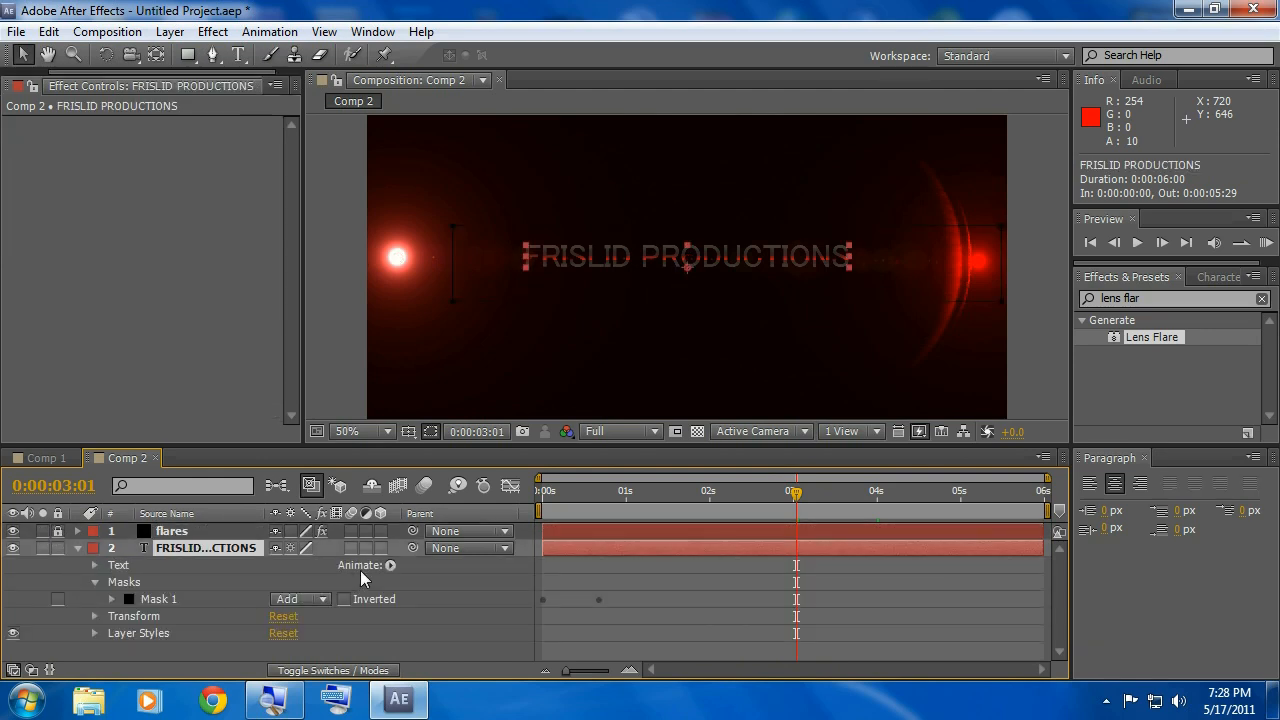
{"action": "left_click", "coordinate": [391, 565]}
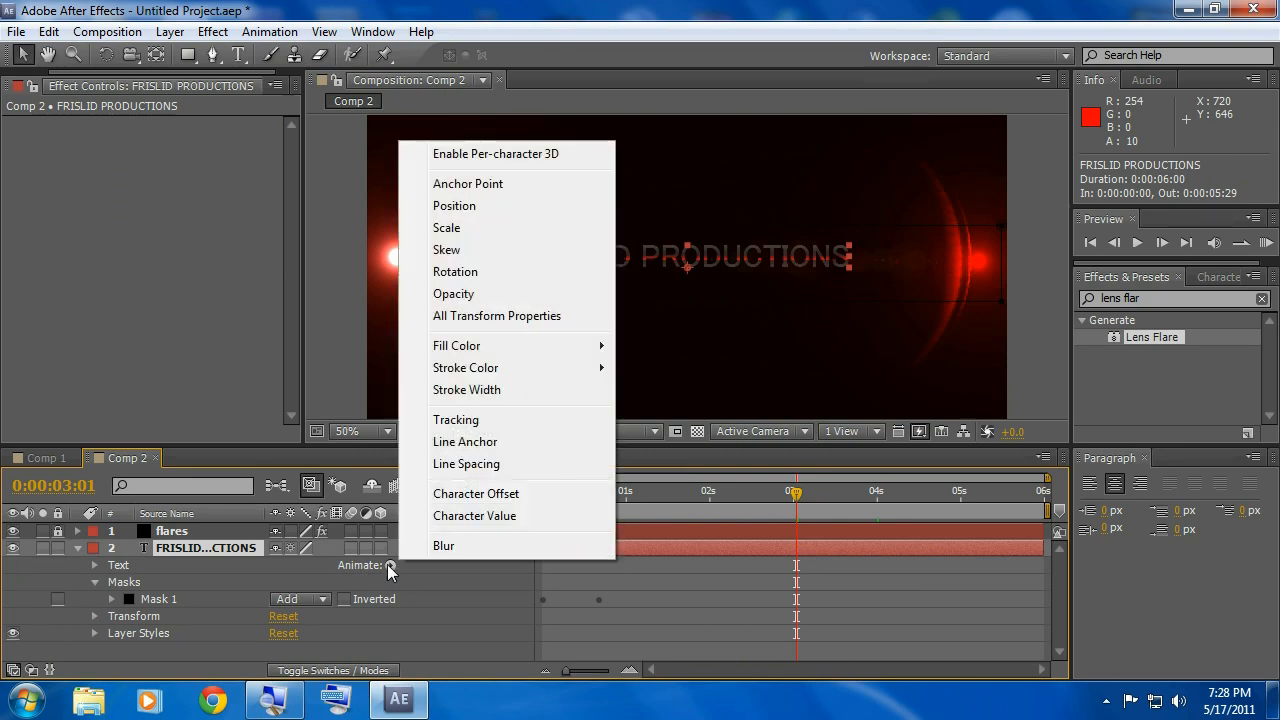
{"action": "left_click", "coordinate": [456, 419]}
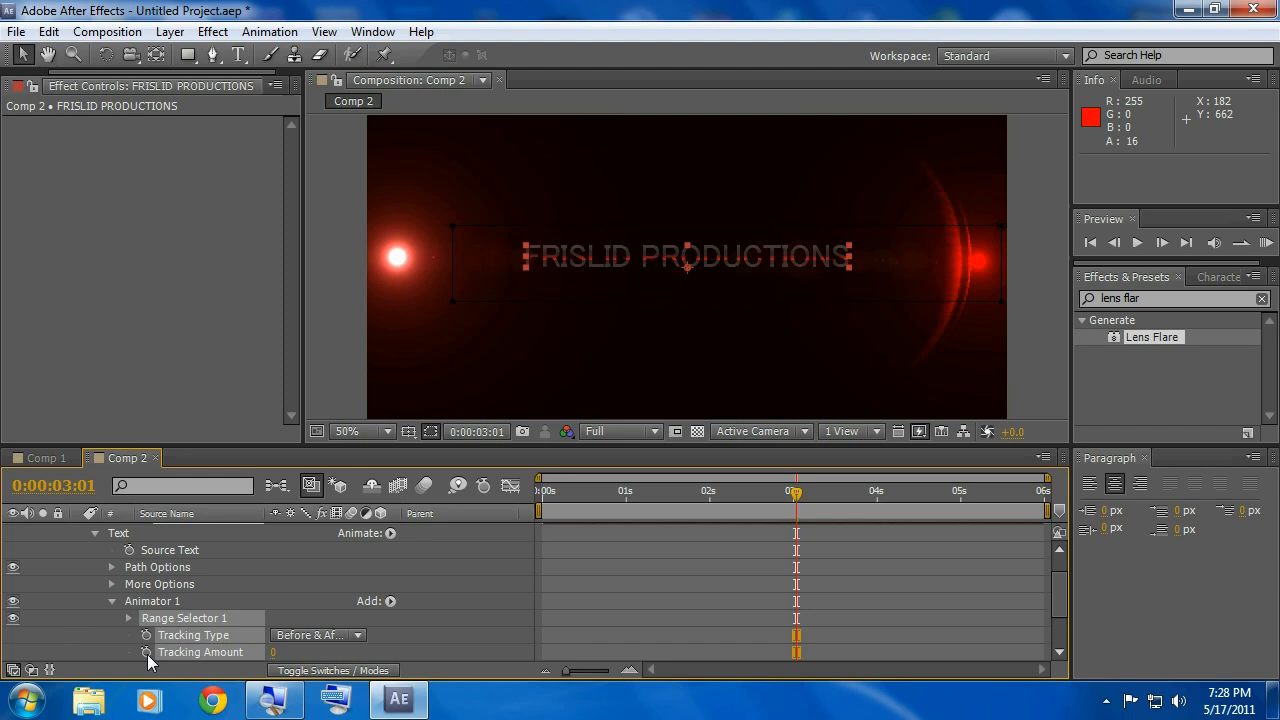
{"action": "mouse_move", "coordinate": [207, 658]}
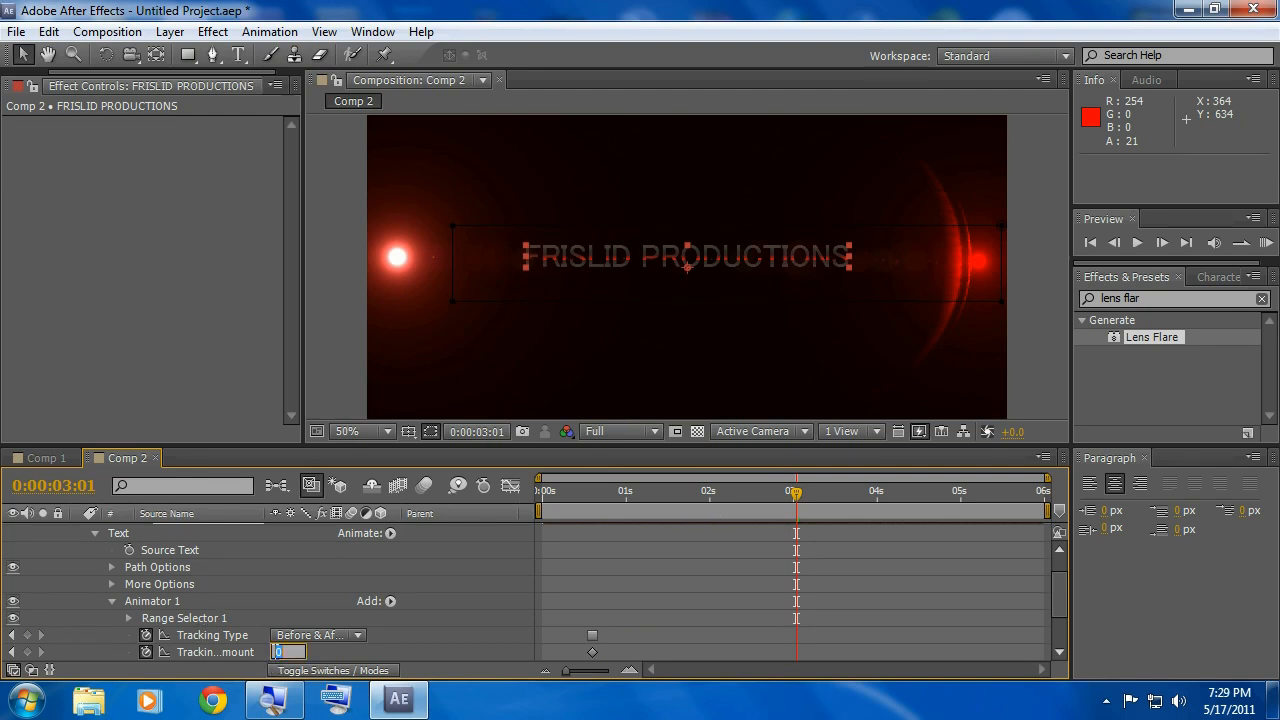
Step: Enter Tracking Amount values -1 and -3 near three seconds, then step back a frame
{"action": "type", "text": "-1"}
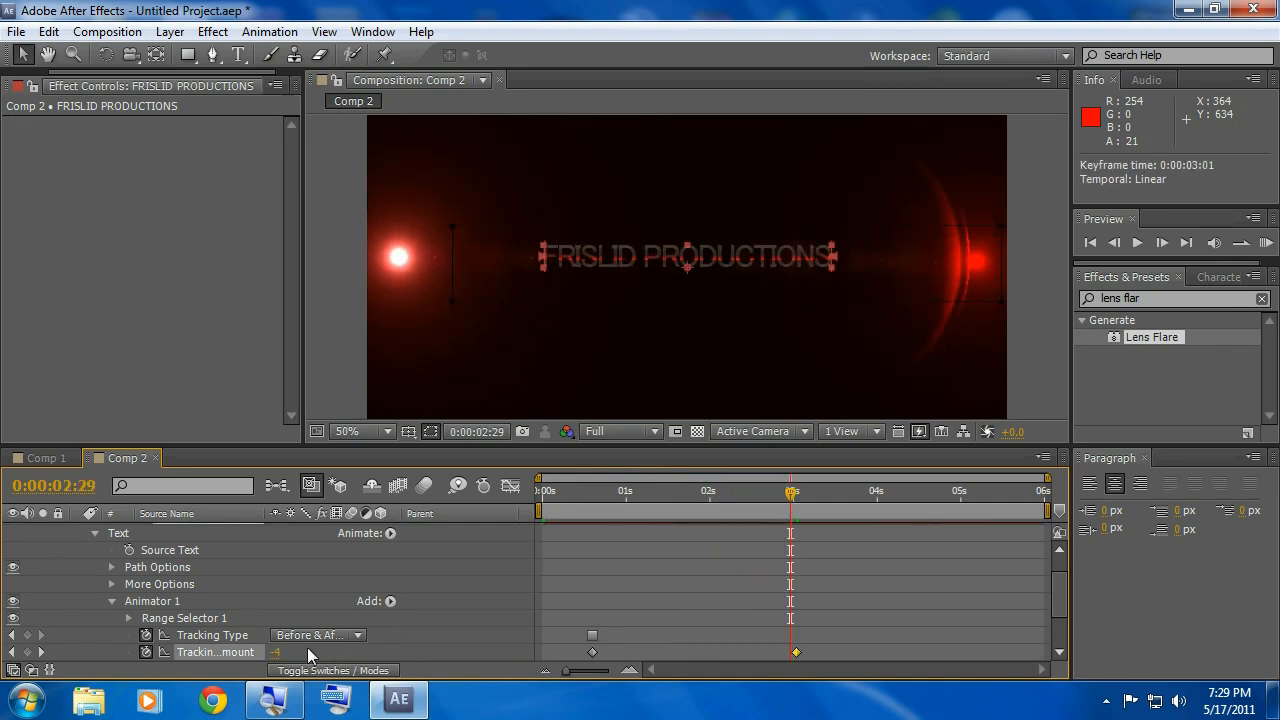
{"action": "double_click", "coordinate": [291, 651]}
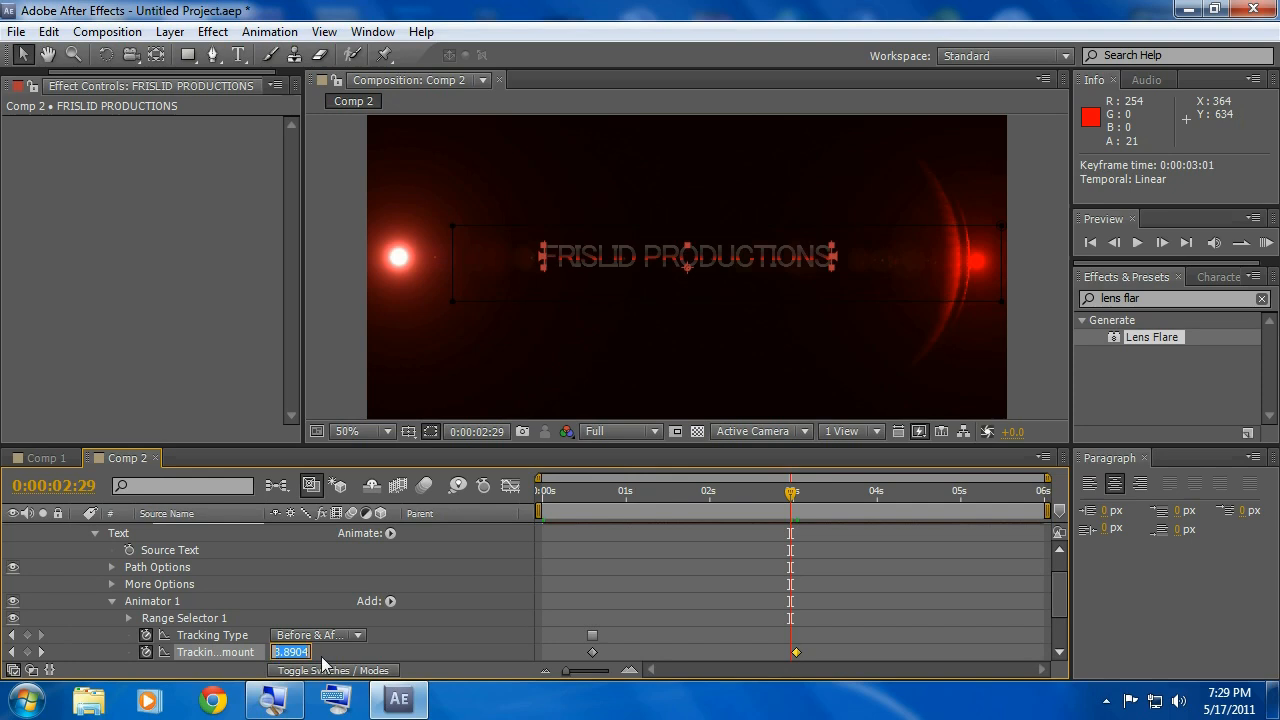
{"action": "type", "text": "-3"}
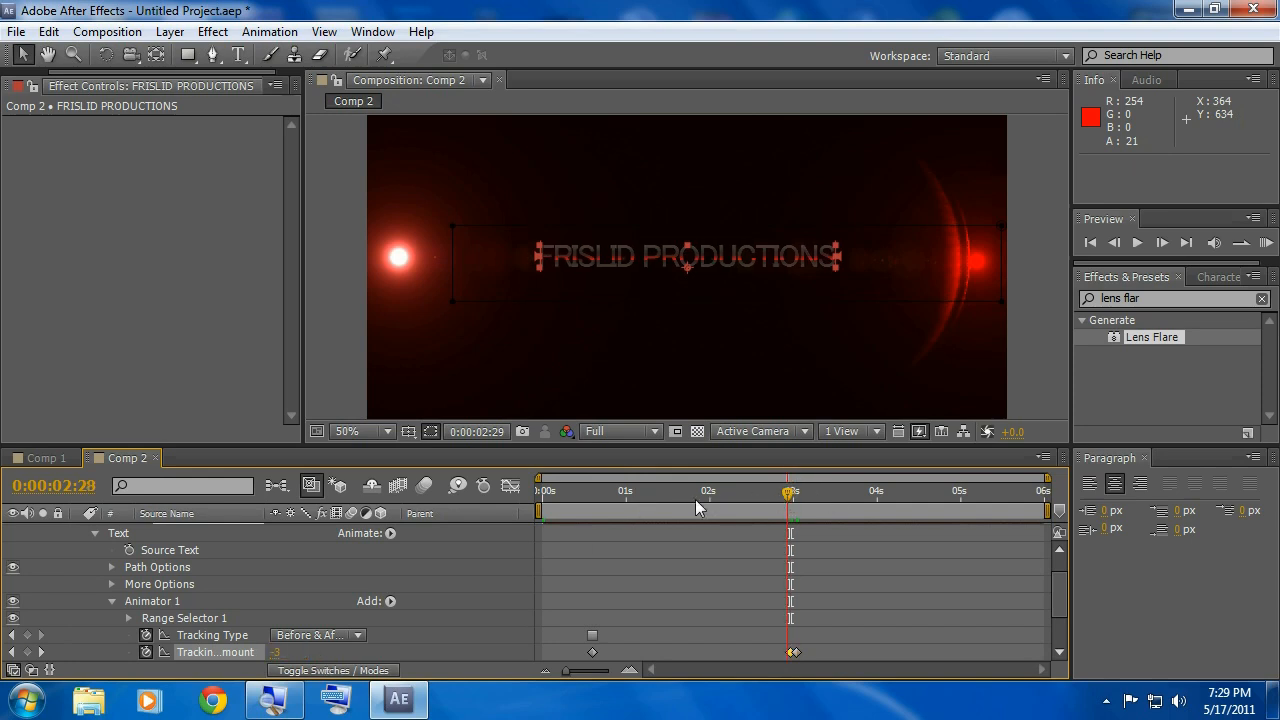
{"action": "left_click_drag", "start_coordinate": [790, 490], "coordinate": [717, 490]}
{"action": "type", "text": "flares"}
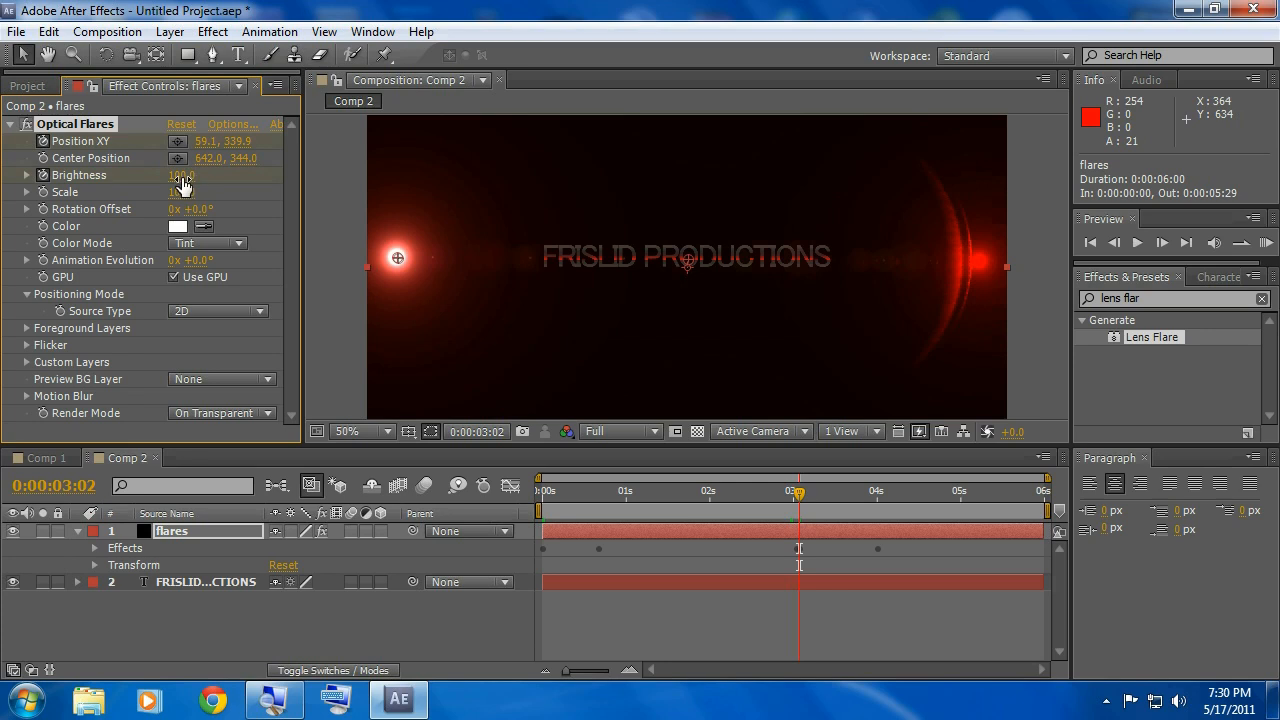
Step: Edit Optical Flares Brightness to keyframe it up to 1340 at 0:00:03:18
{"action": "left_click", "coordinate": [184, 175]}
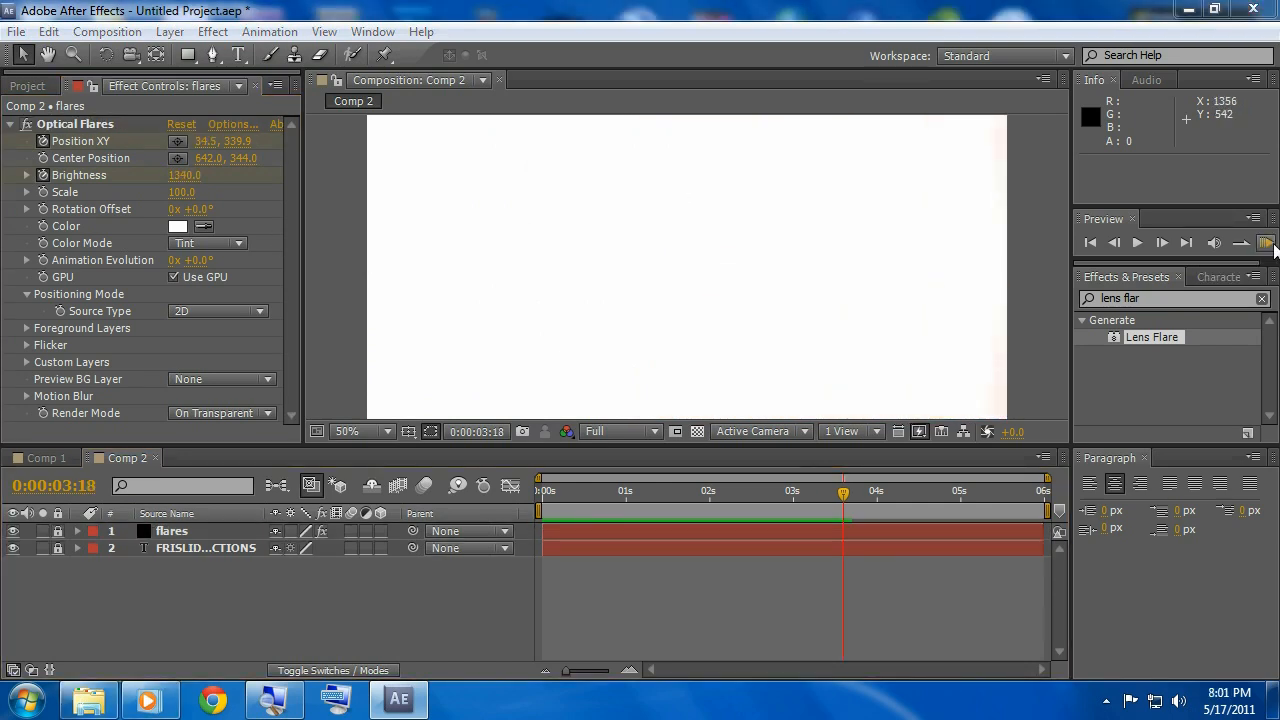
{"action": "mouse_move", "coordinate": [845, 500]}
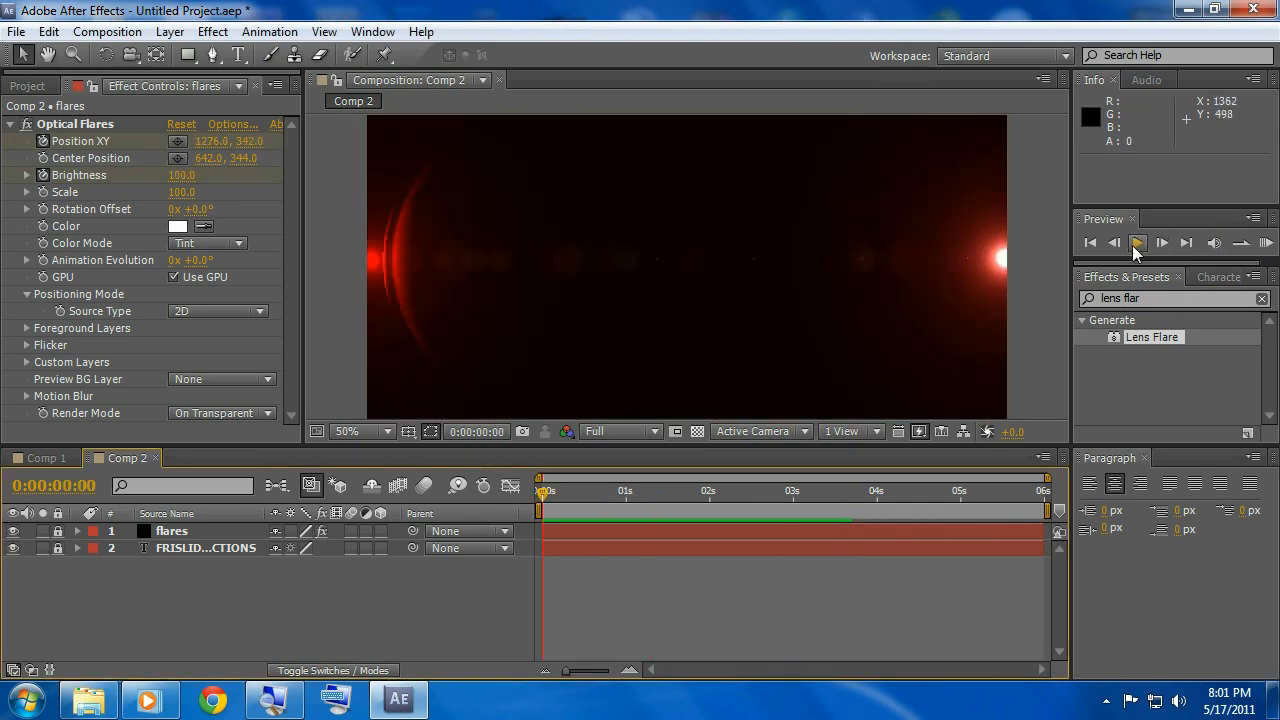
{"action": "left_click", "coordinate": [1137, 243]}
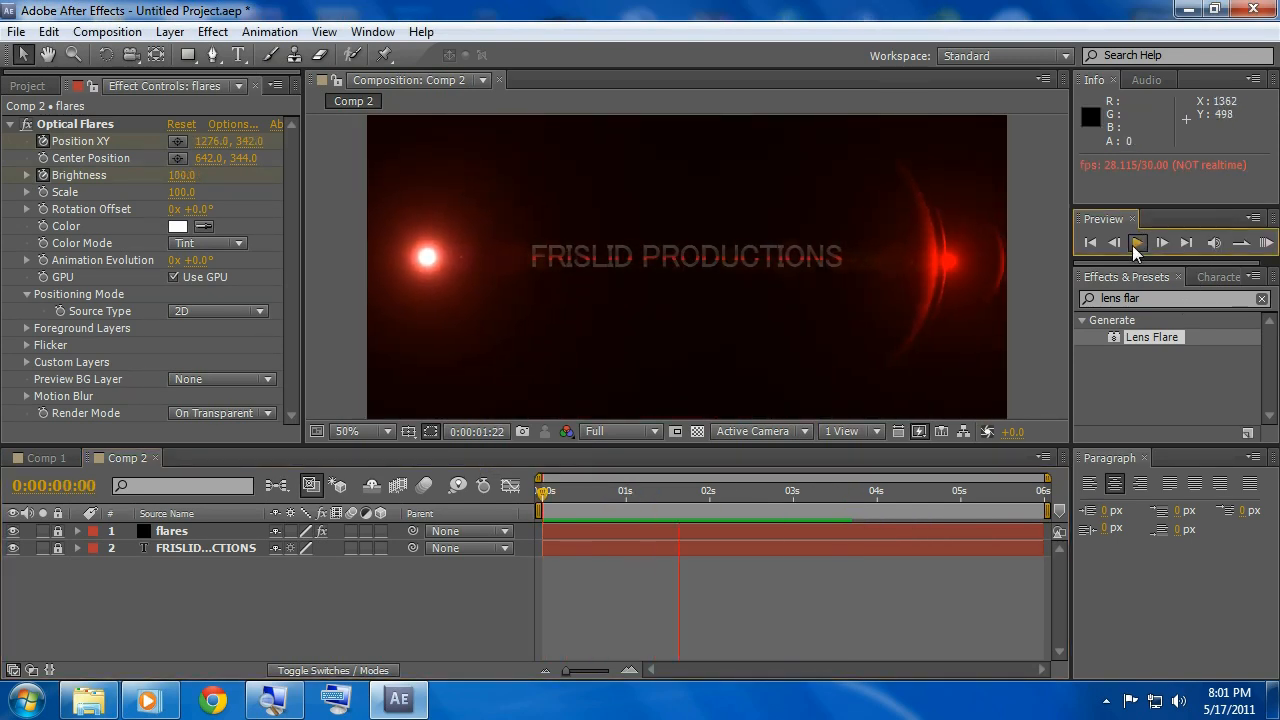
{"action": "left_click", "coordinate": [1137, 242]}
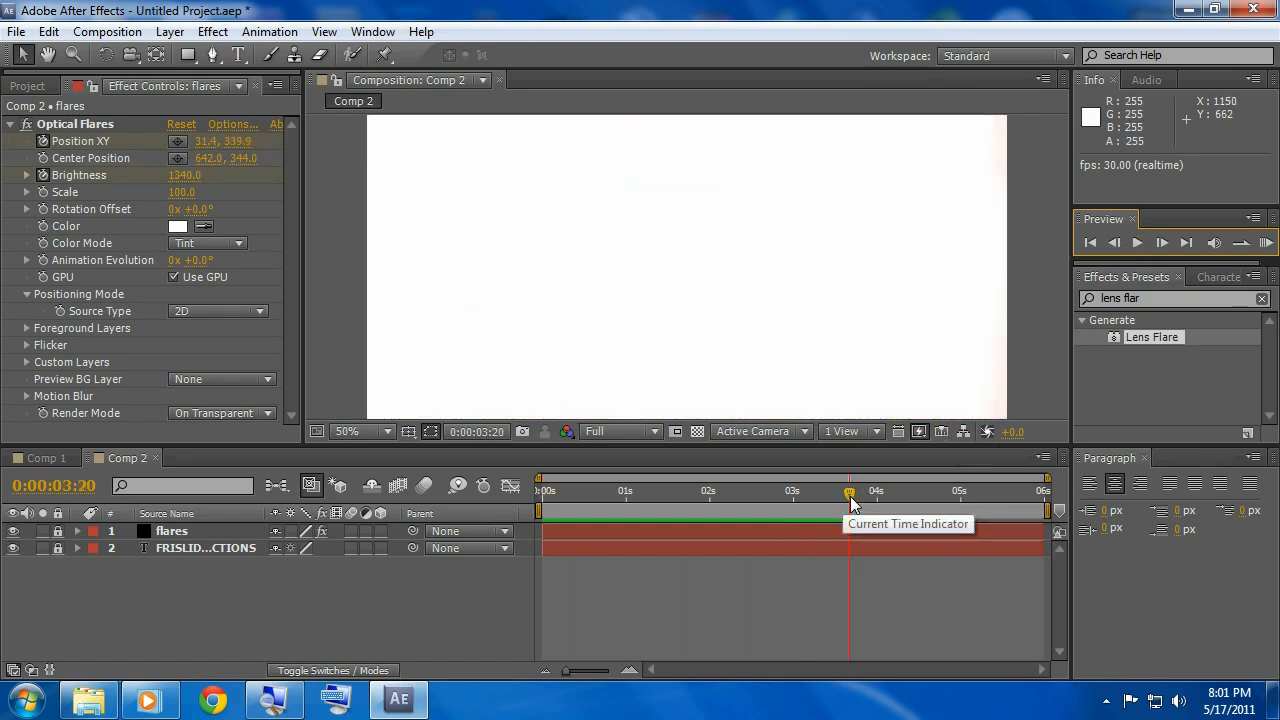
{"action": "left_click_drag", "start_coordinate": [850, 492], "coordinate": [548, 492]}
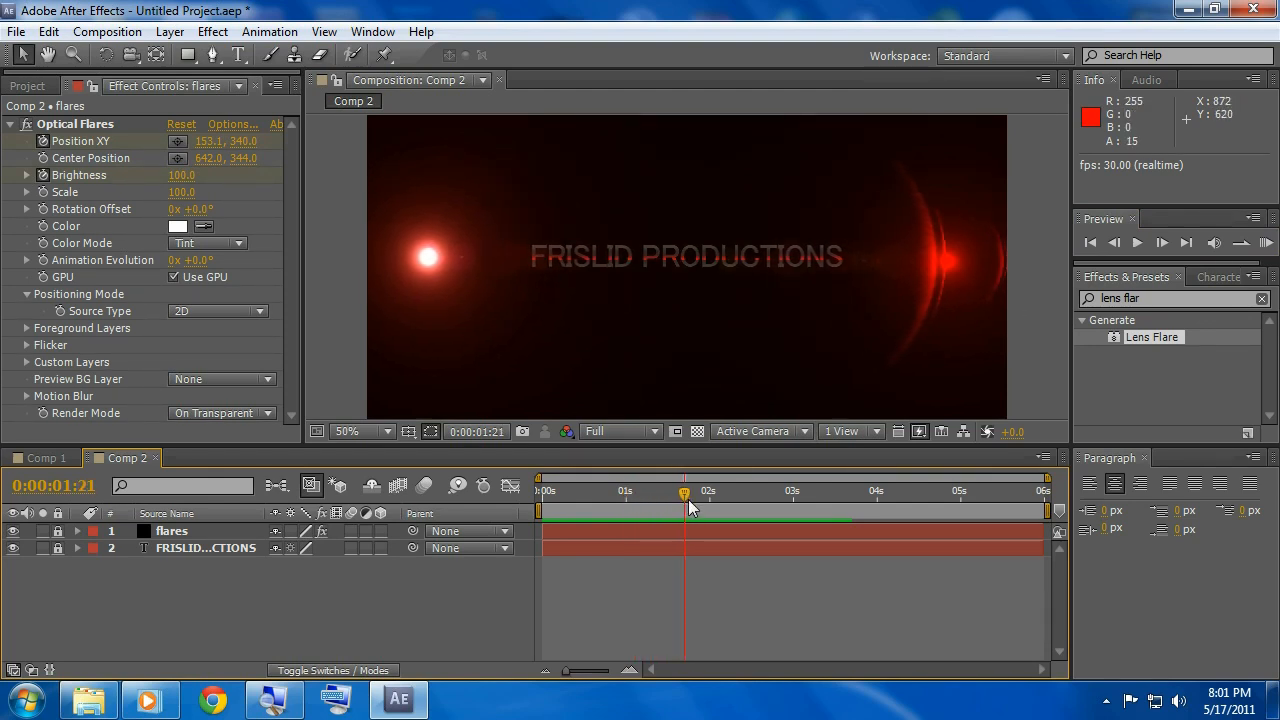
{"action": "left_click_drag", "start_coordinate": [684, 491], "coordinate": [696, 491]}
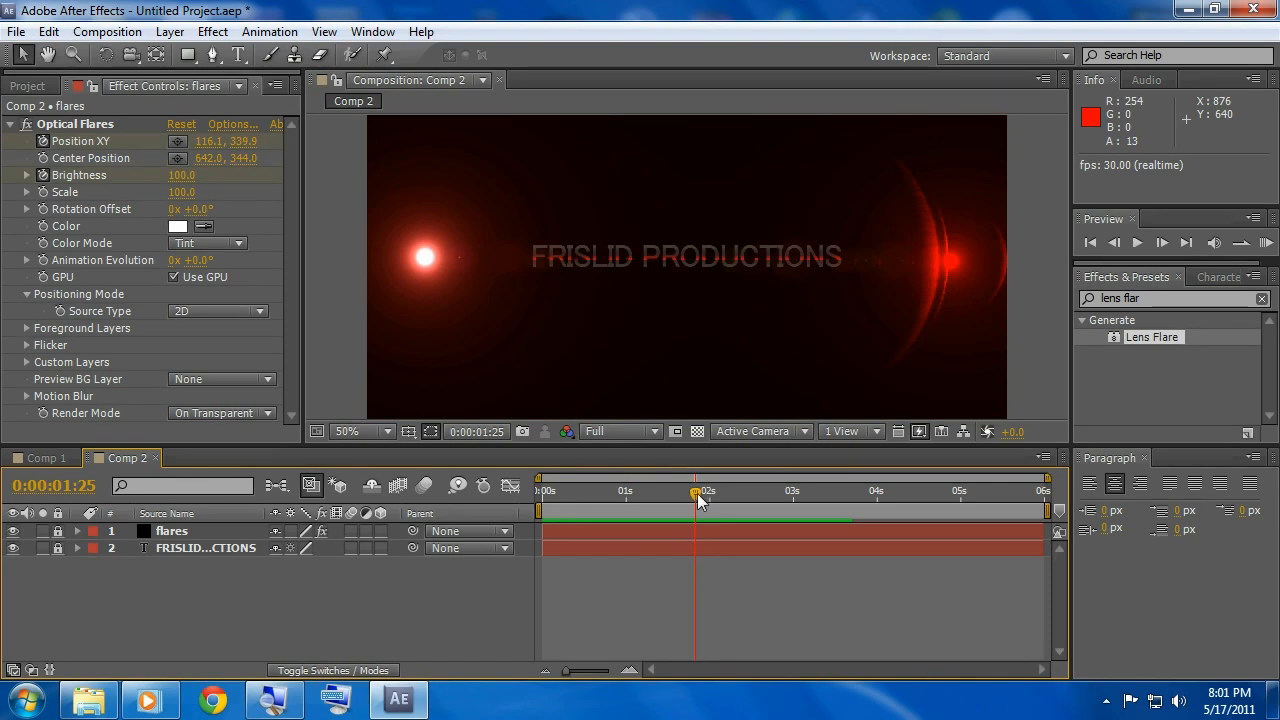
{"action": "left_click_drag", "start_coordinate": [695, 495], "coordinate": [743, 495]}
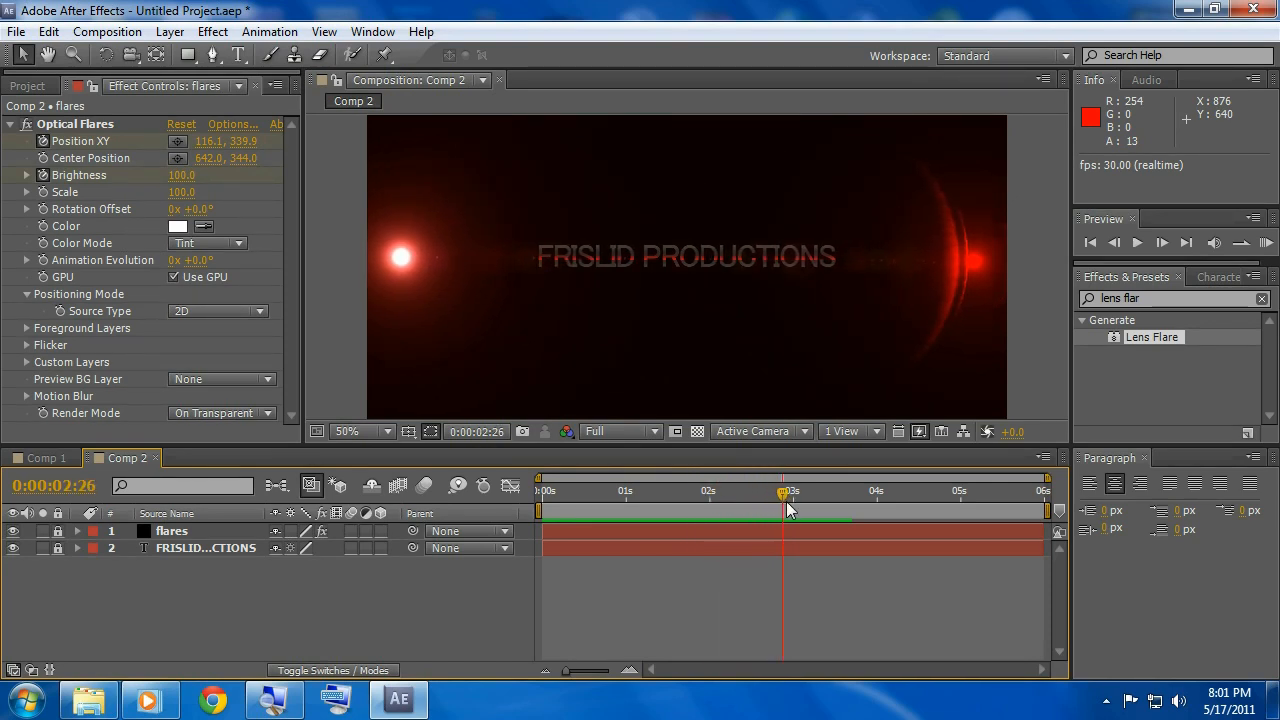
{"action": "left_click_drag", "start_coordinate": [785, 495], "coordinate": [807, 495]}
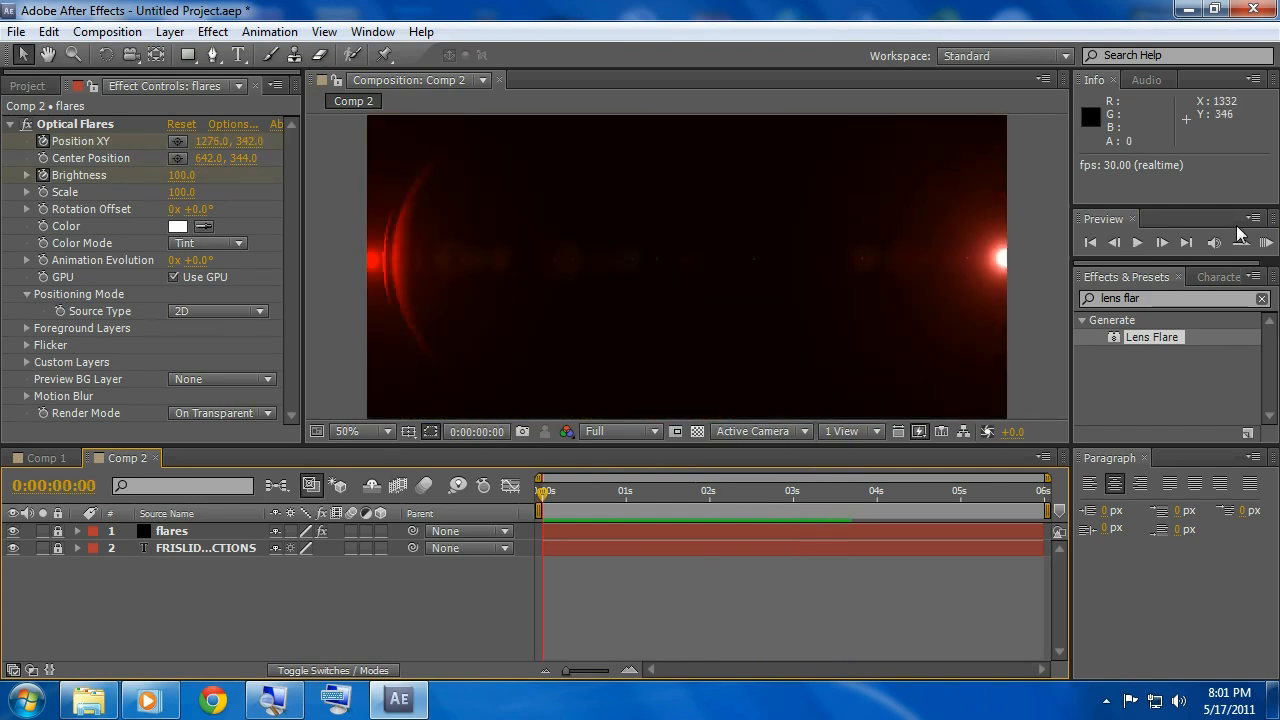
{"action": "left_click", "coordinate": [1137, 242]}
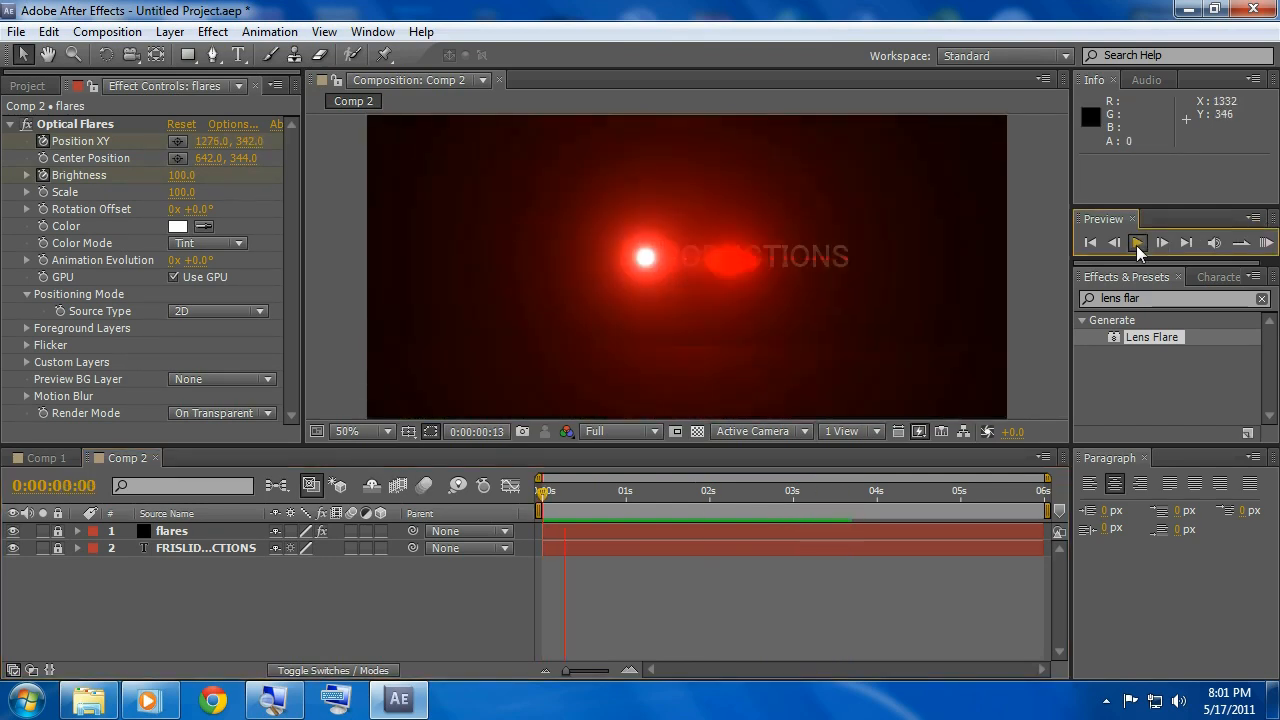
{"action": "left_click", "coordinate": [1137, 242]}
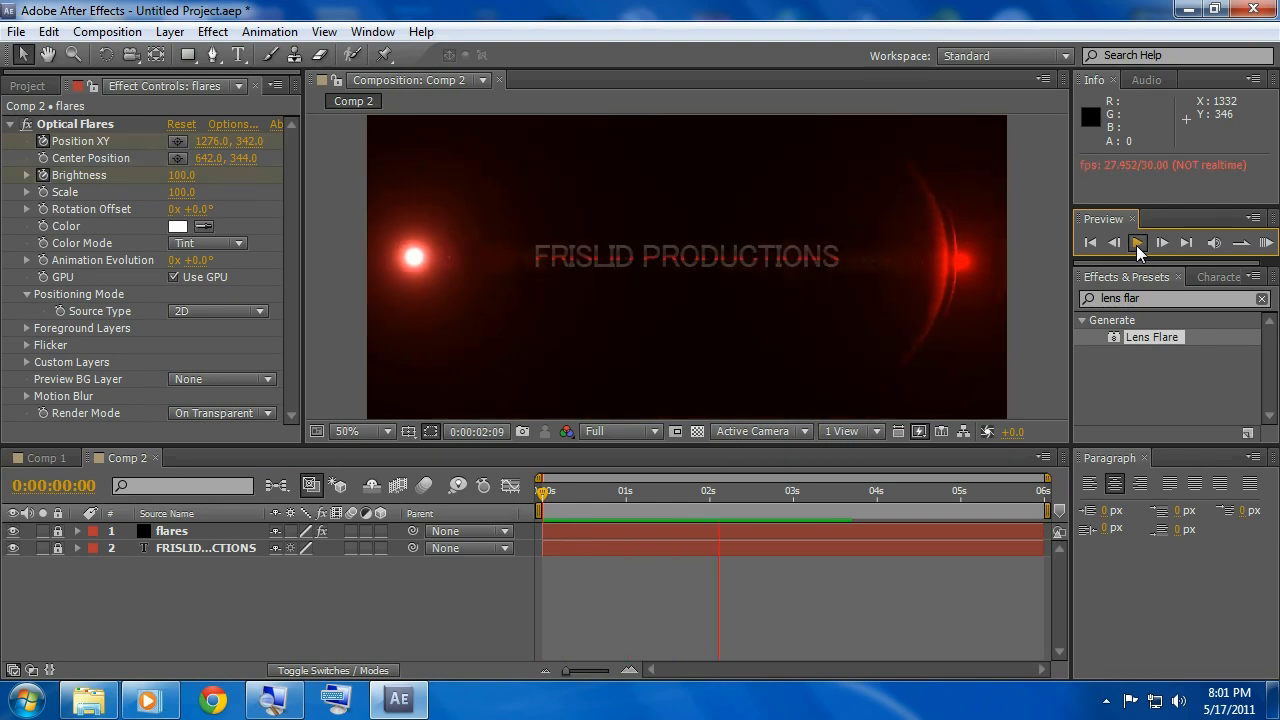
{"action": "left_click", "coordinate": [1161, 242]}
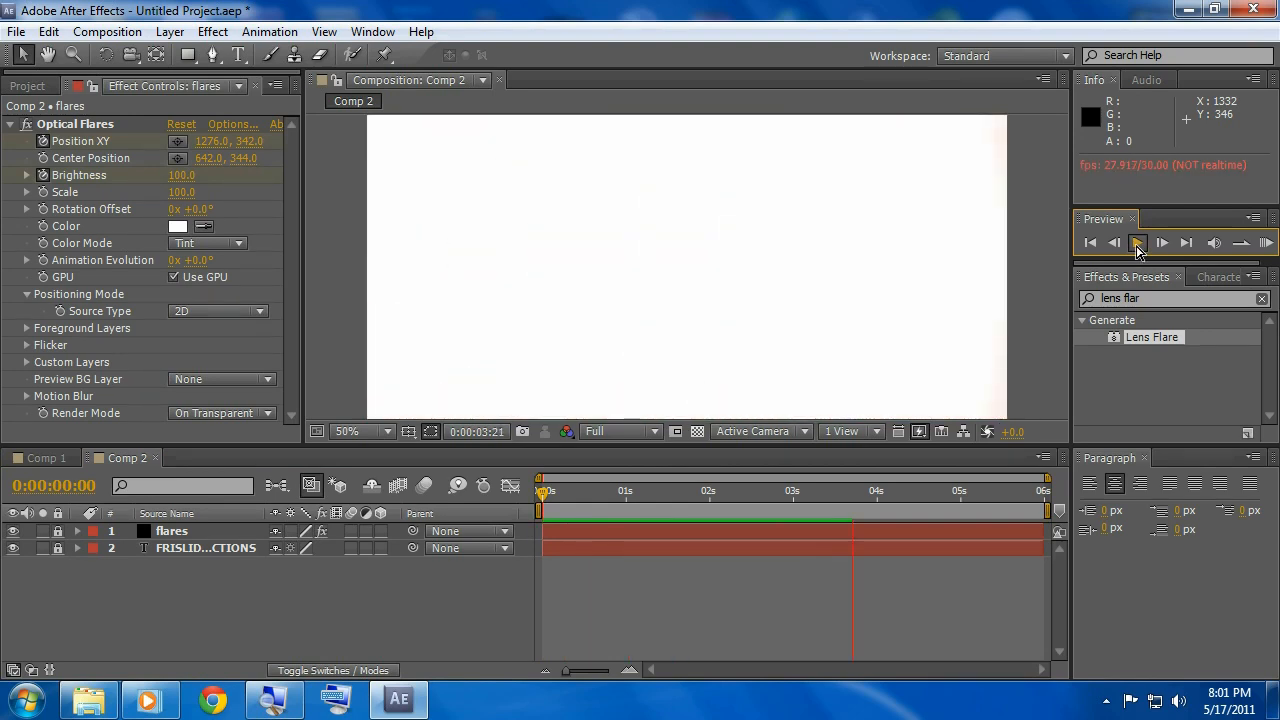